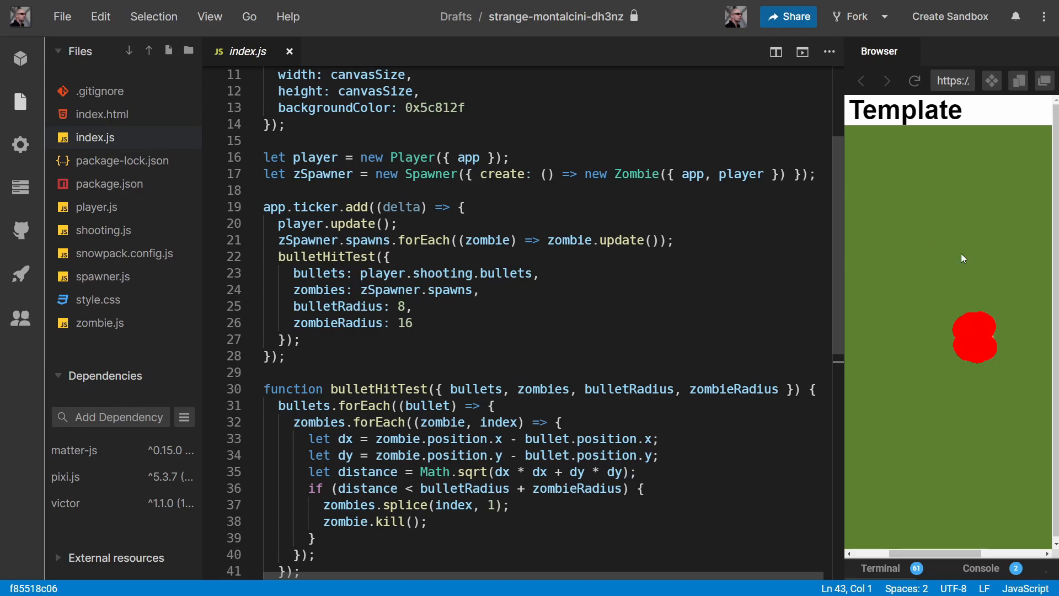
mouse_move(973, 301)
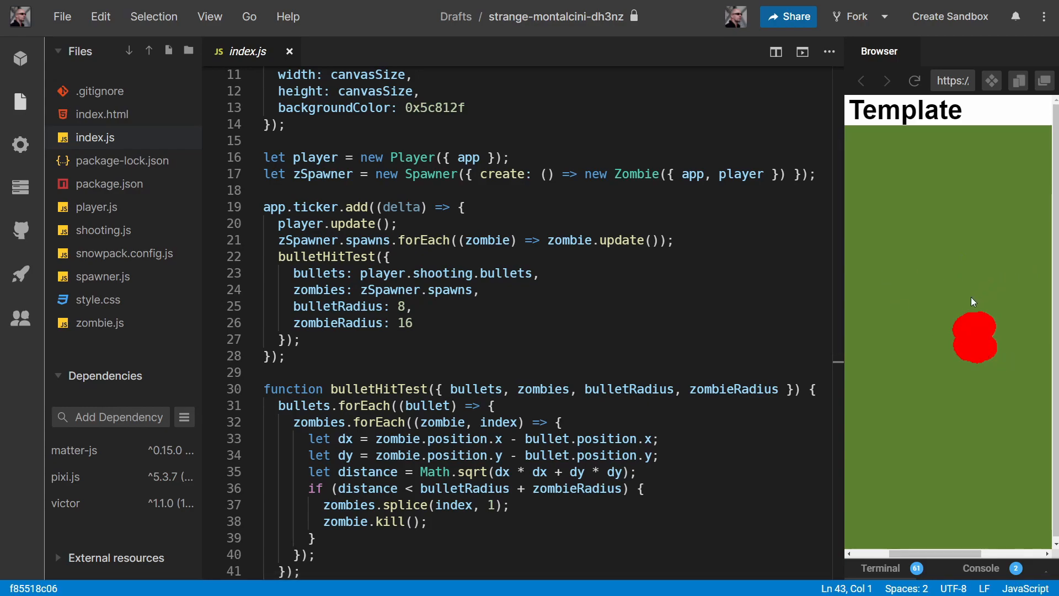
mouse_move(951, 331)
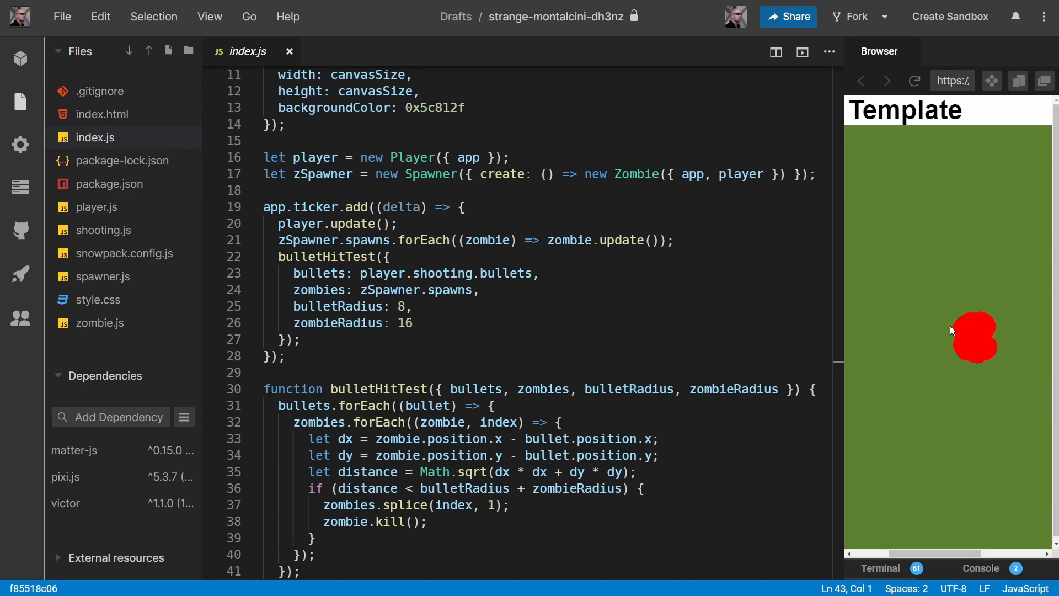
Scroll index.js down to the last line after the bulletHitTest function
scroll("down", 3)
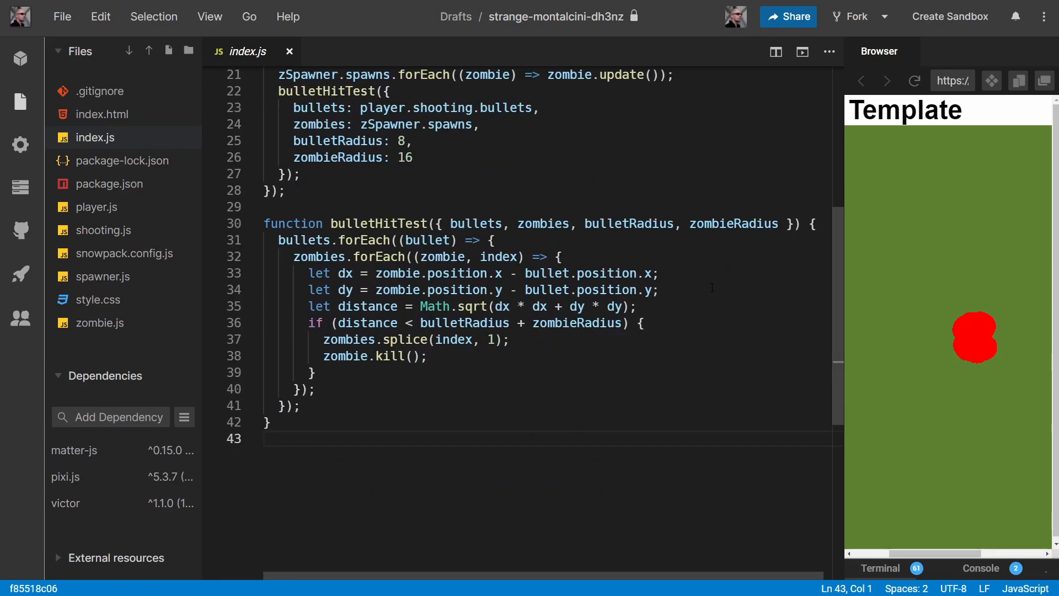
scroll("down", 3)
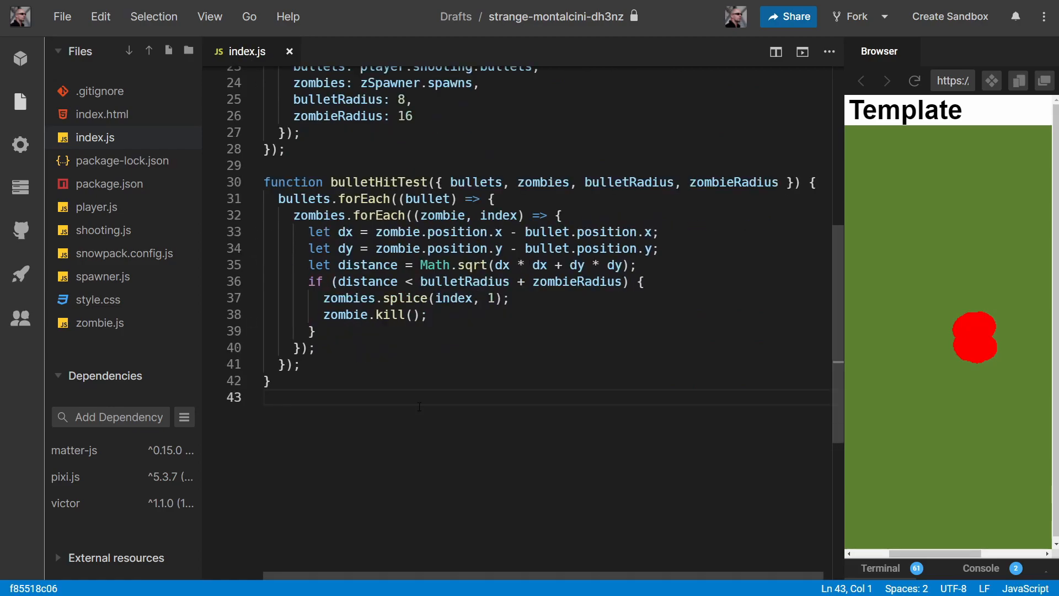
Declare function createScene(sceneText) { at the end of index.js
key("Enter")
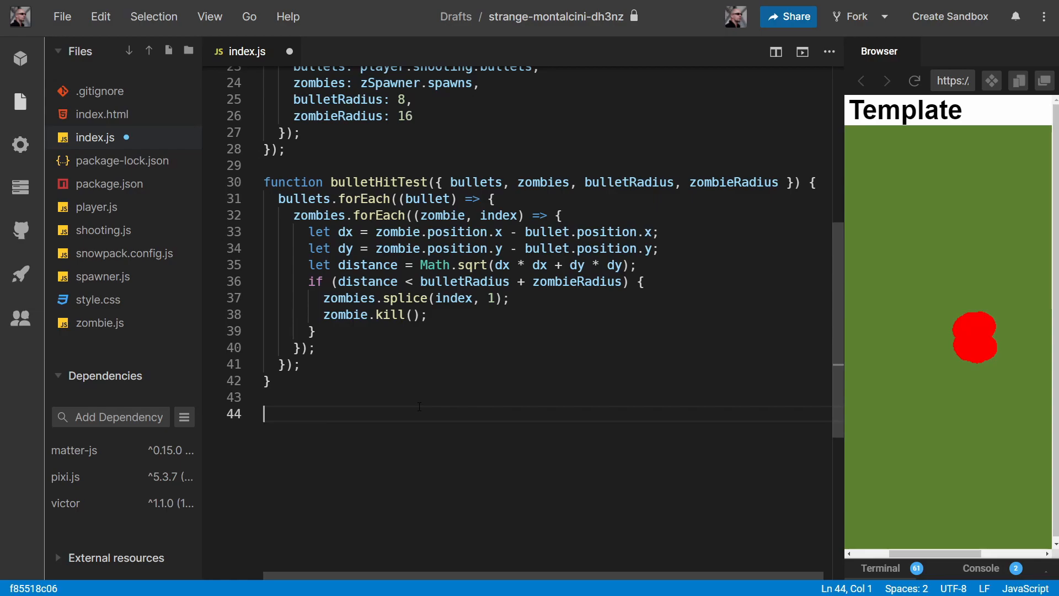
type("function c")
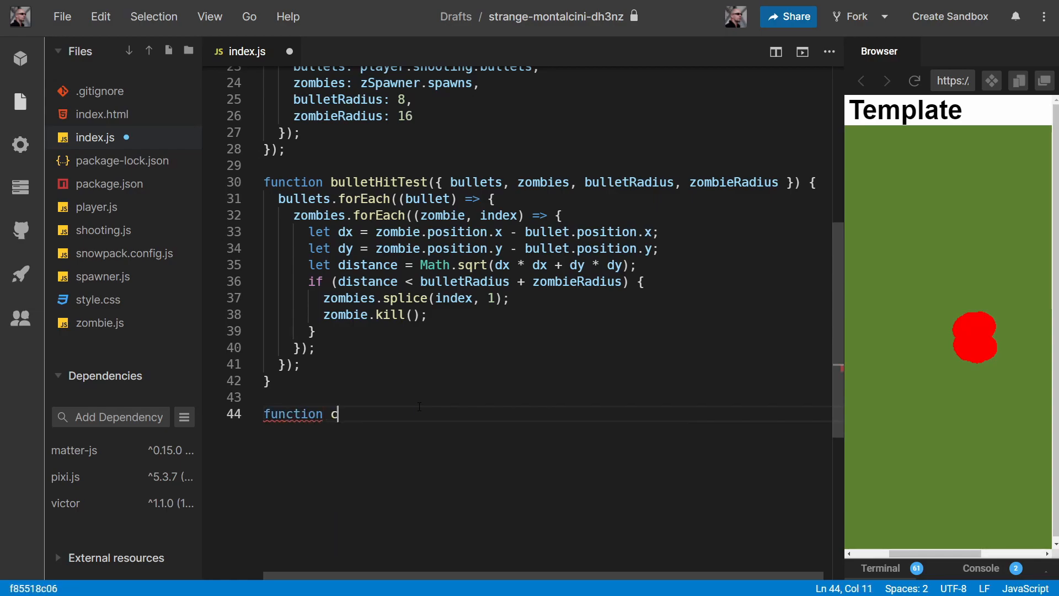
type("reateScen")
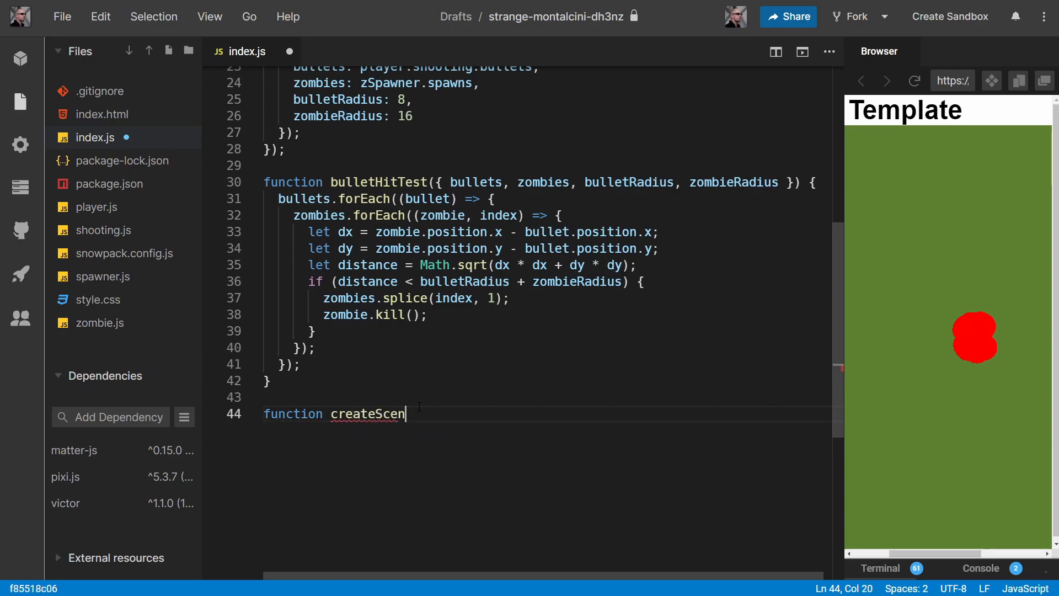
type("e")
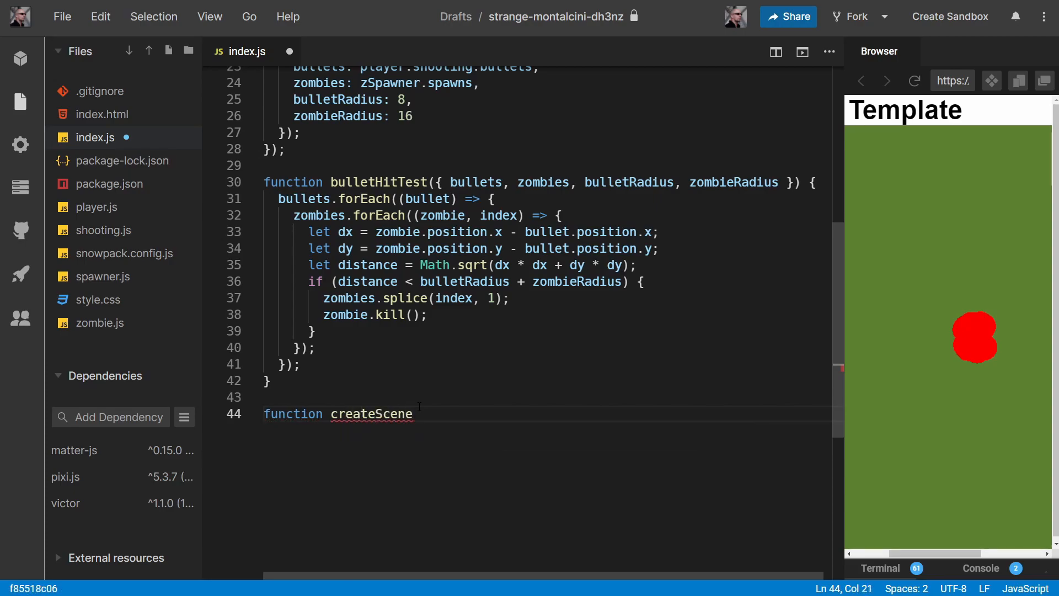
type("()")
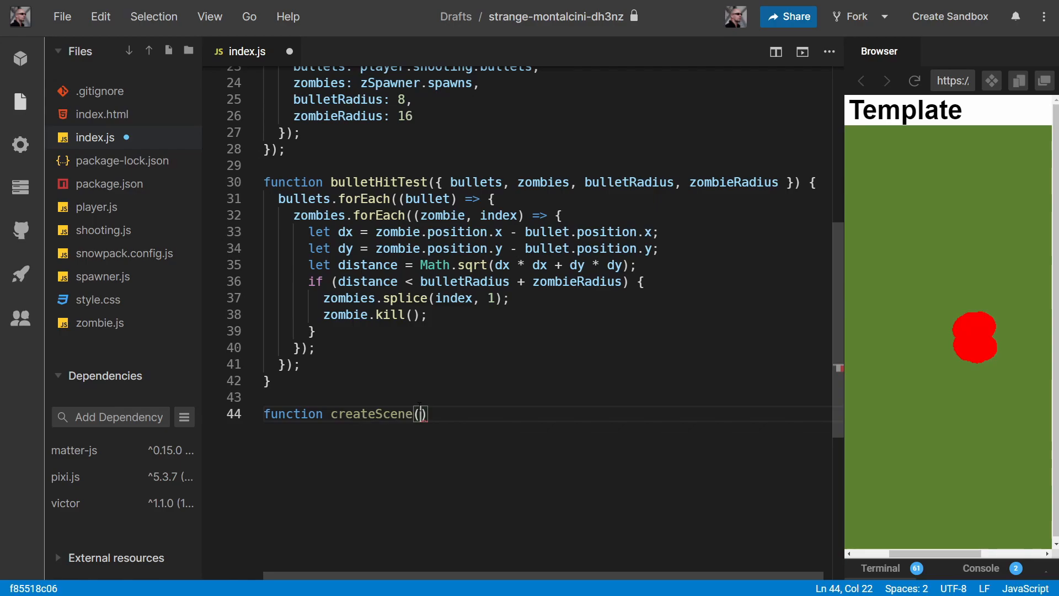
type("sceneT")
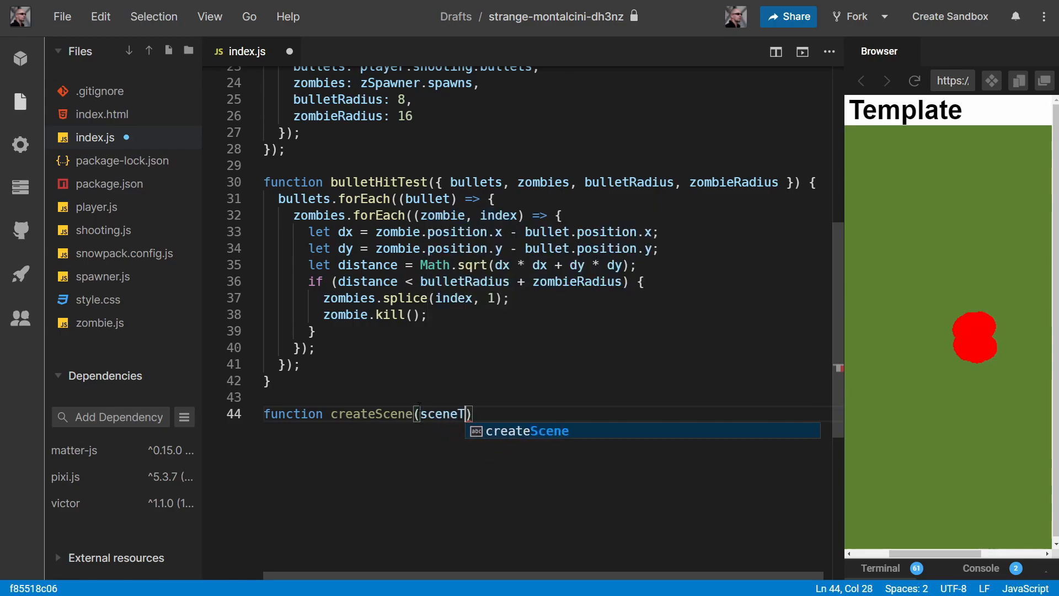
type("ext")
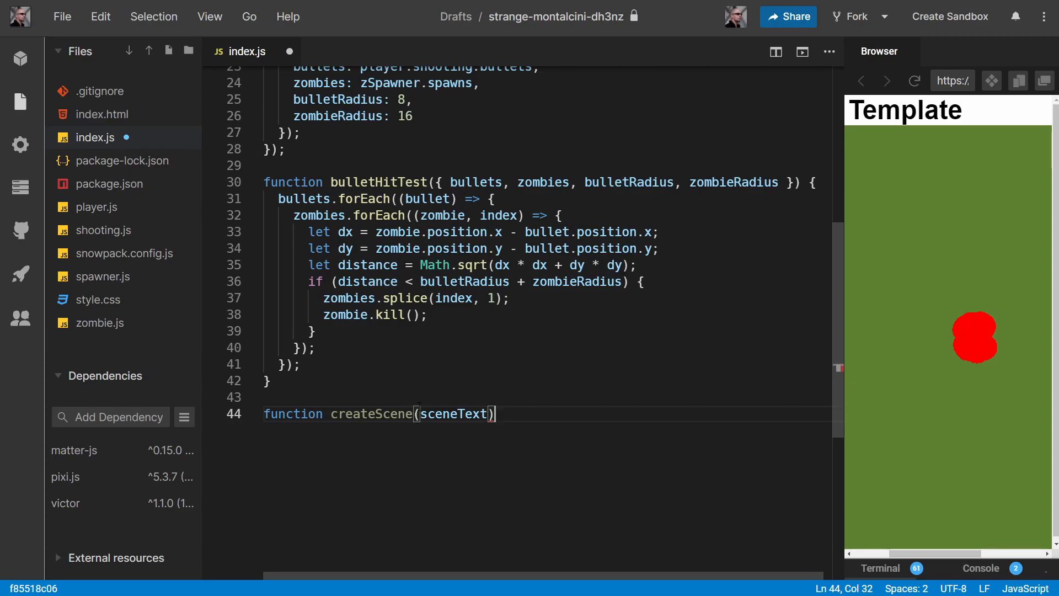
type("{")
type("const sceneContain")
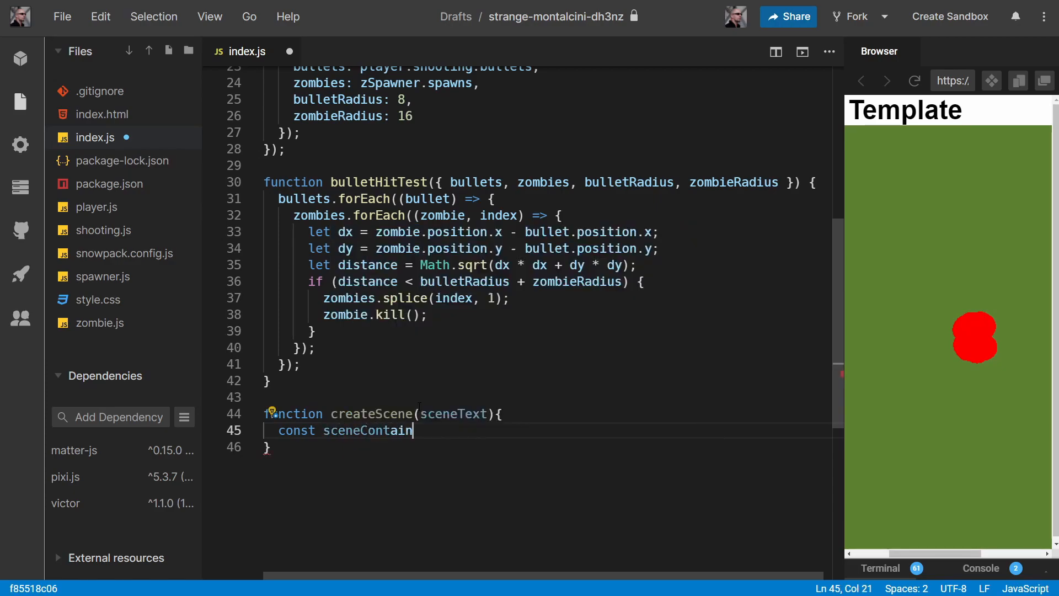
Inside it create sceneContainer as a new PIXI.Container and text as new PIXI.Text(sceneText)
type("er = new")
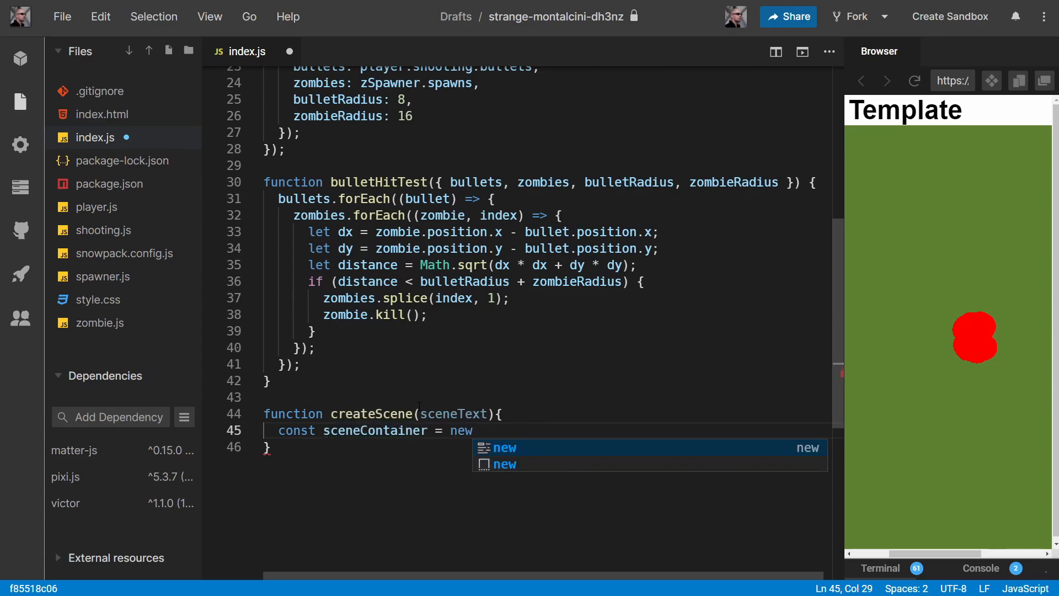
type("PIXI.Container")
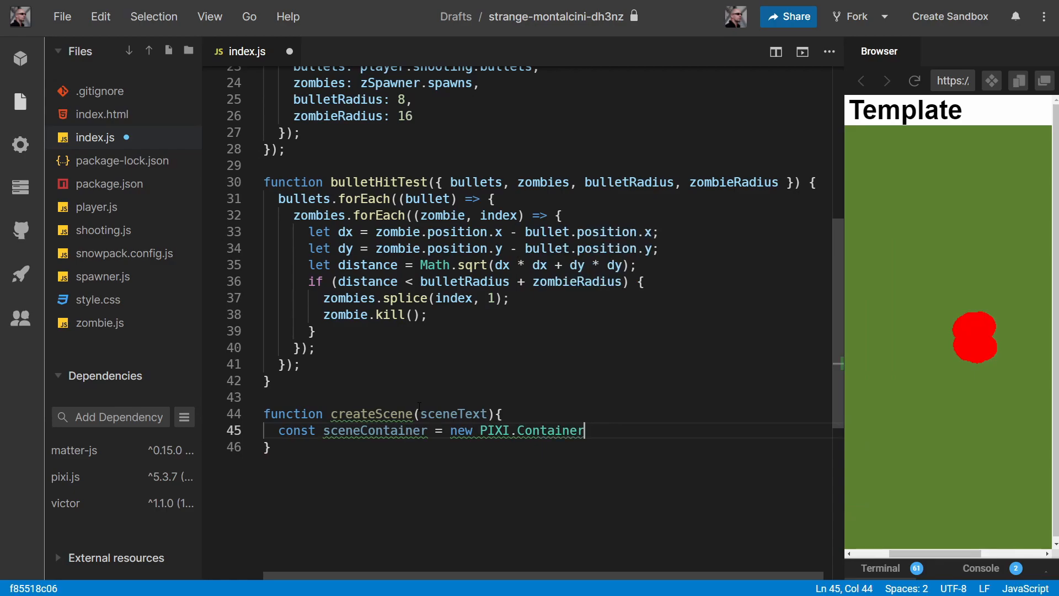
type("();")
type("const ")
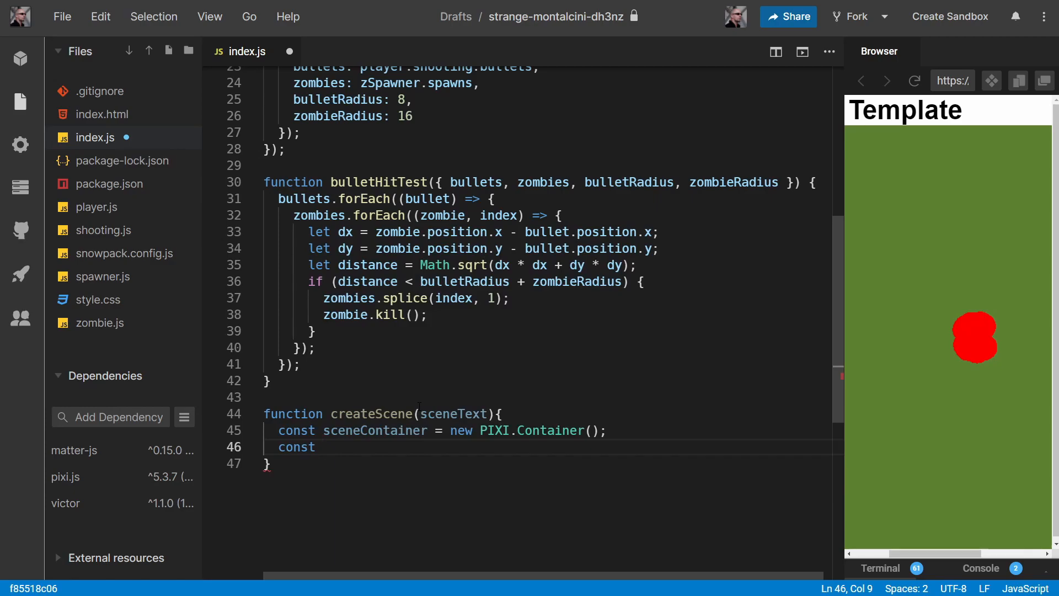
type("text")
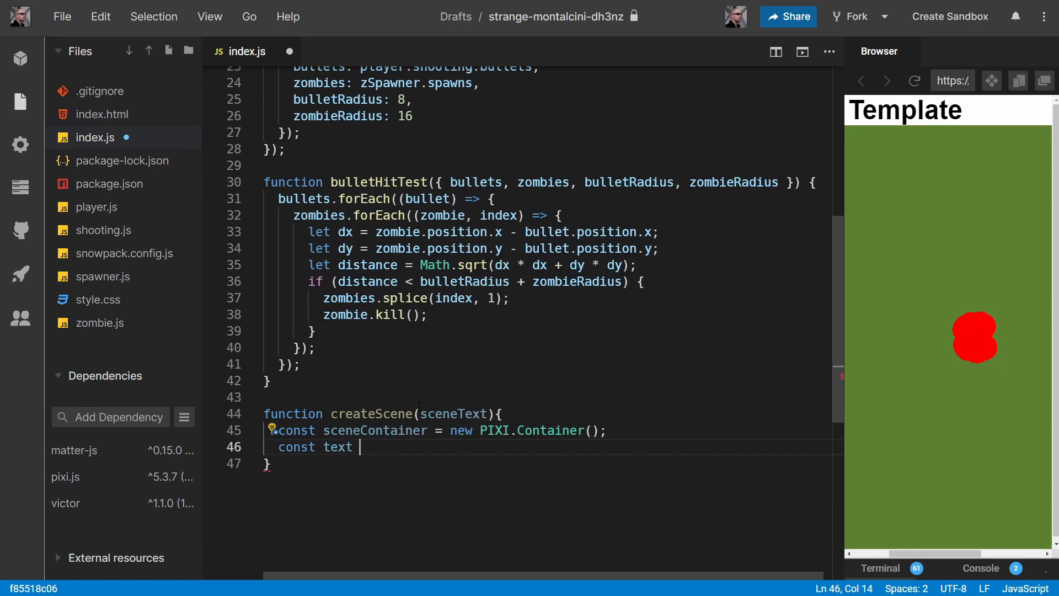
type("= n")
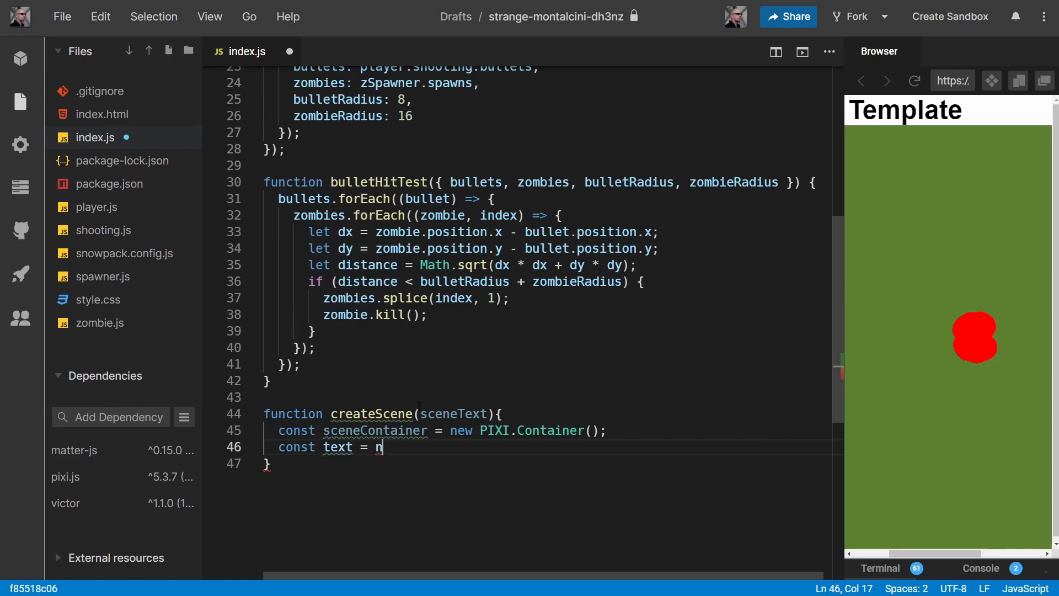
type("ew PIXI")
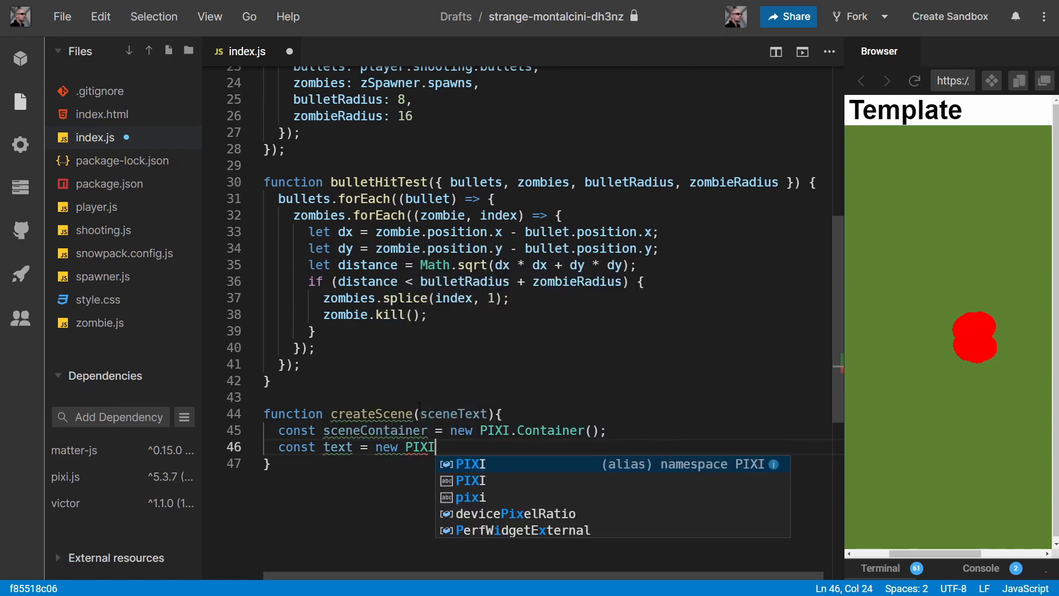
type(".")
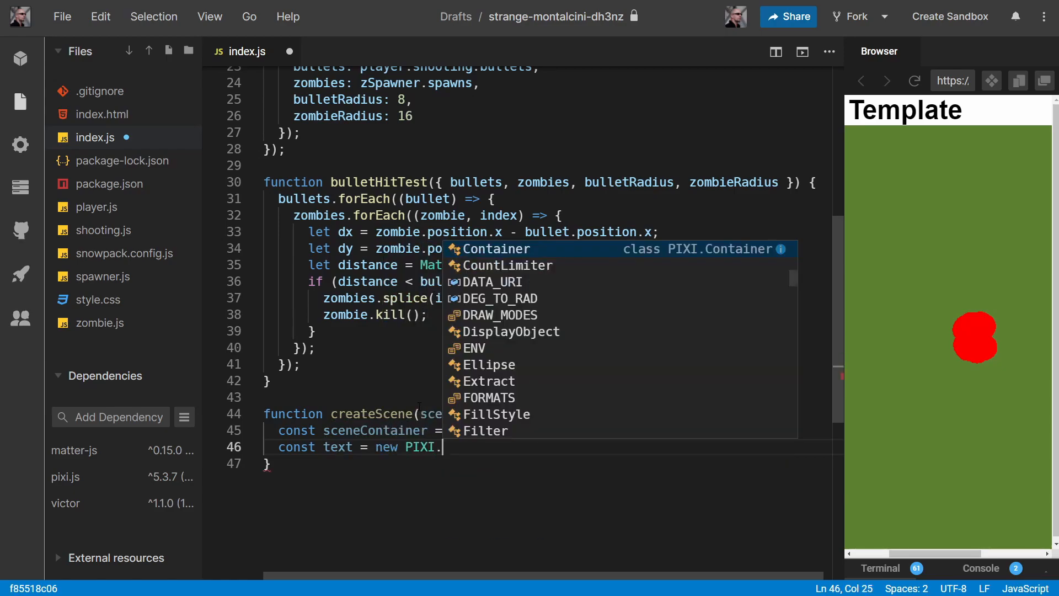
type("Text()")
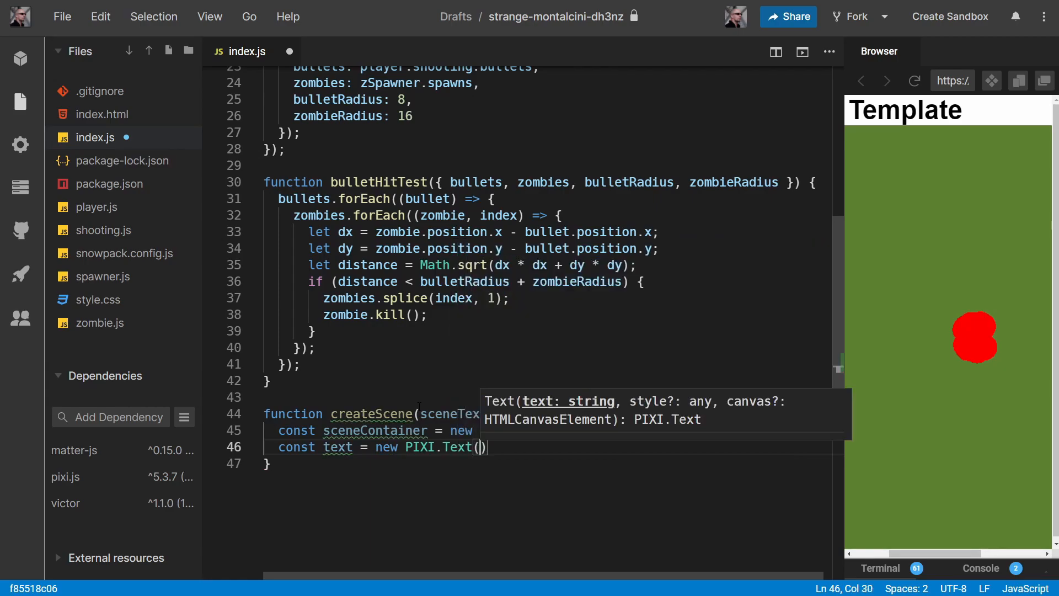
type("sceneTex")
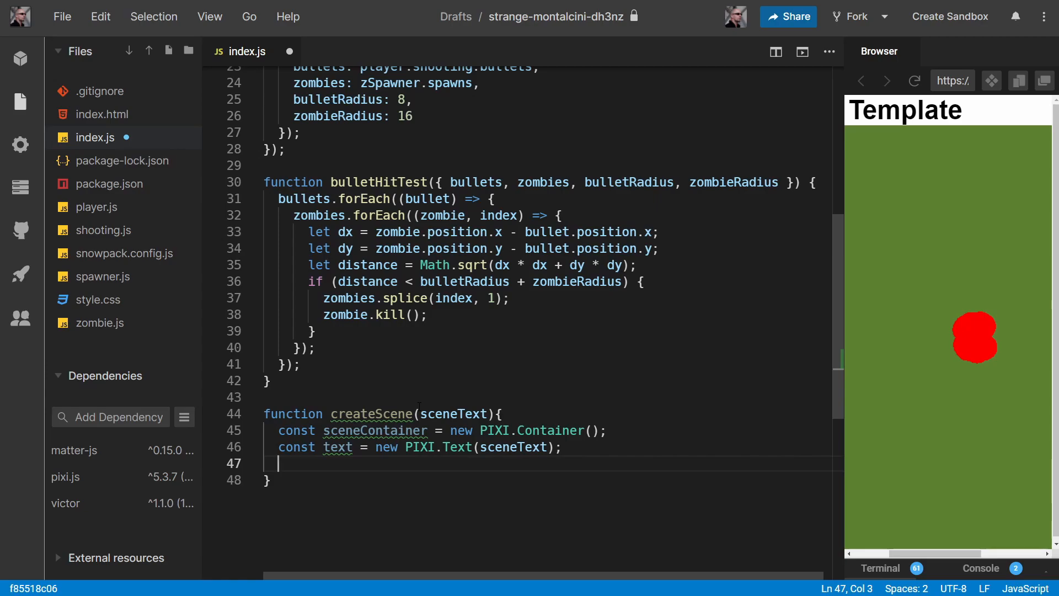
Position the text at x = app.screen.width / 2 and y = 0
type("text.")
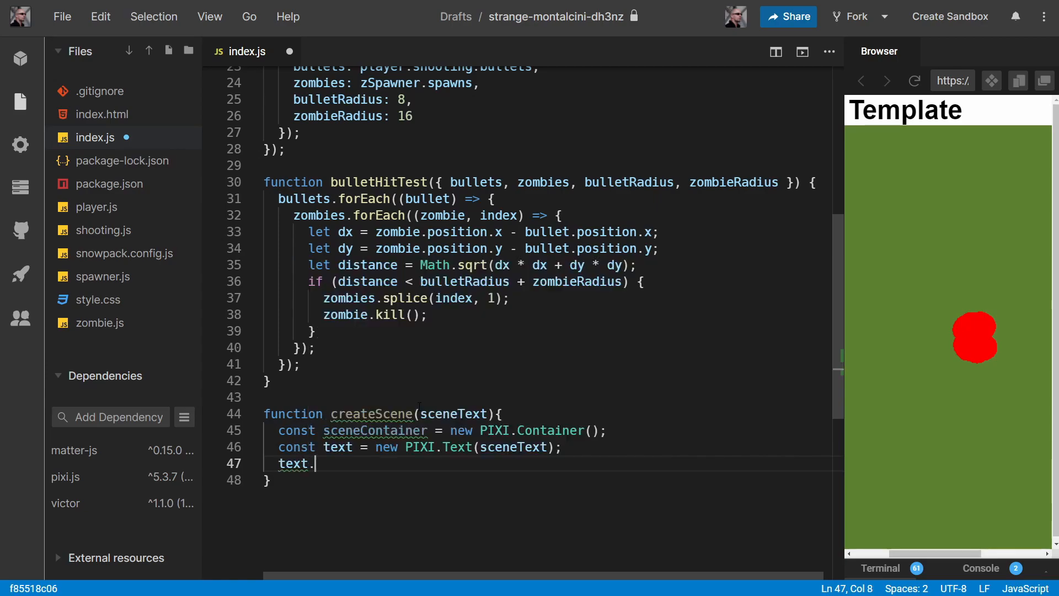
type("x")
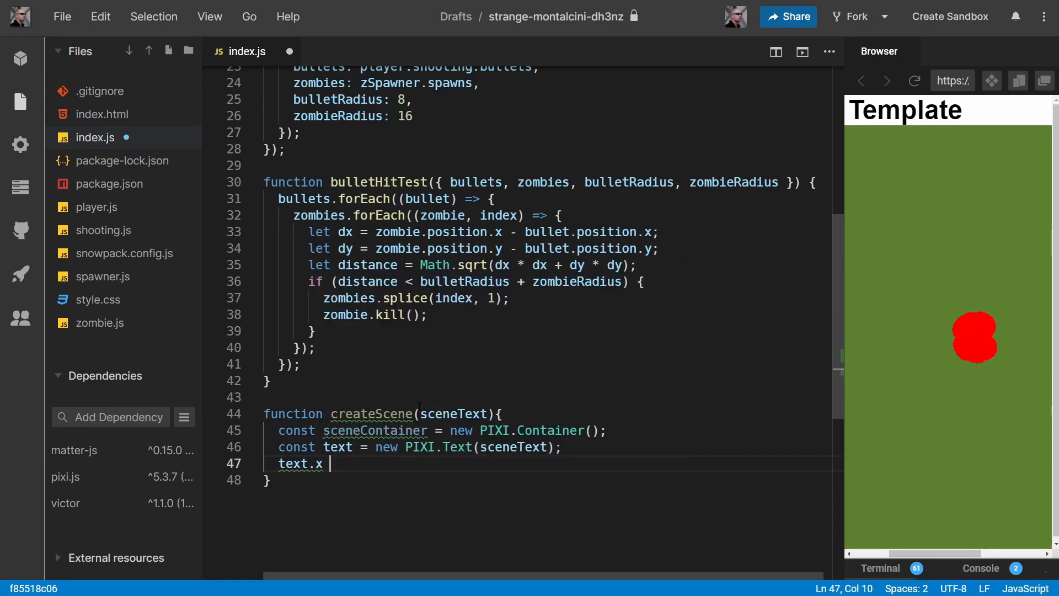
type("= ap")
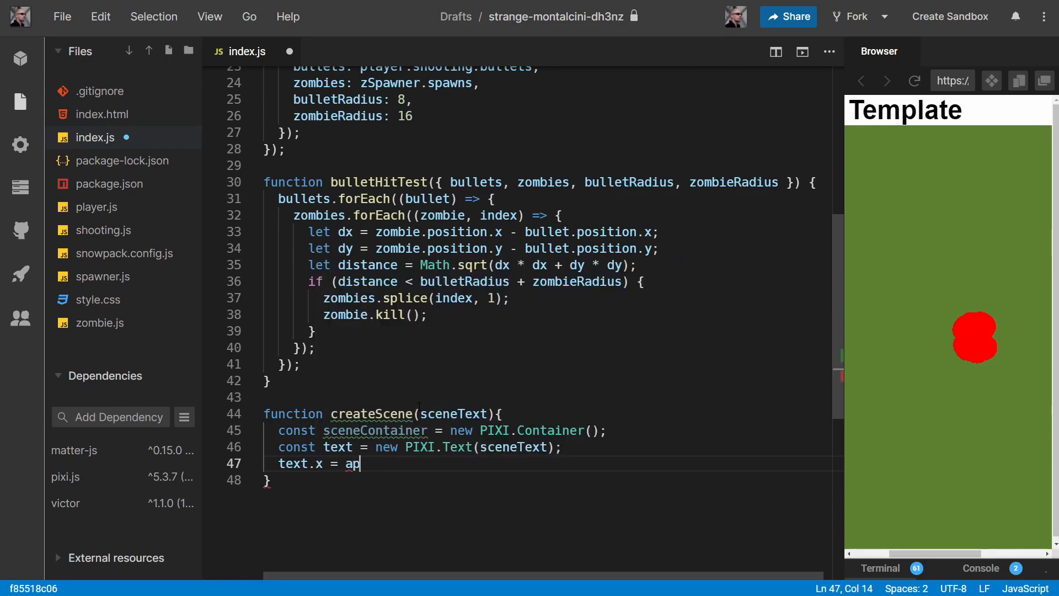
type("p.screen")
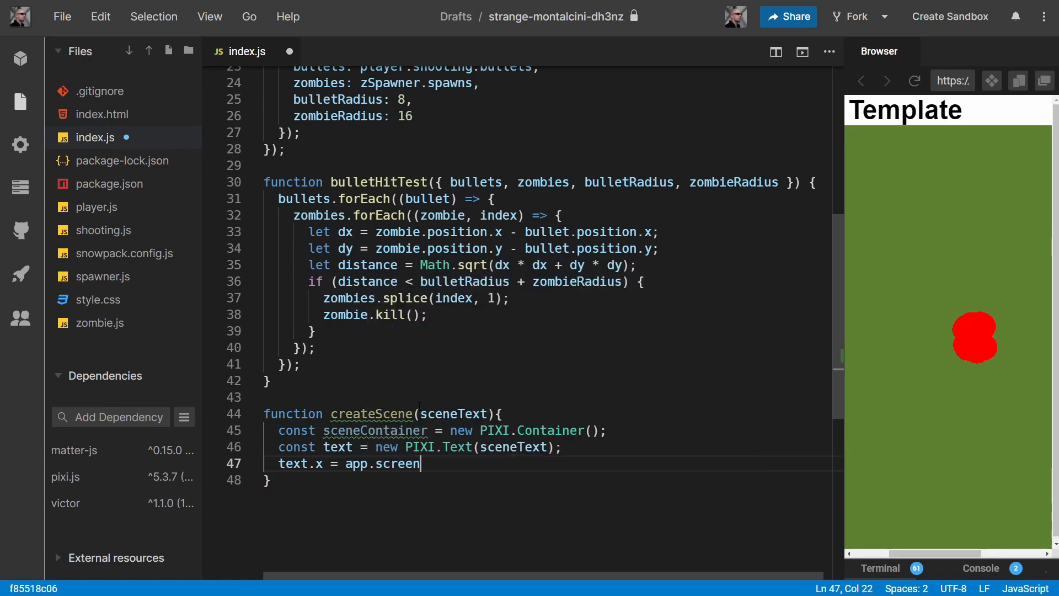
type(".width")
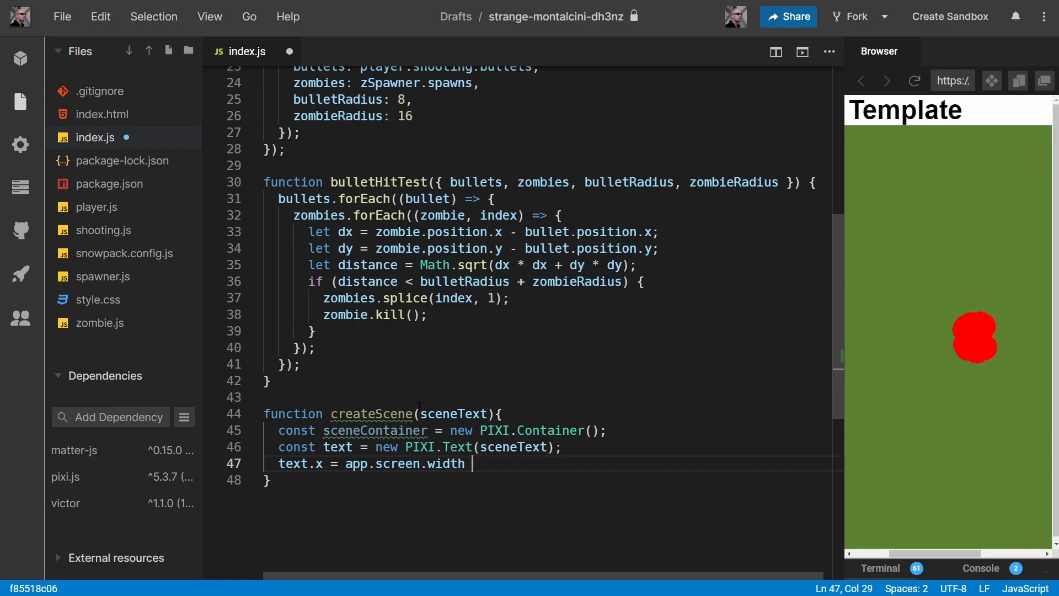
type("/ 2;")
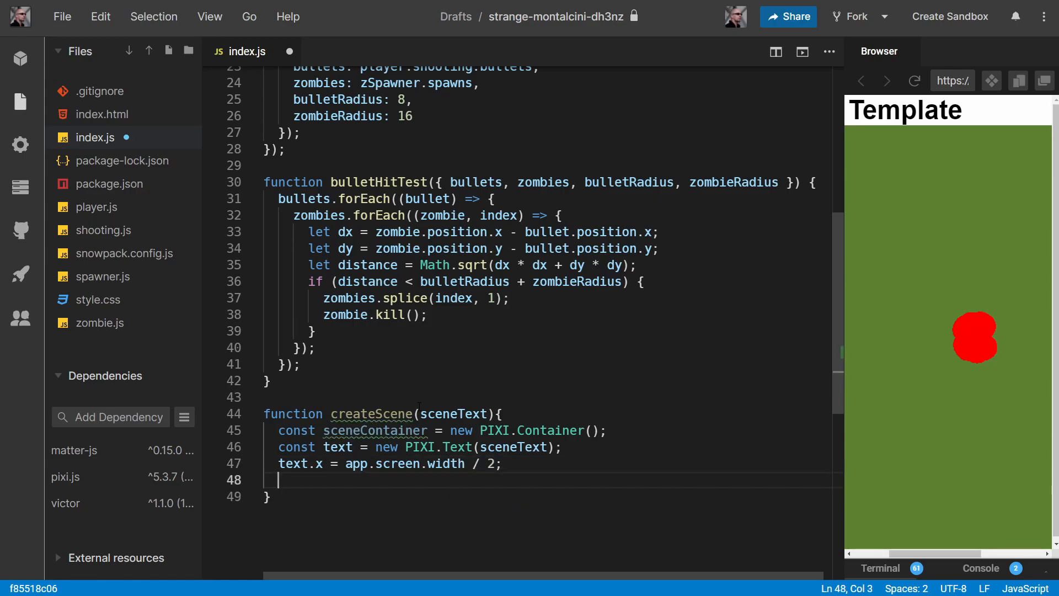
type("te")
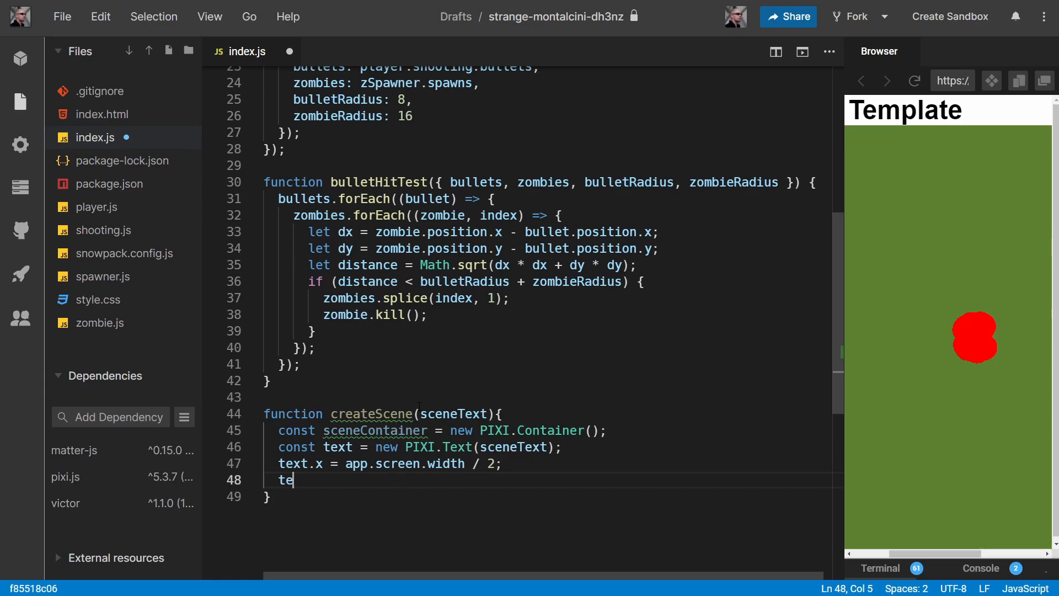
type("xt.y =")
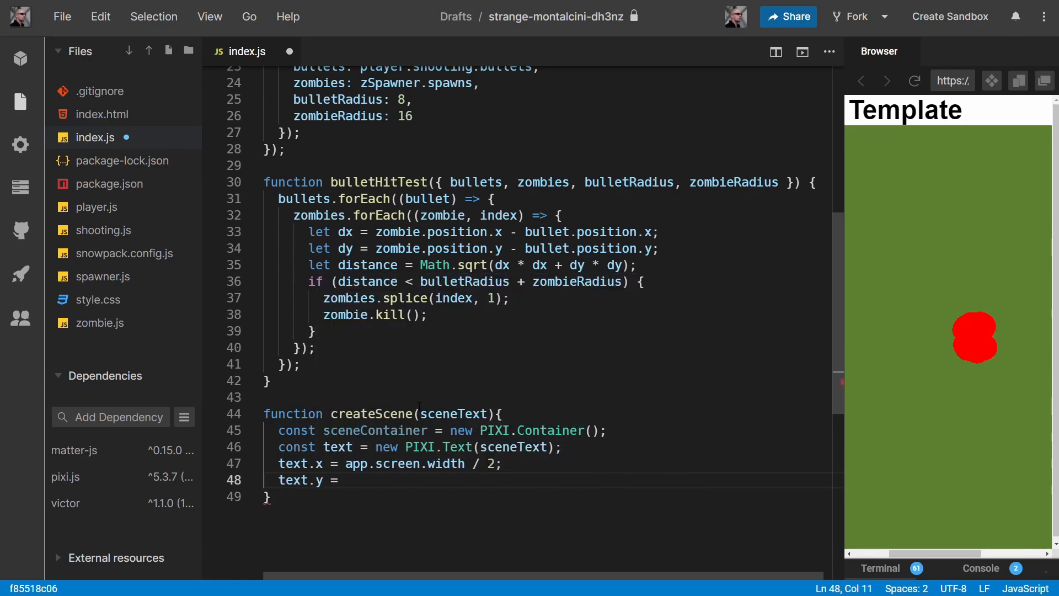
type("0;")
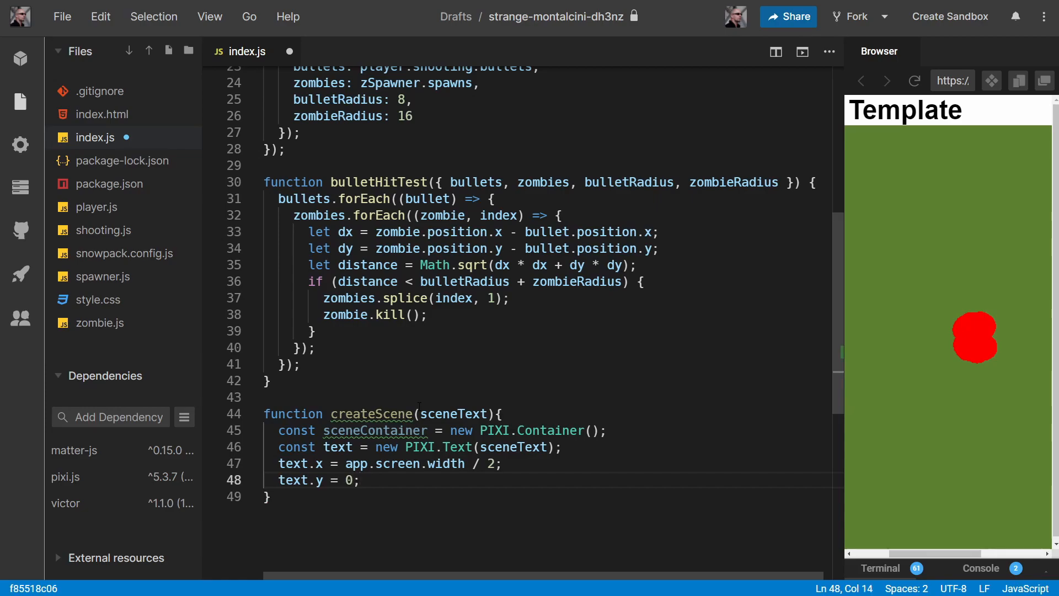
Set the text anchor with text.anchor.set(0.5, 0)
type("text")
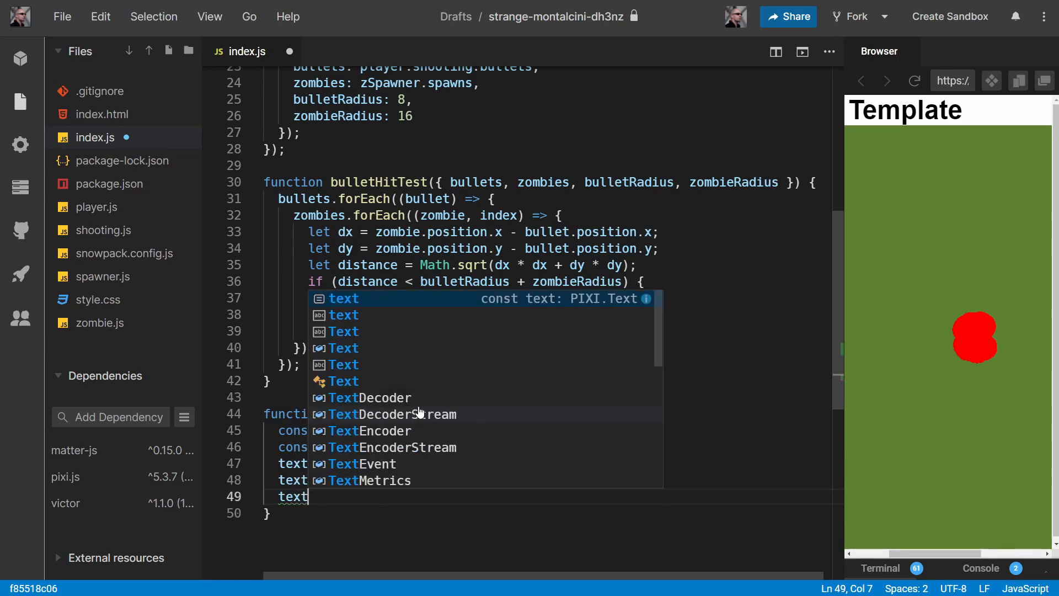
type(".anchor.set(0")
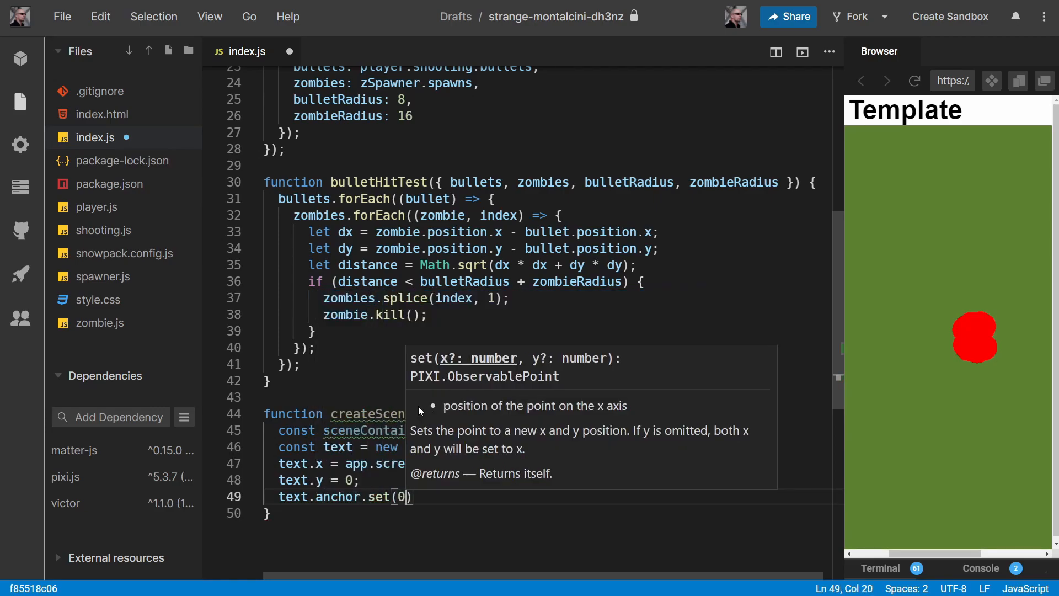
type(".")
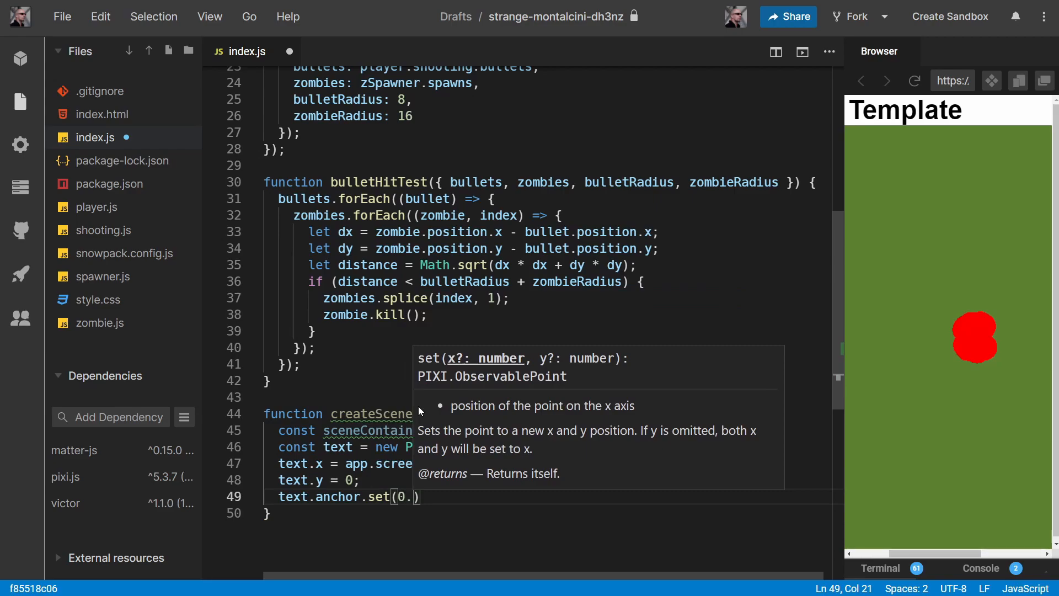
type("5")
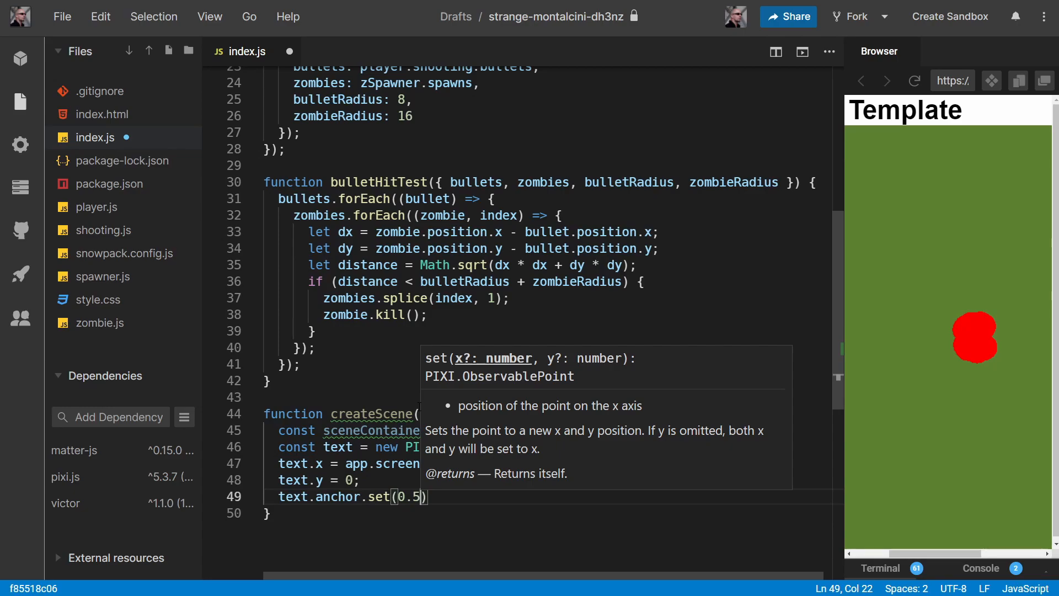
type(",")
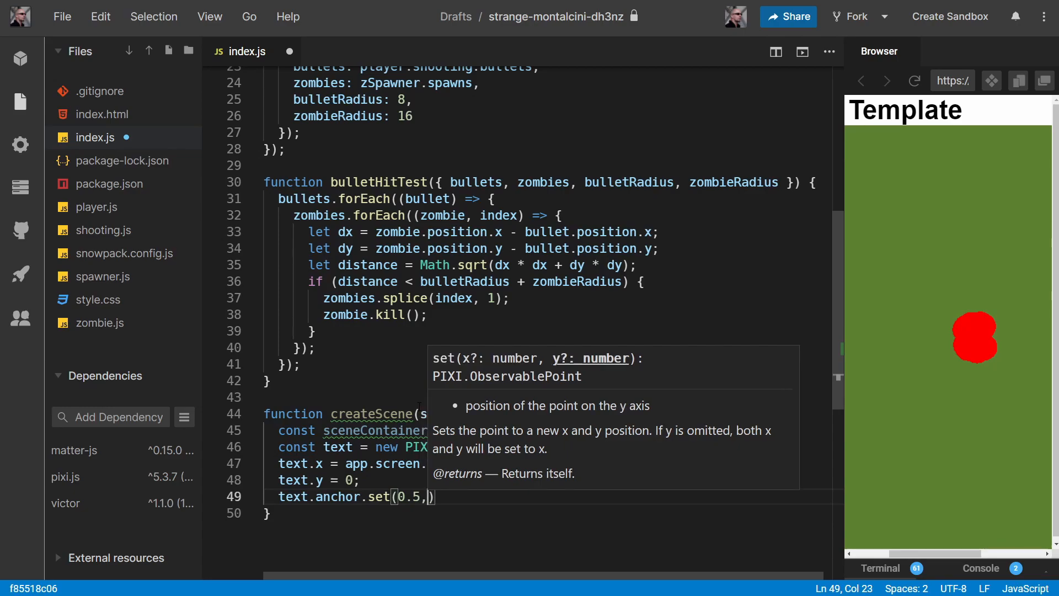
type("0")
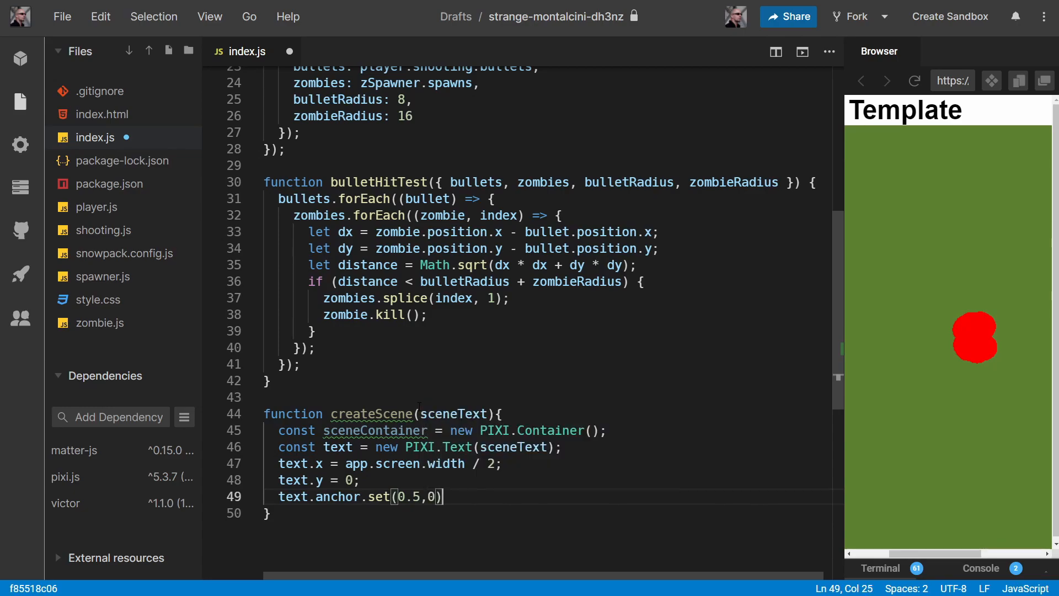
type(";")
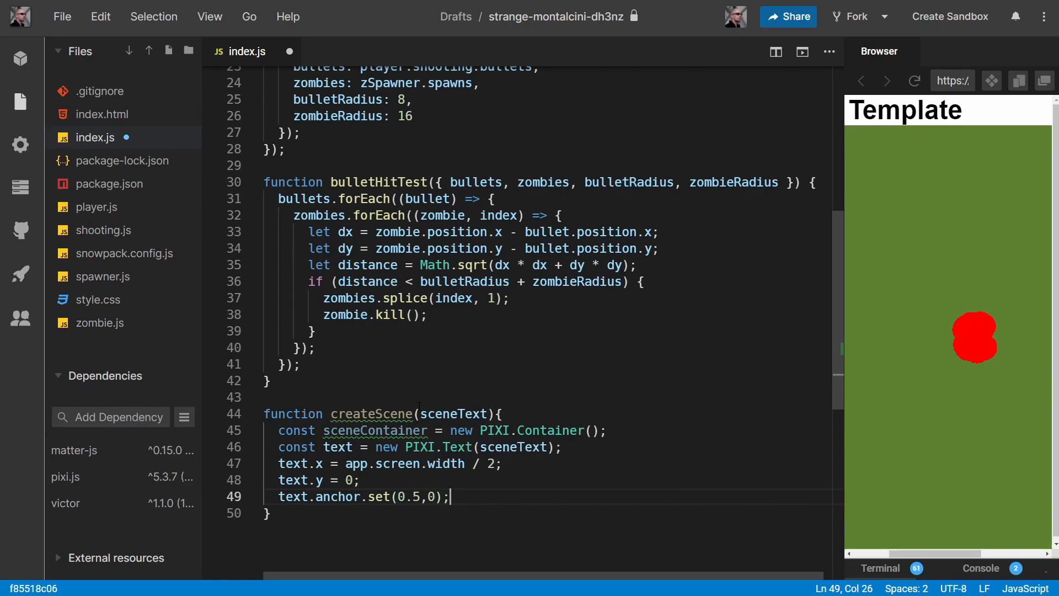
Give sceneContainer zIndex 1 and add the text as its child
type("sceneContainer")
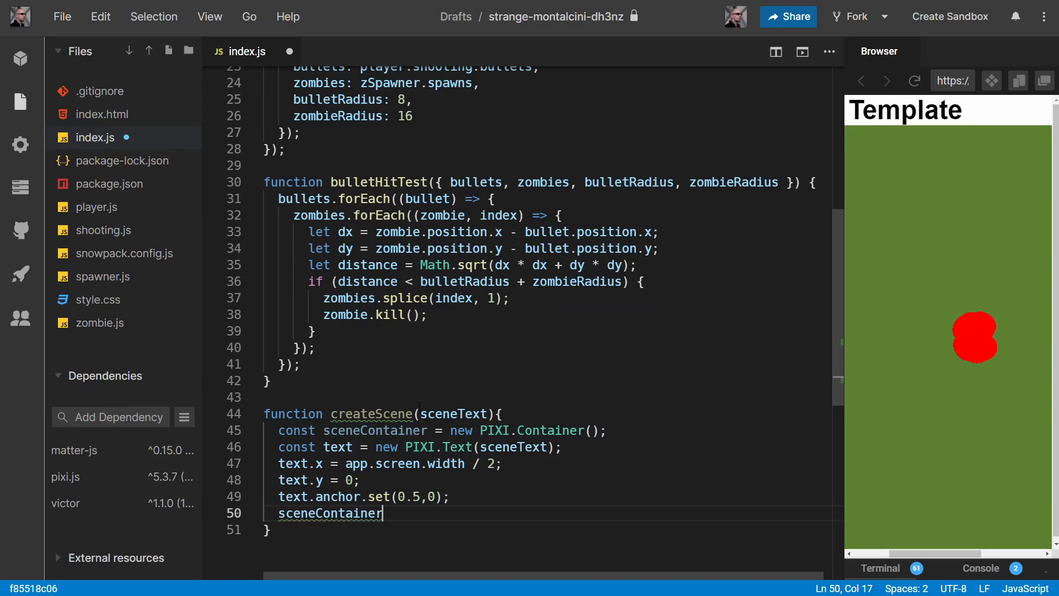
type(".")
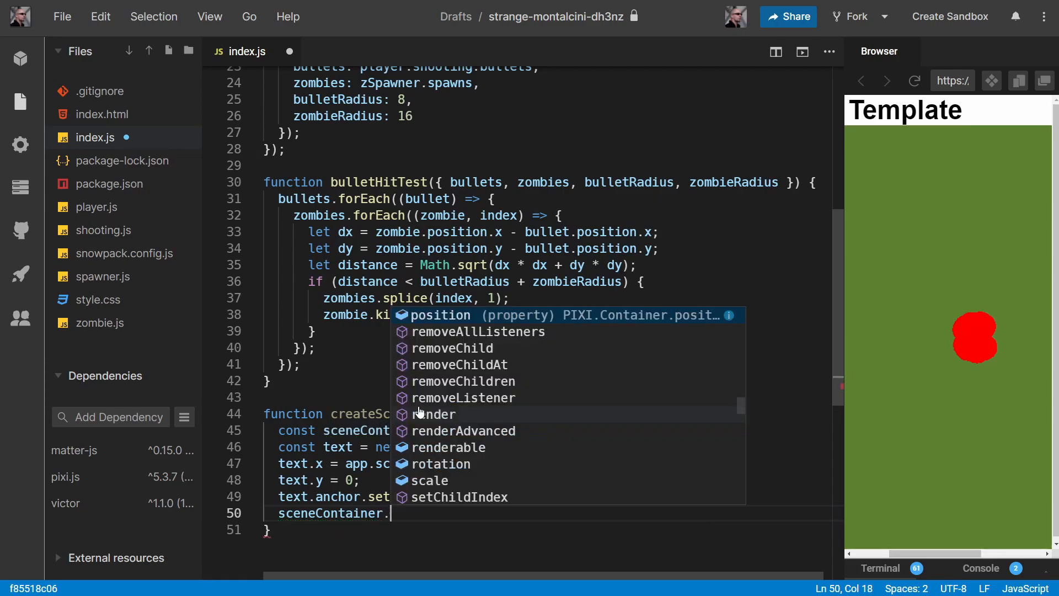
type("zIndex = 1")
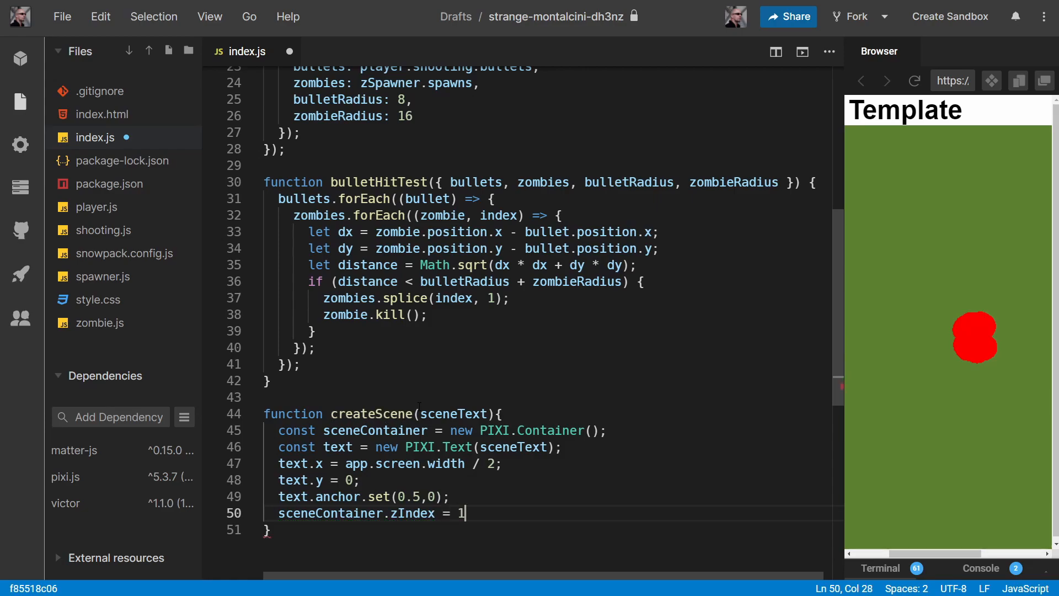
key("Enter")
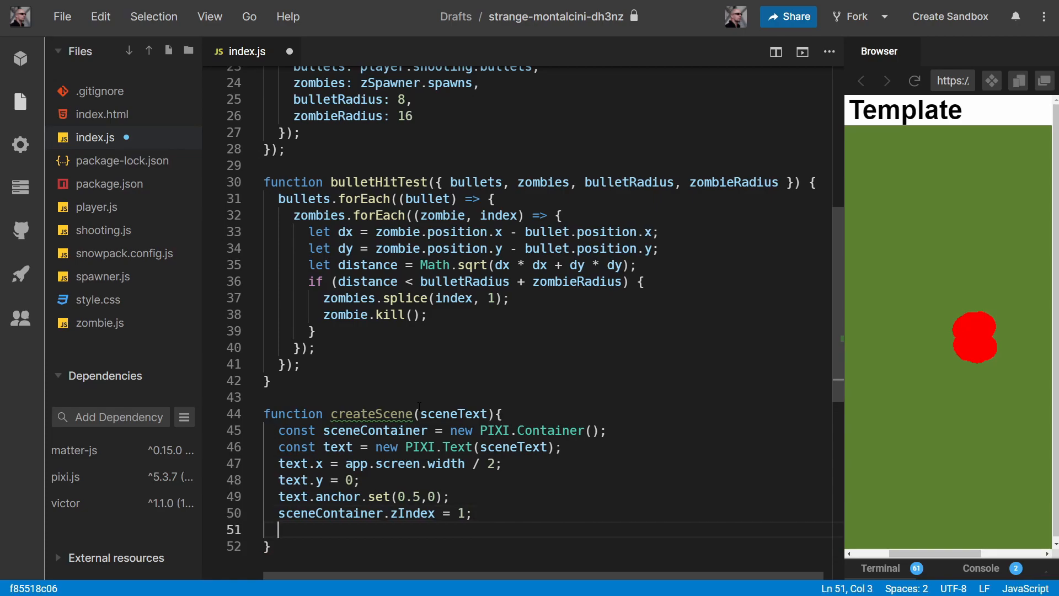
type("sceneContainer")
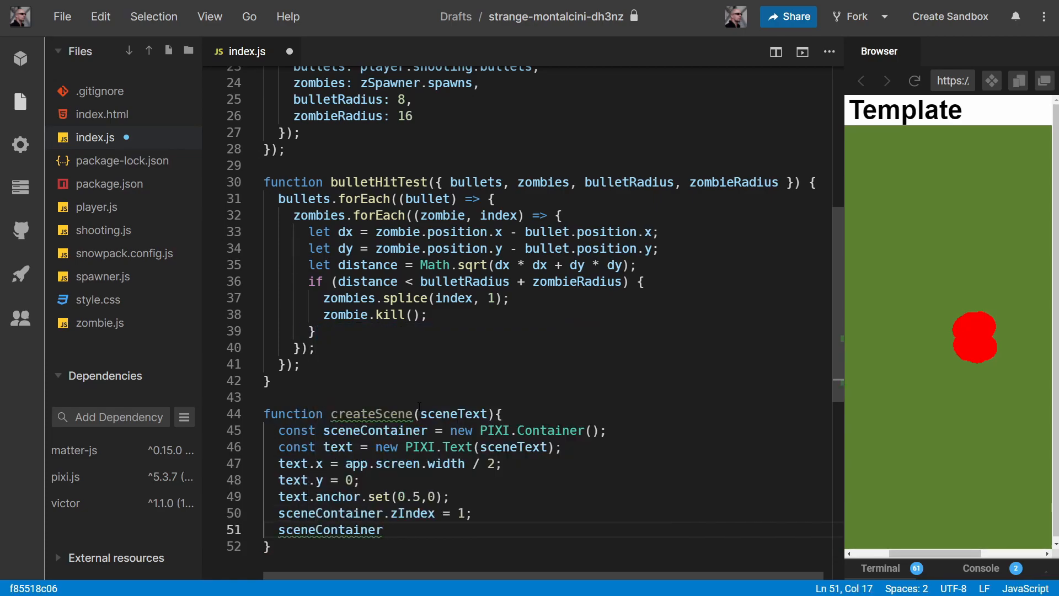
type(".addChild")
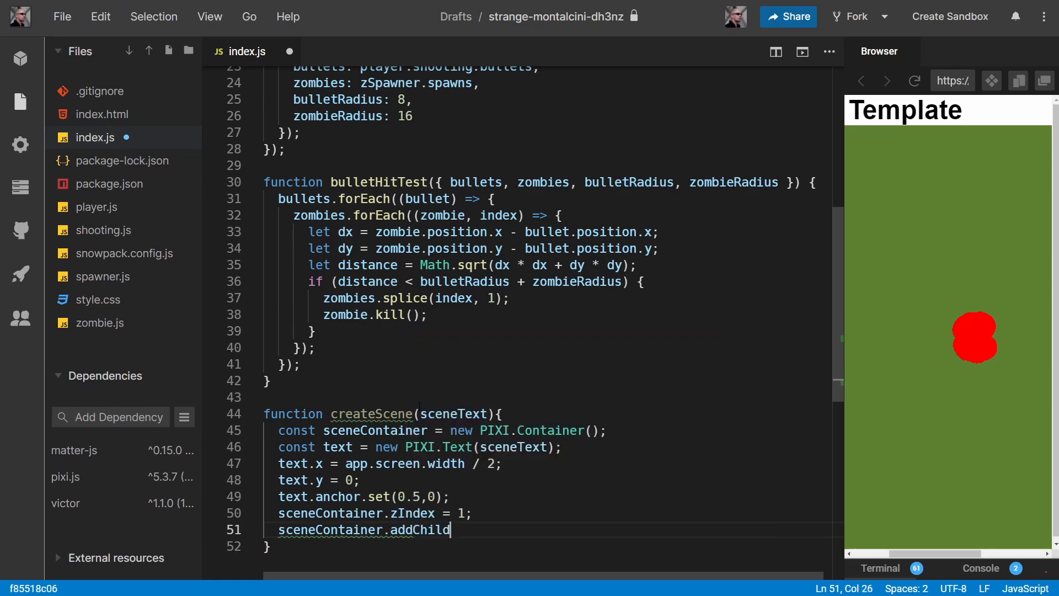
type("(")
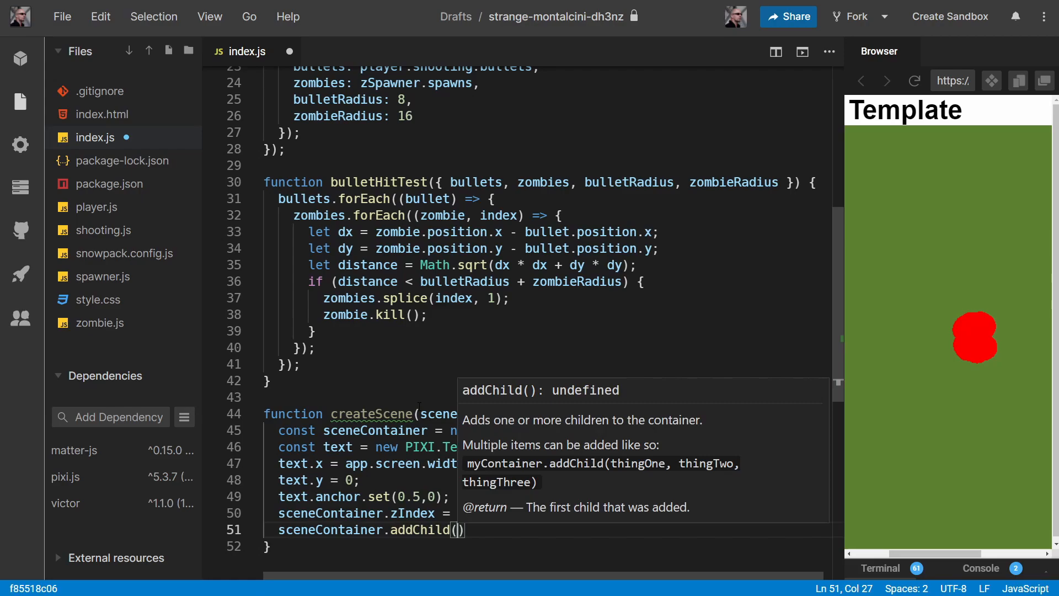
type("text")
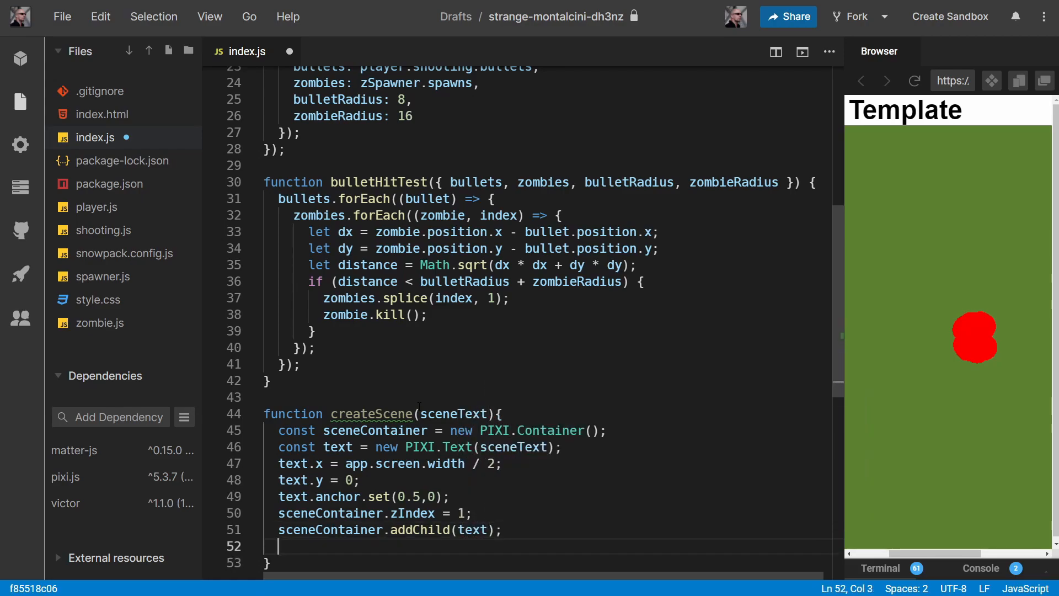
Add sceneContainer to app.stage and return it from createScene
type("app.stage")
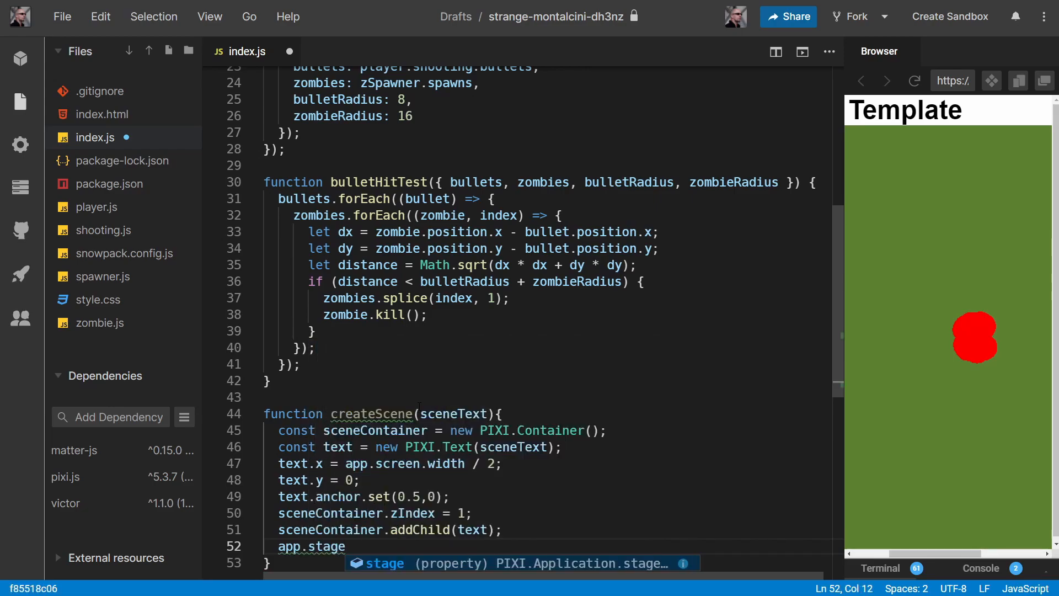
type(".addChild")
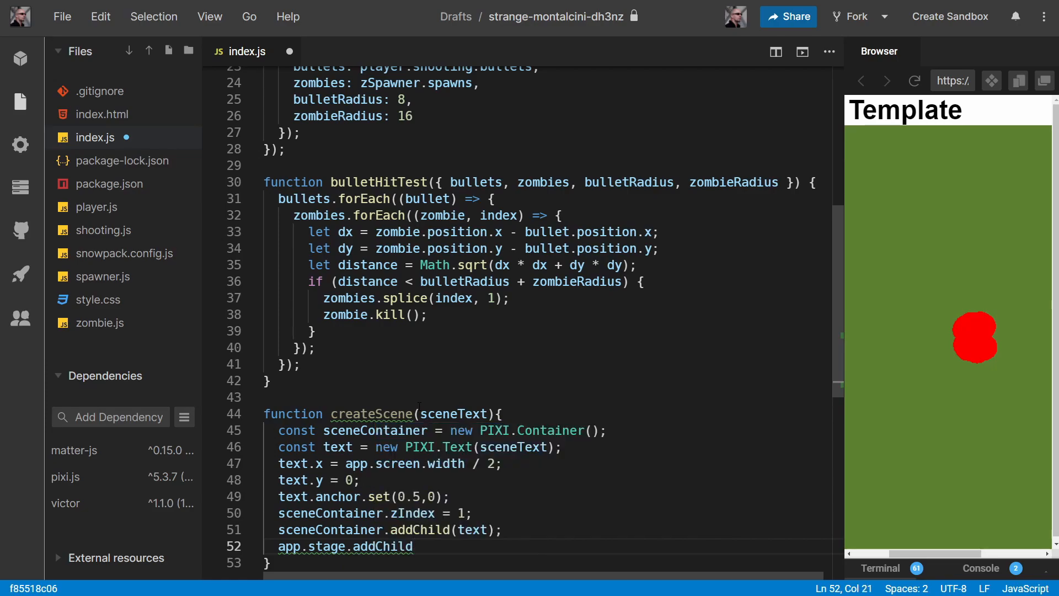
type("(")
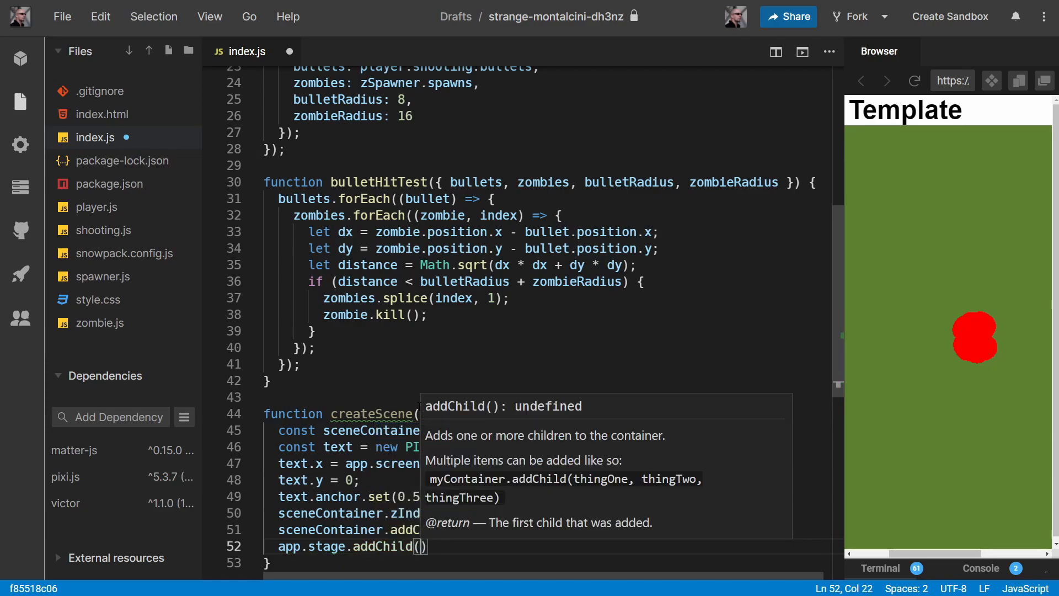
type("sceneContainer")
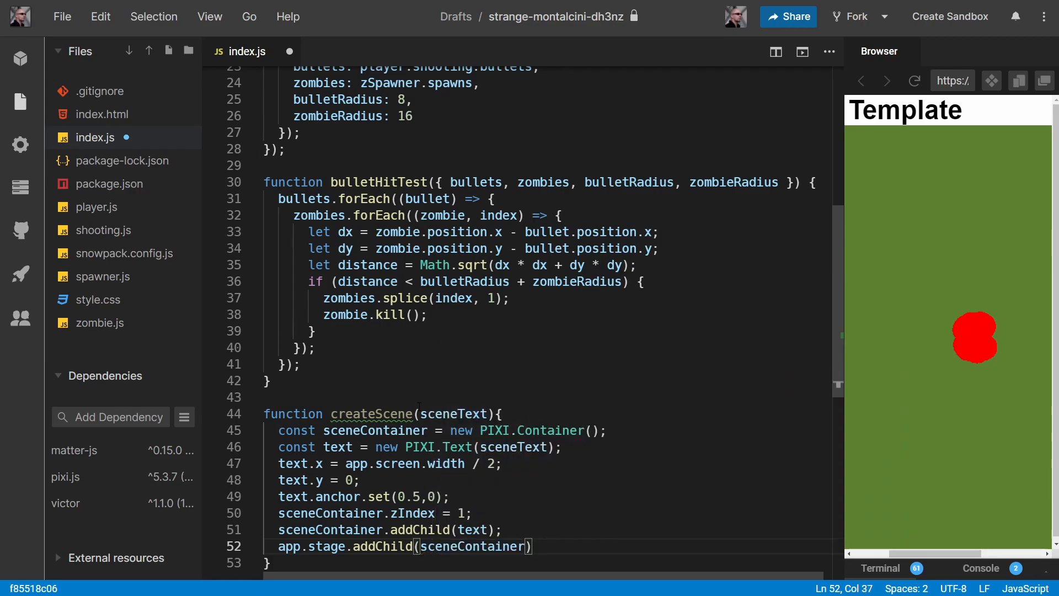
type("return sc")
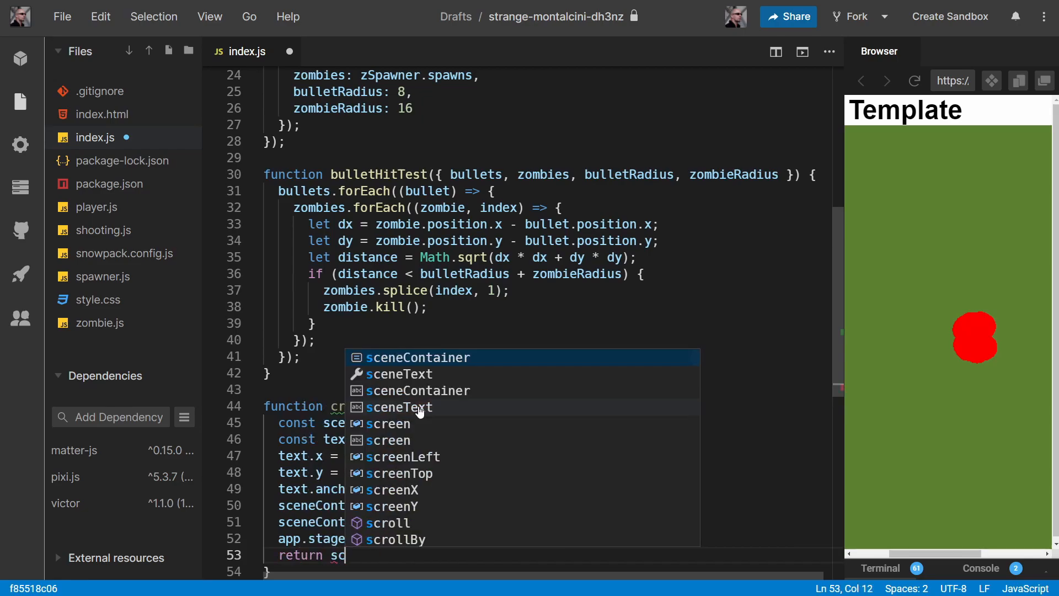
type("eneContainer")
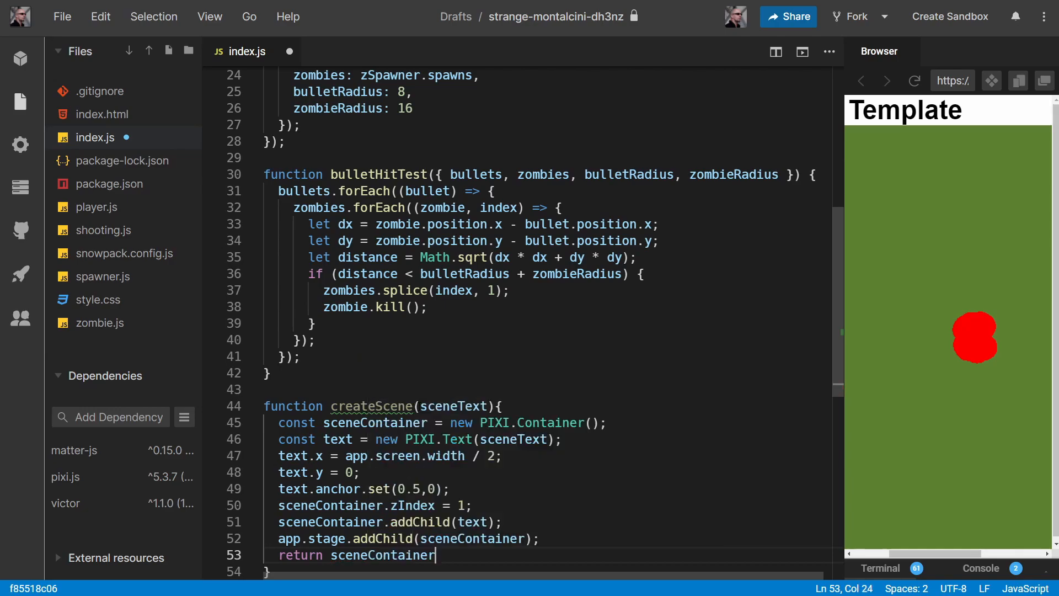
type(";")
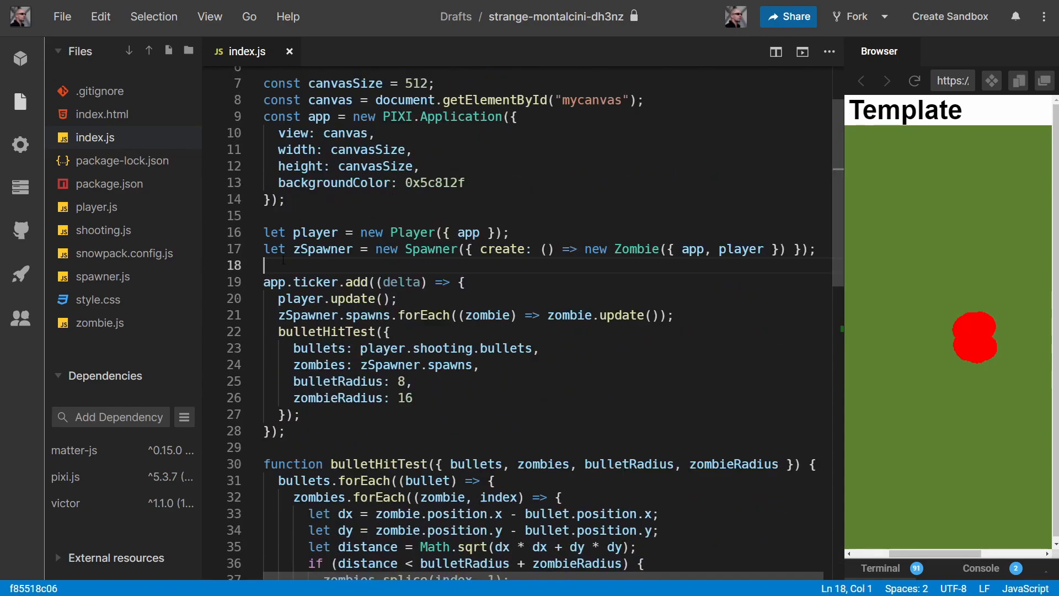
Declare let gameStartScene = createScene("Click to Start"); above the ticker loop and save
key("Enter")
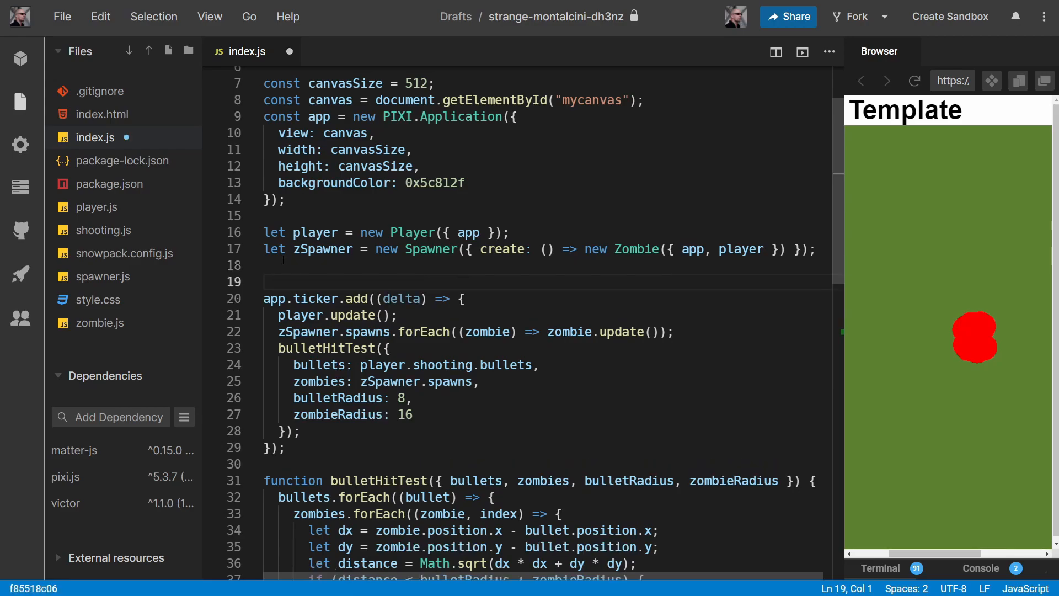
type("let")
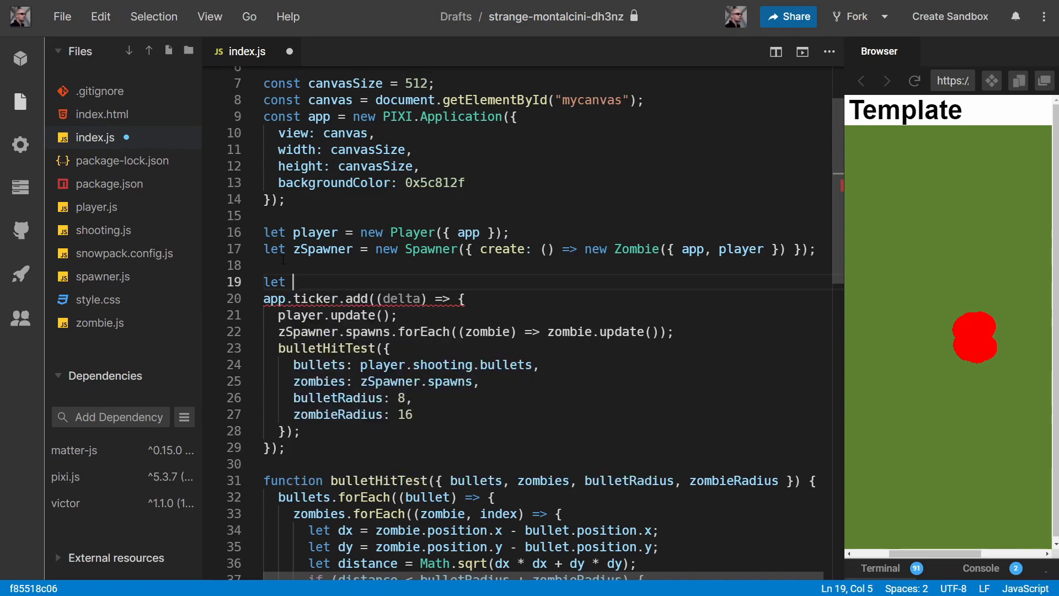
type("game")
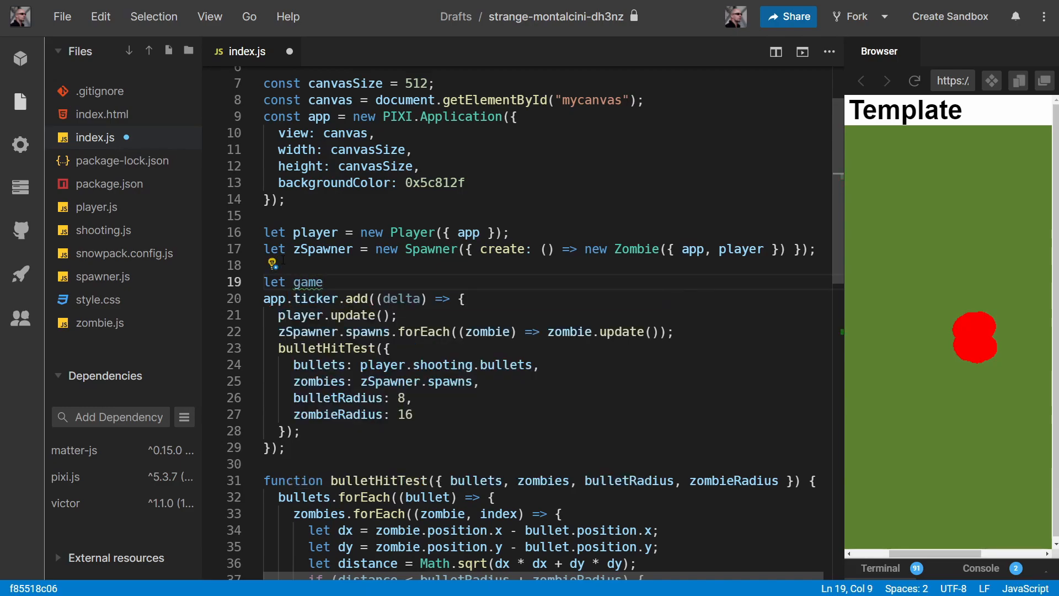
type("StartSc")
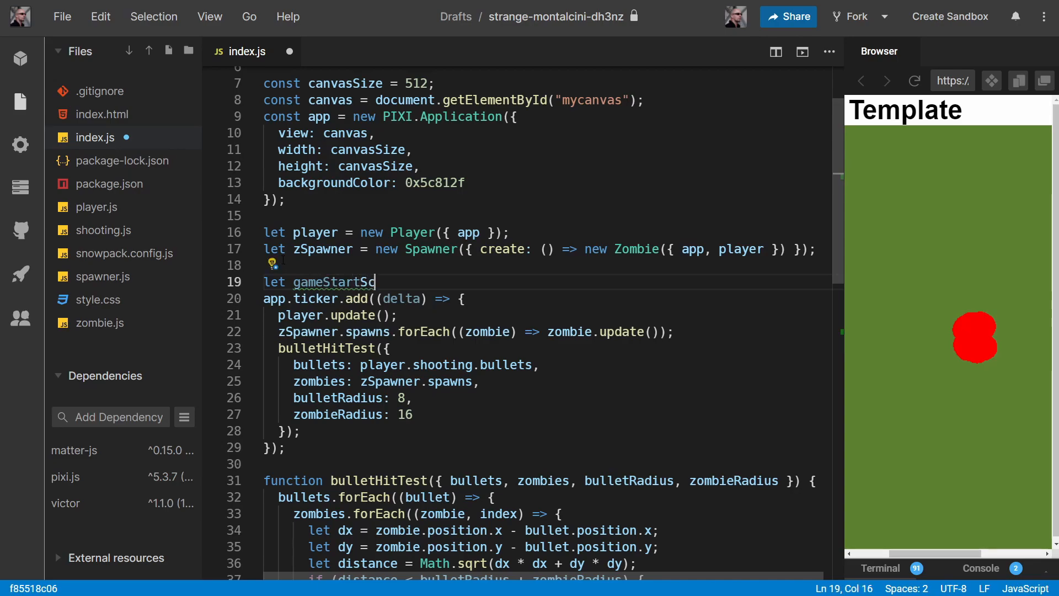
type("ene")
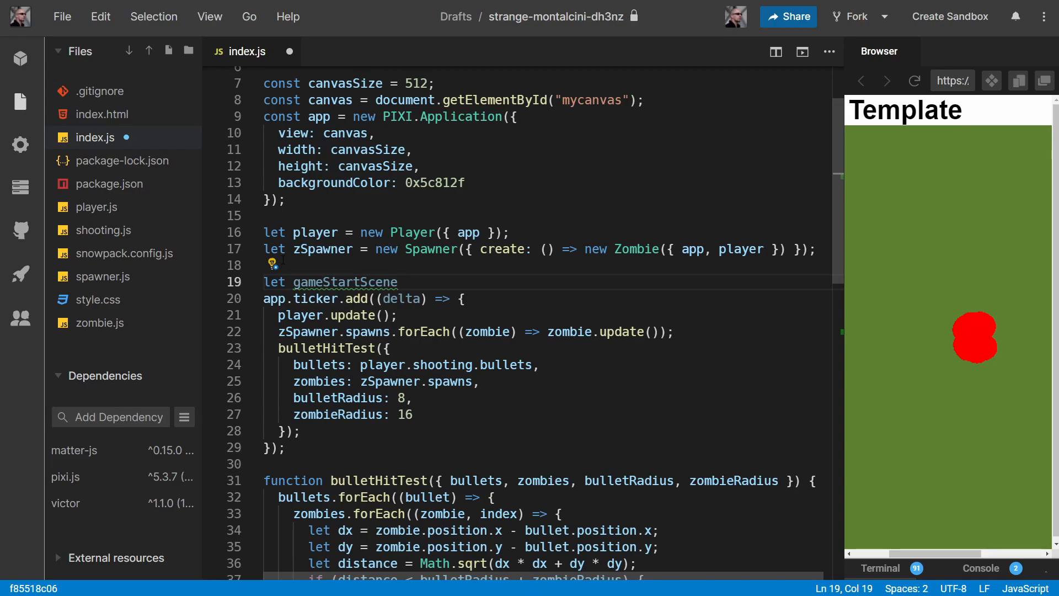
type("= createScene")
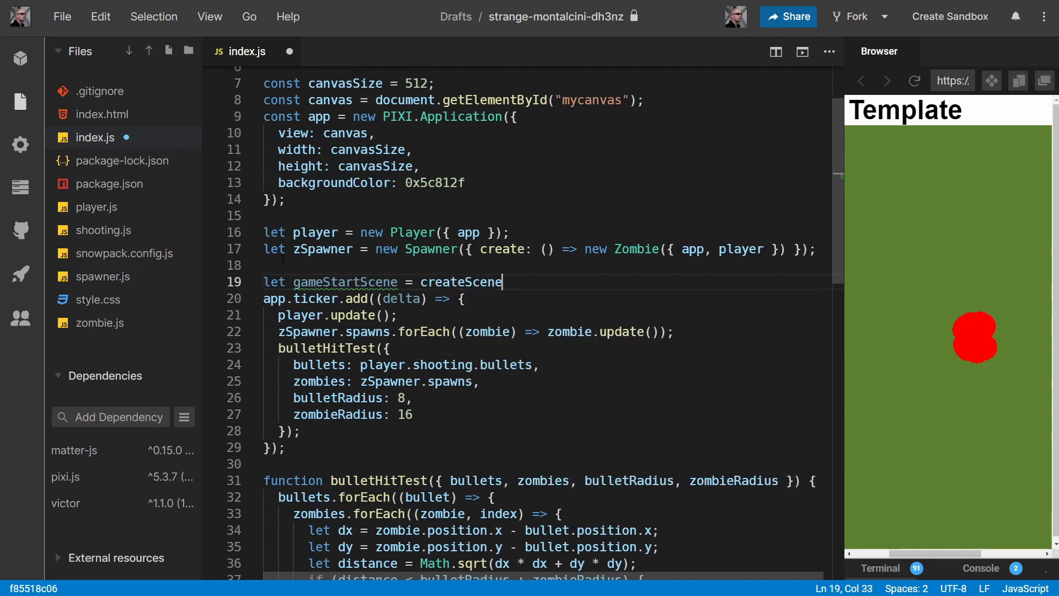
type("(")
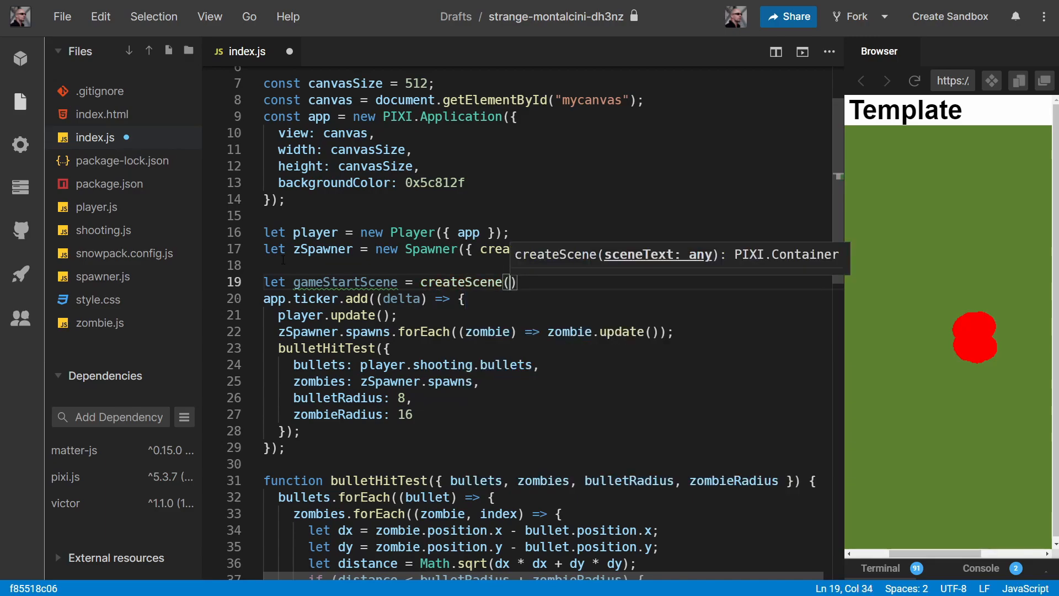
type("\"Clic\"")
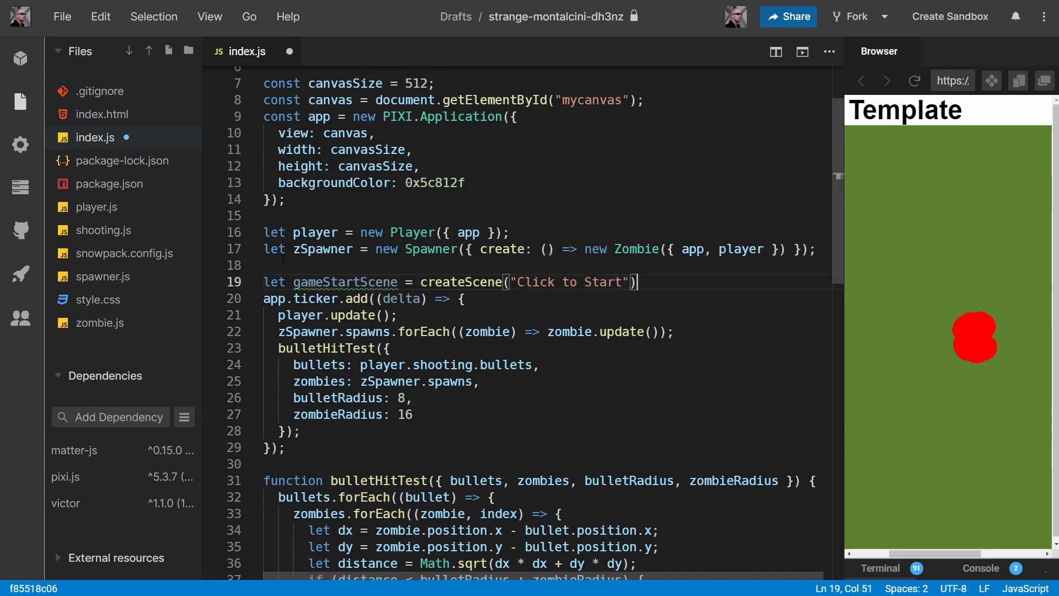
left_click(914, 80)
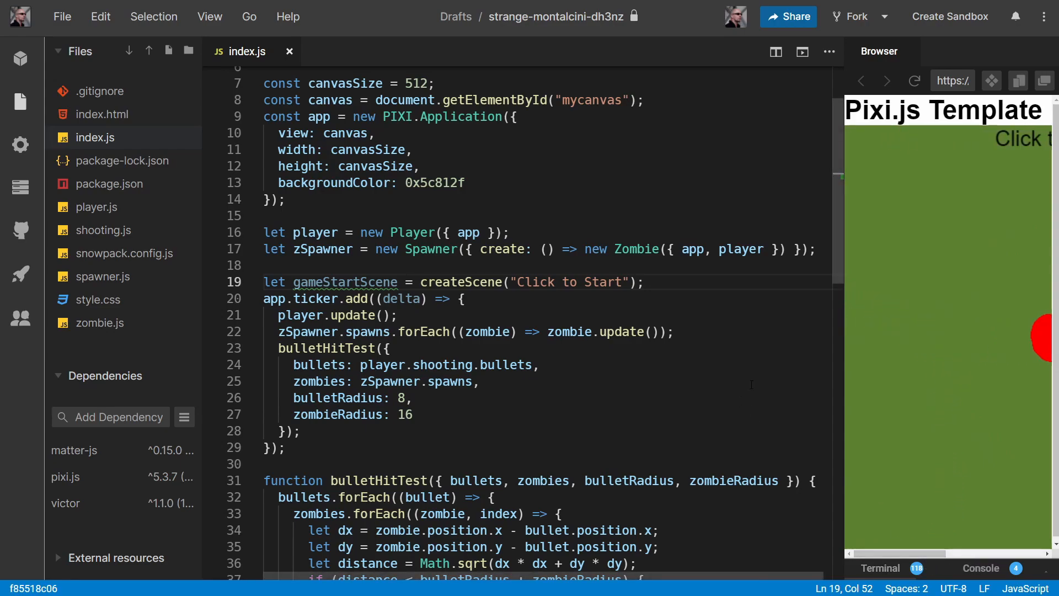
Add app.gameStarted = false; below the start scene line
scroll("down", 3)
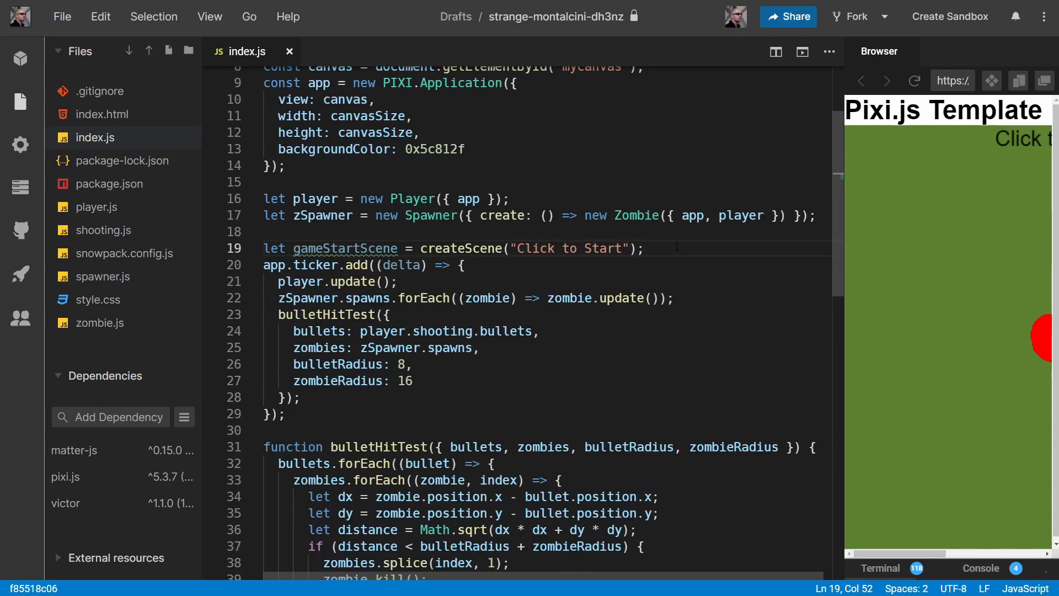
key("Enter")
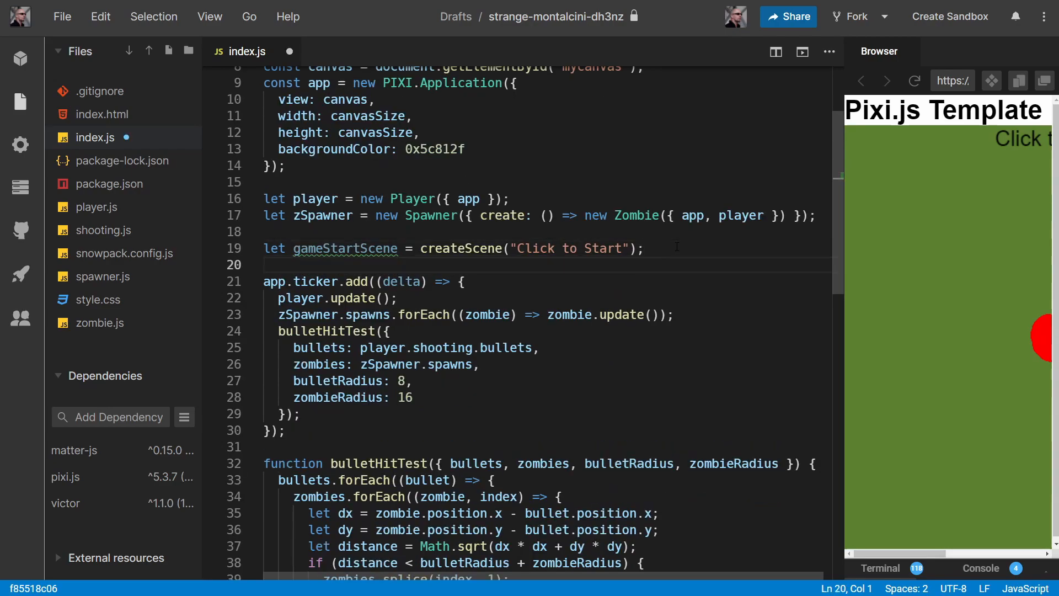
type("app.")
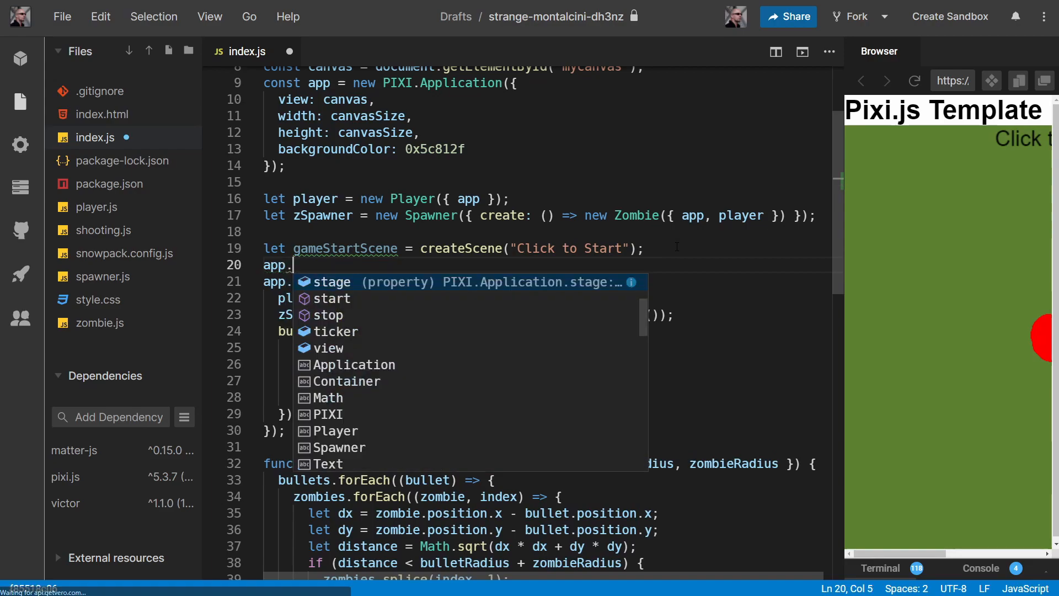
type("game")
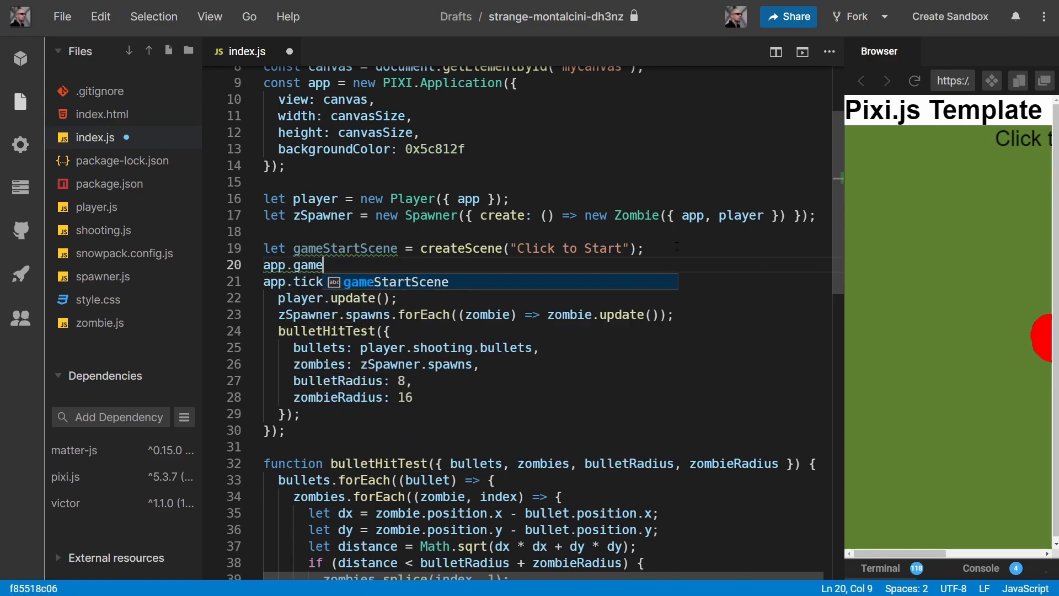
type("Started")
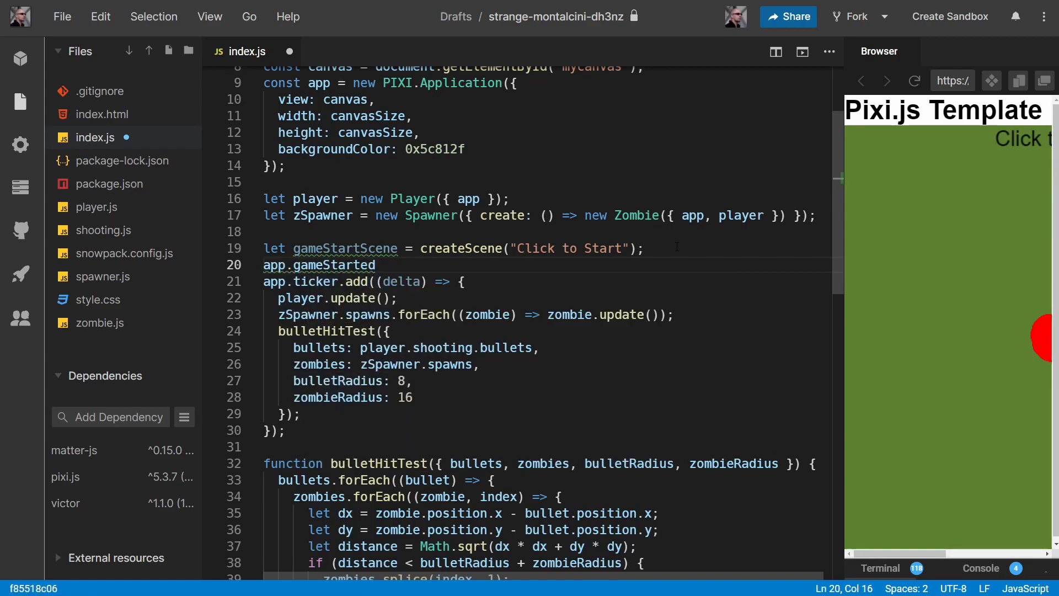
type("= false;")
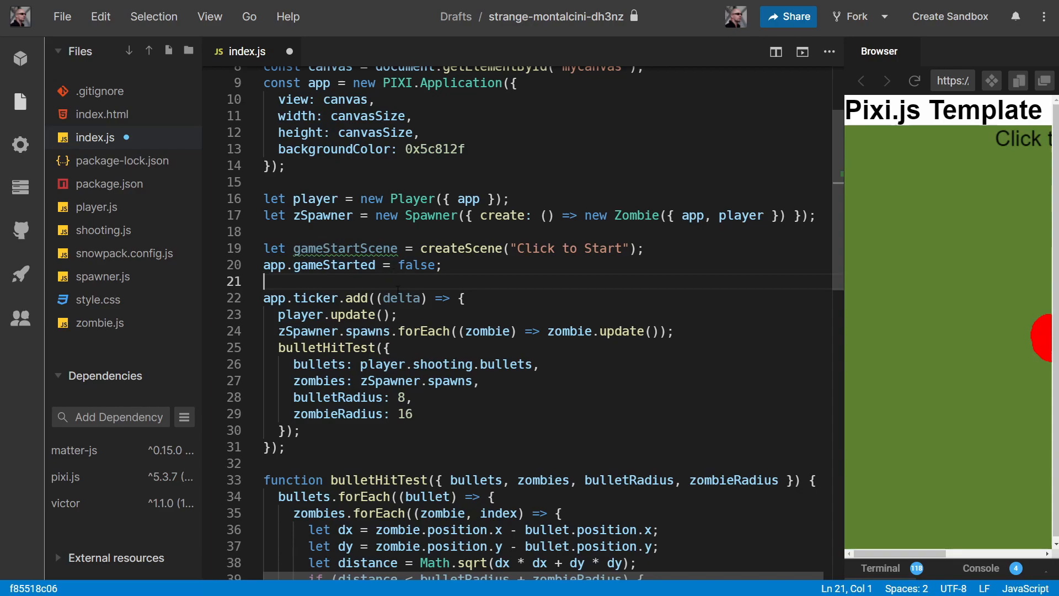
Make the ticker callback return early while app.gameStarted === false
left_click(464, 298)
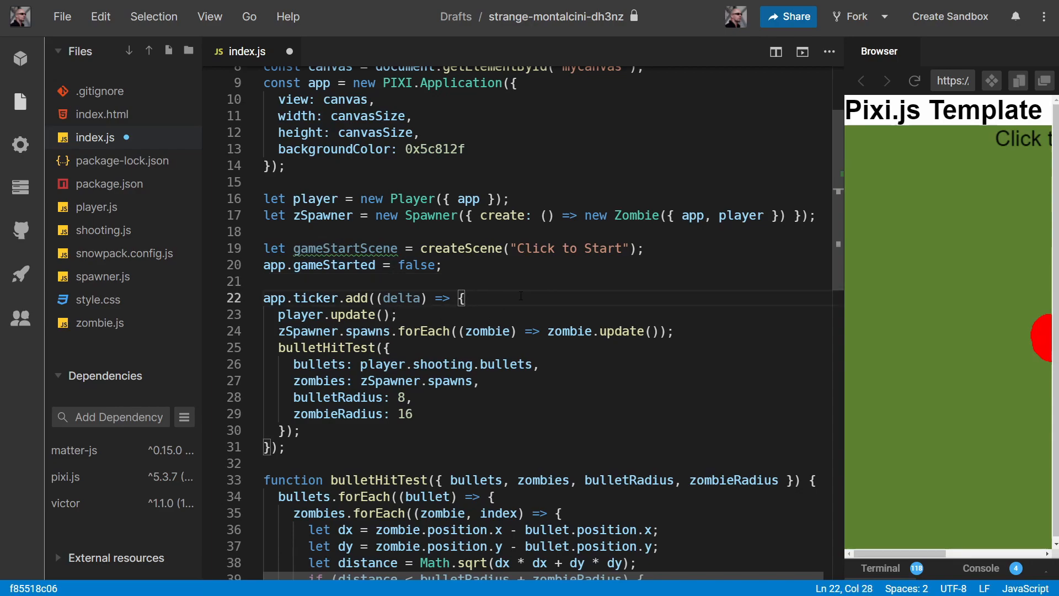
key("Enter")
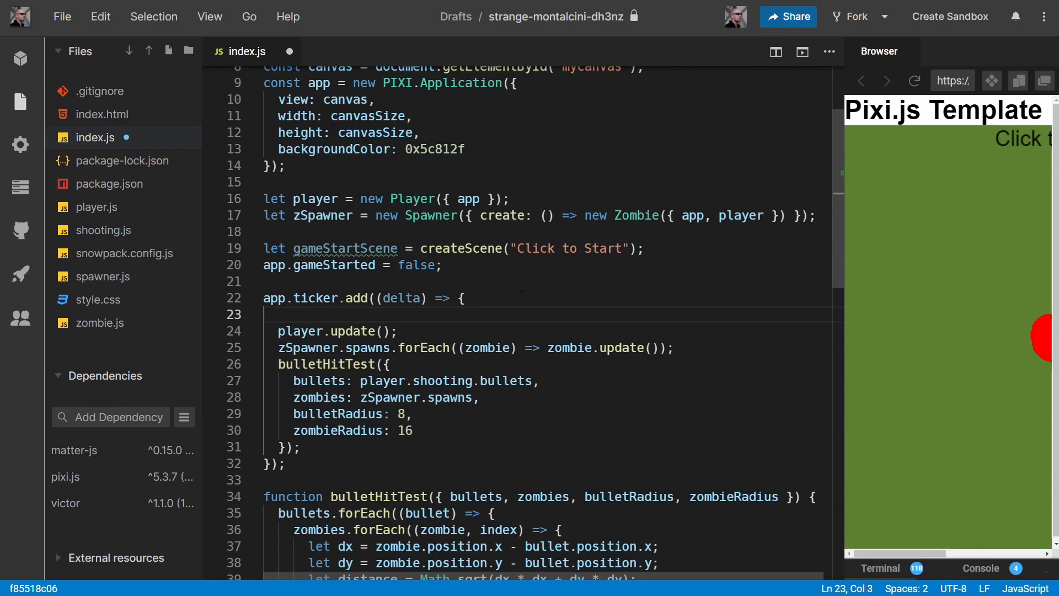
type("i")
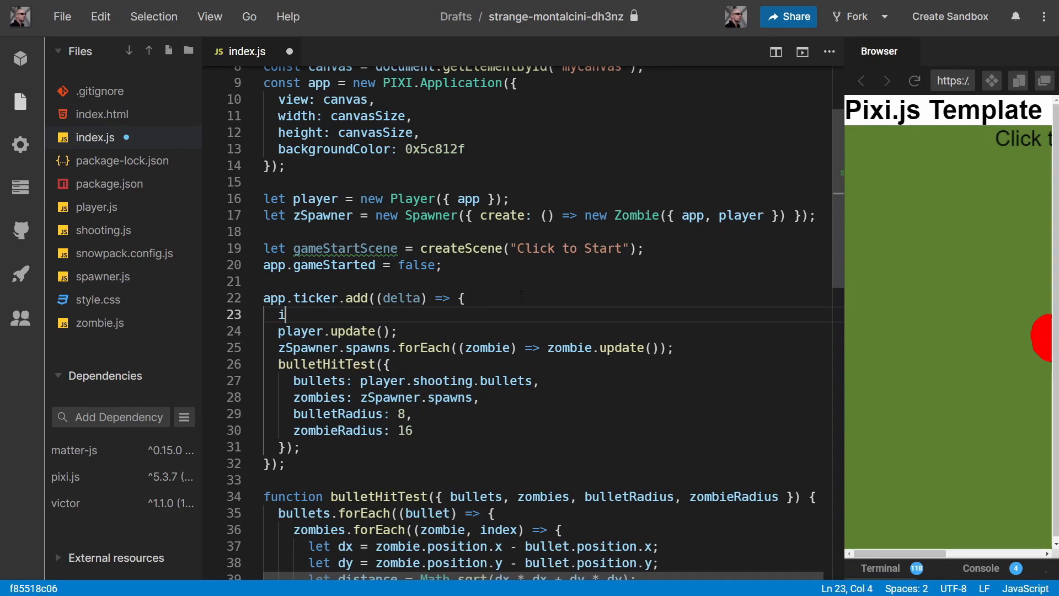
type("f(app")
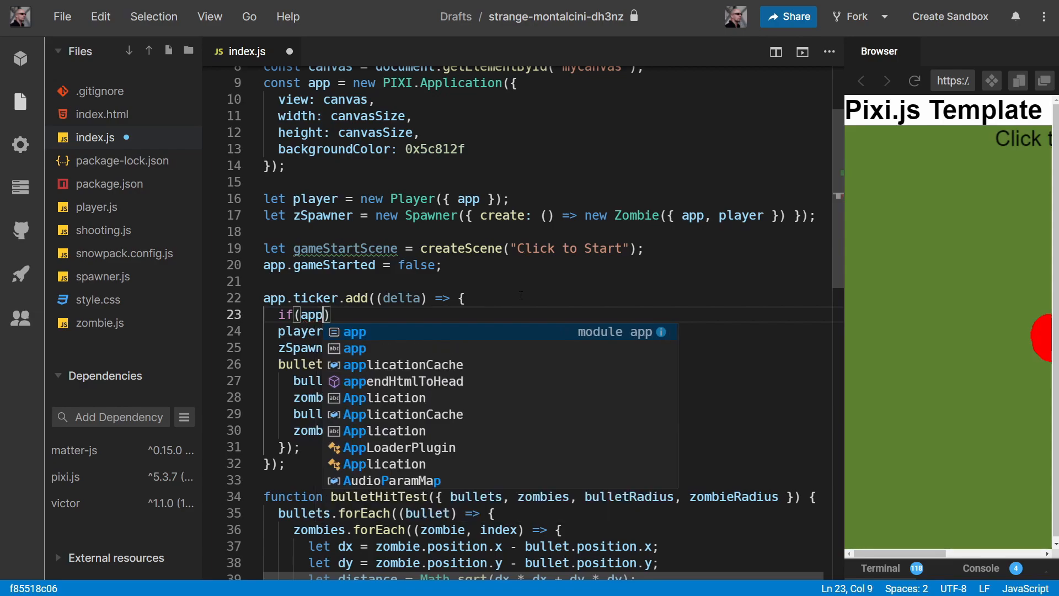
type(".gameStarted")
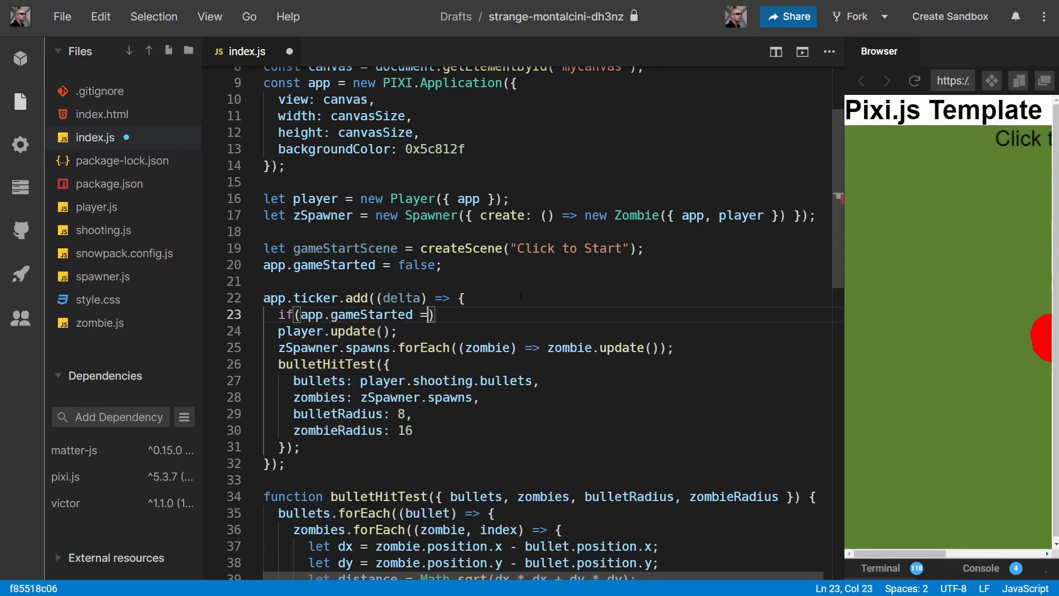
type("== false")
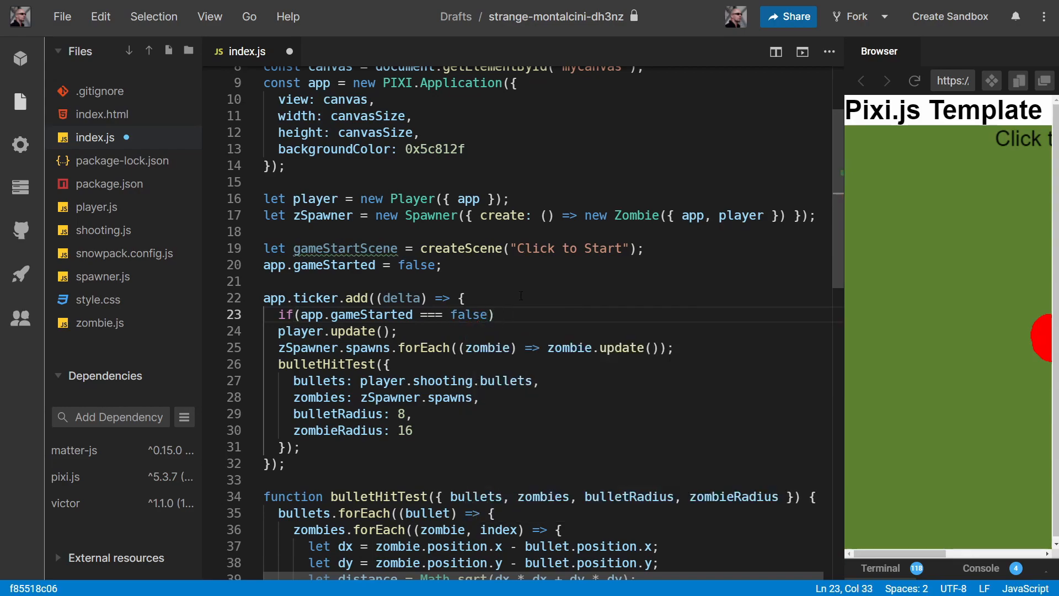
type("return;")
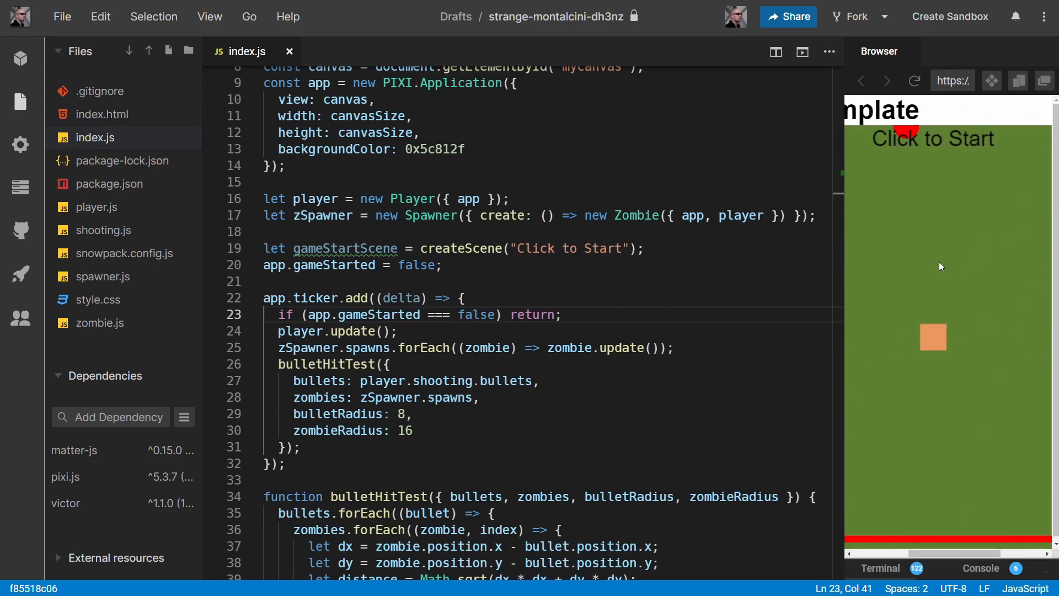
mouse_move(909, 530)
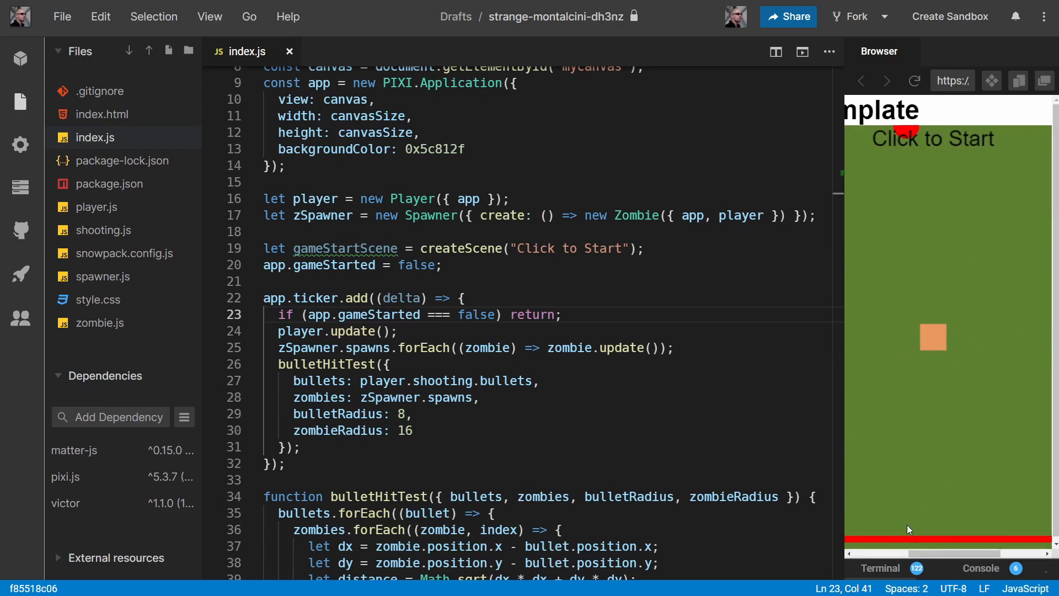
Pass app into the zombie Spawner call alongside its create function
scroll("right", 3)
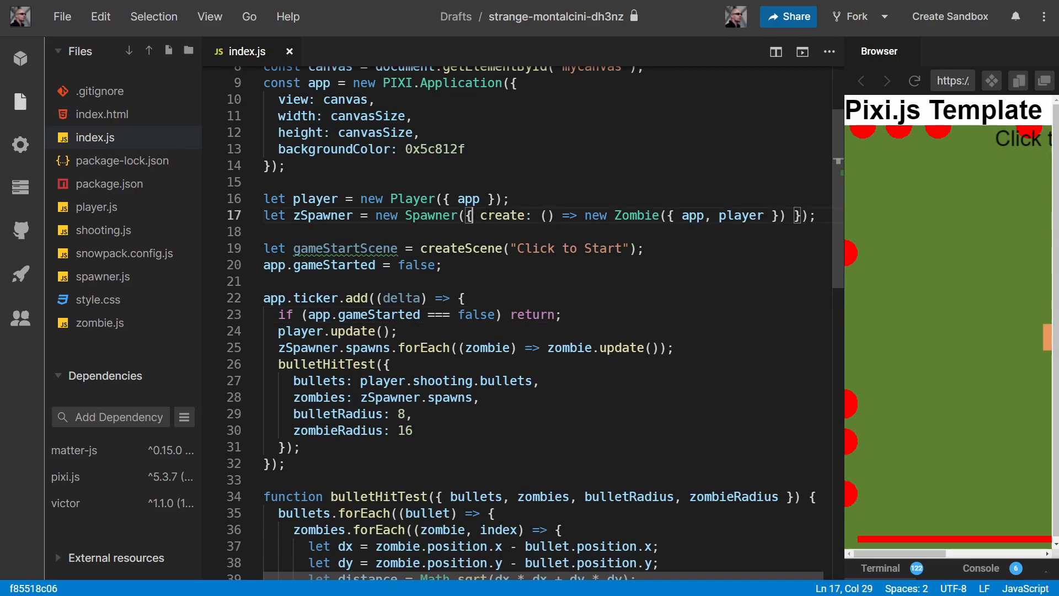
type("app,")
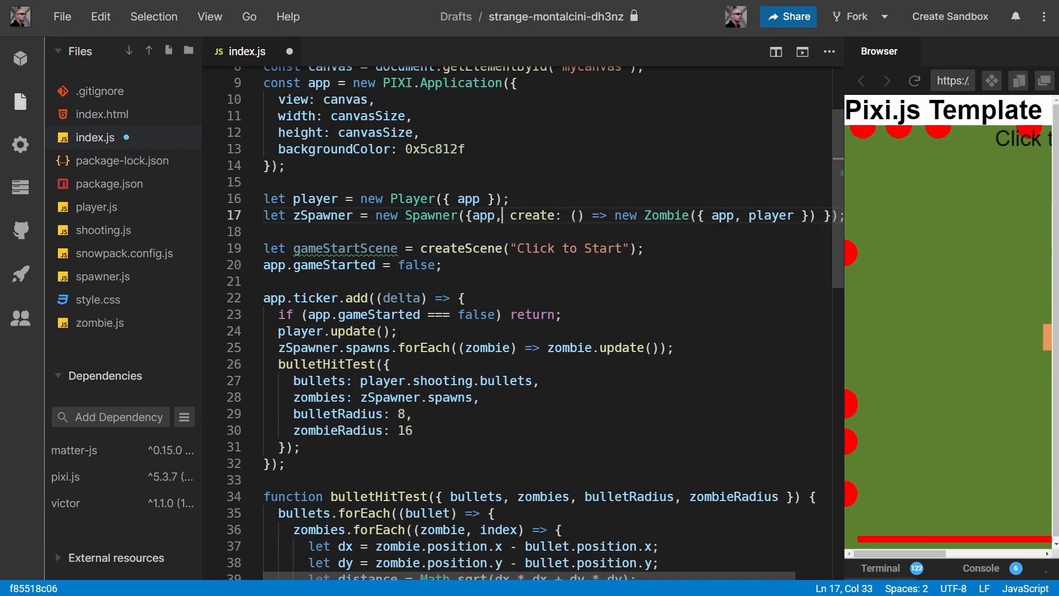
double_click(375, 314)
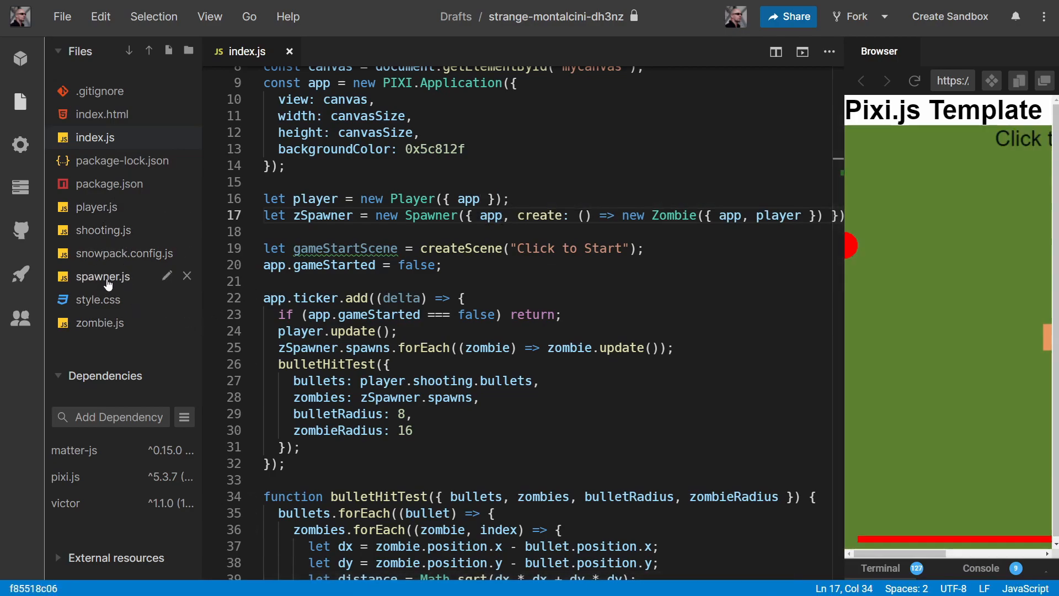
In spawner.js store the app in the constructor with this.app = app;
left_click(102, 276)
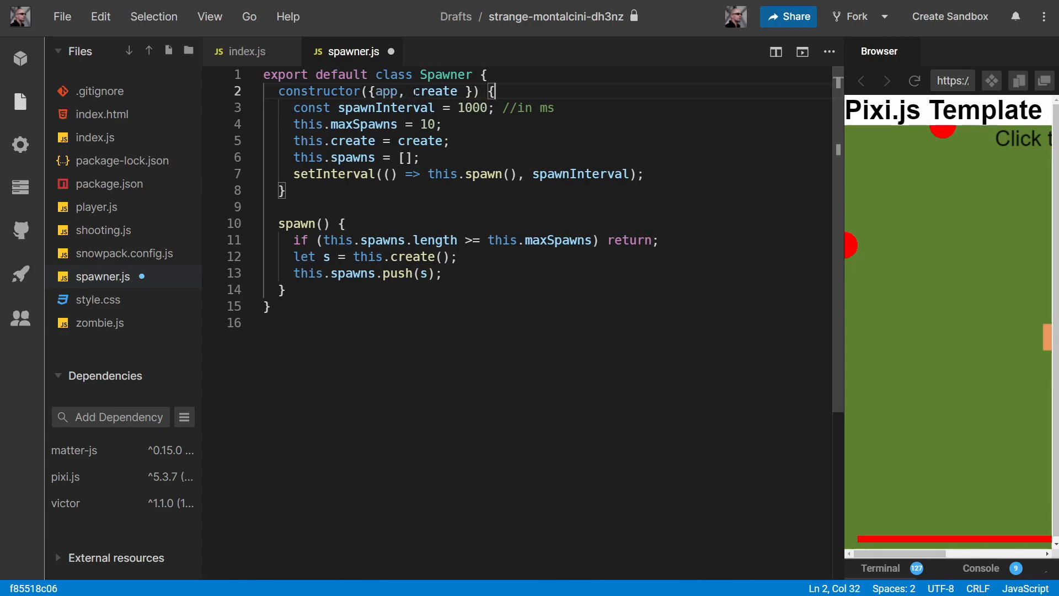
type("this.app")
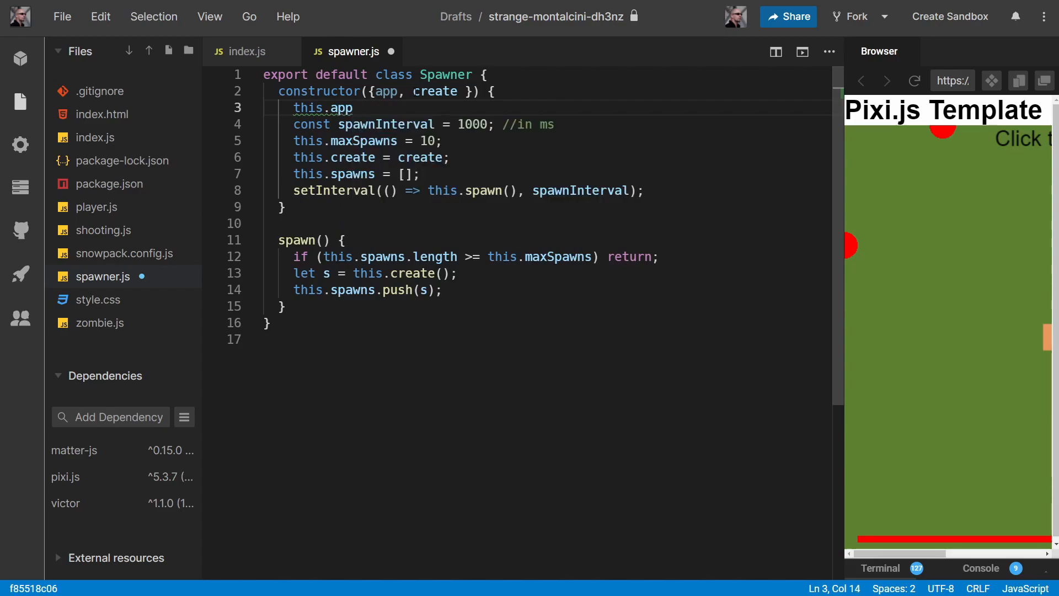
type("= app;")
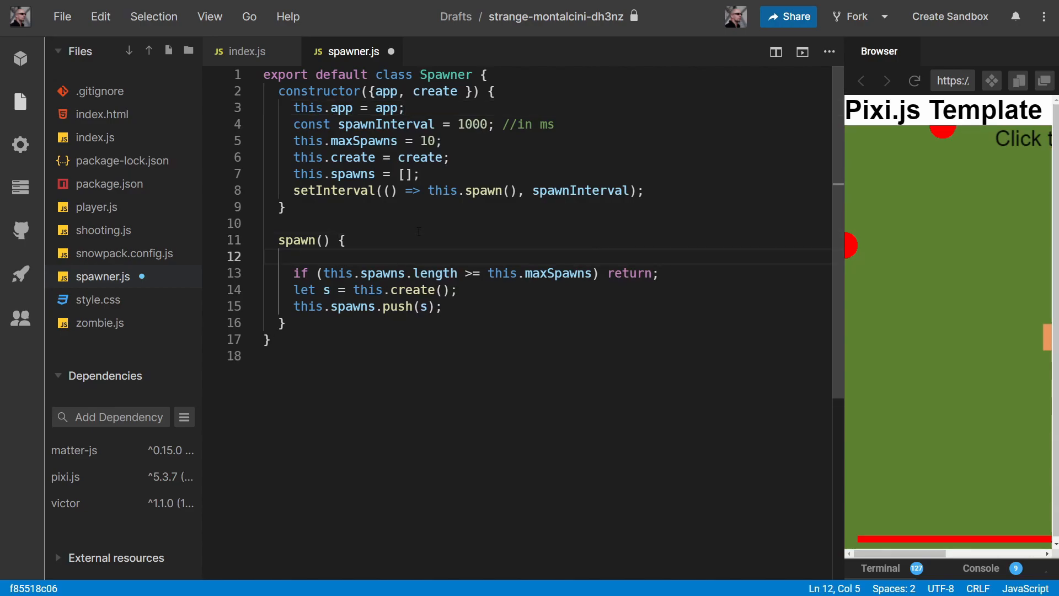
Make spawn() return early while this.app.gameStarted === false
type("if(")
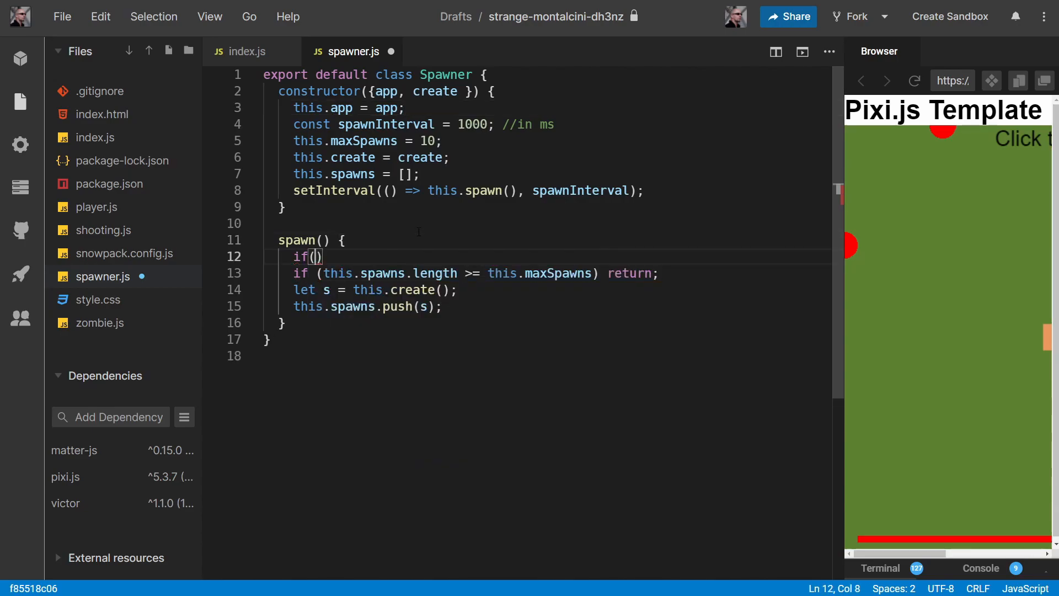
type("app.game")
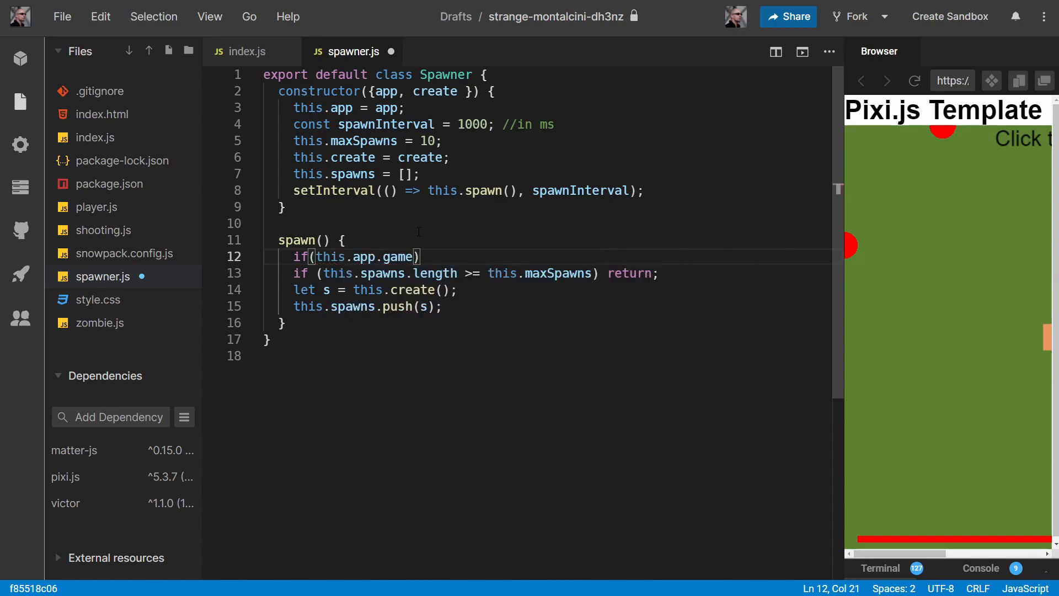
type("Started === false")
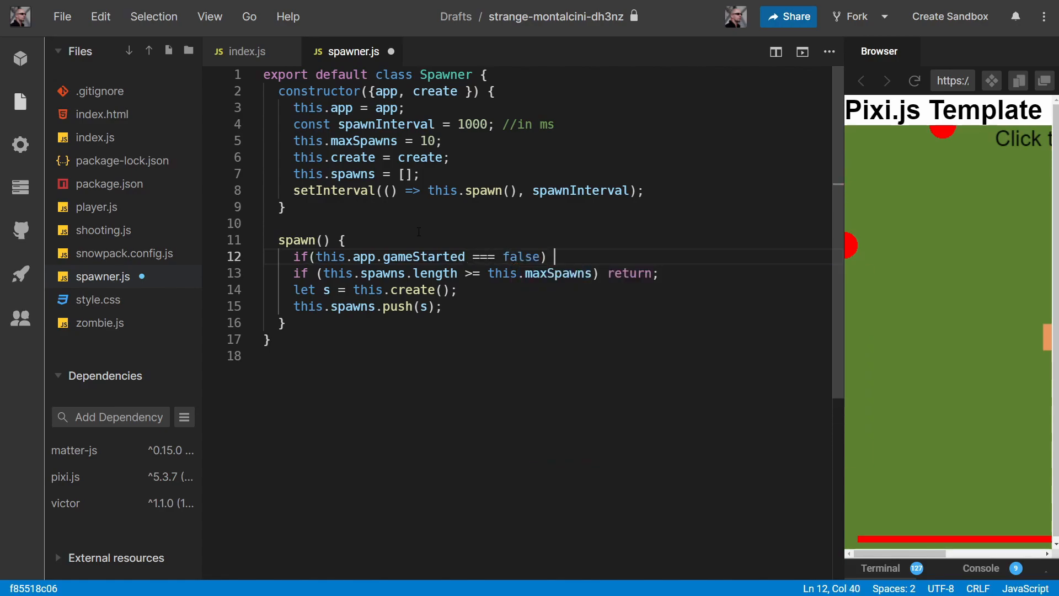
type("return")
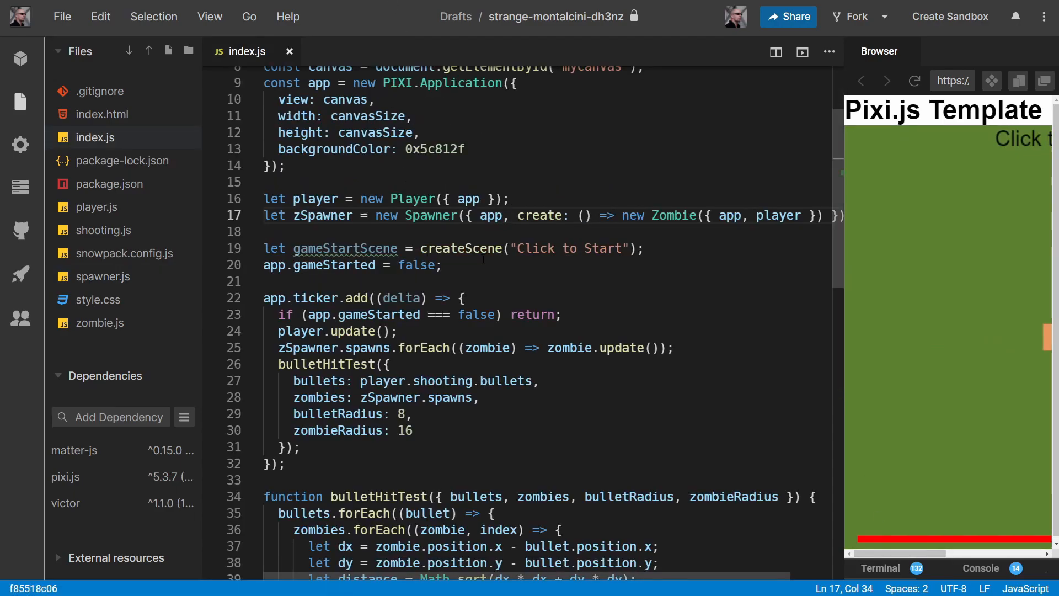
mouse_move(1006, 222)
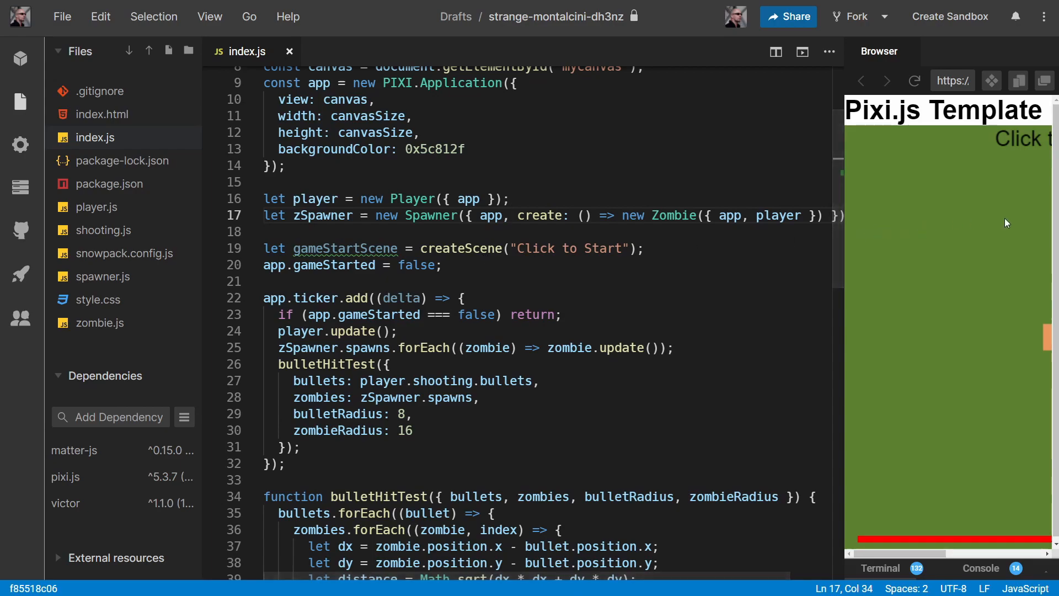
mouse_move(965, 262)
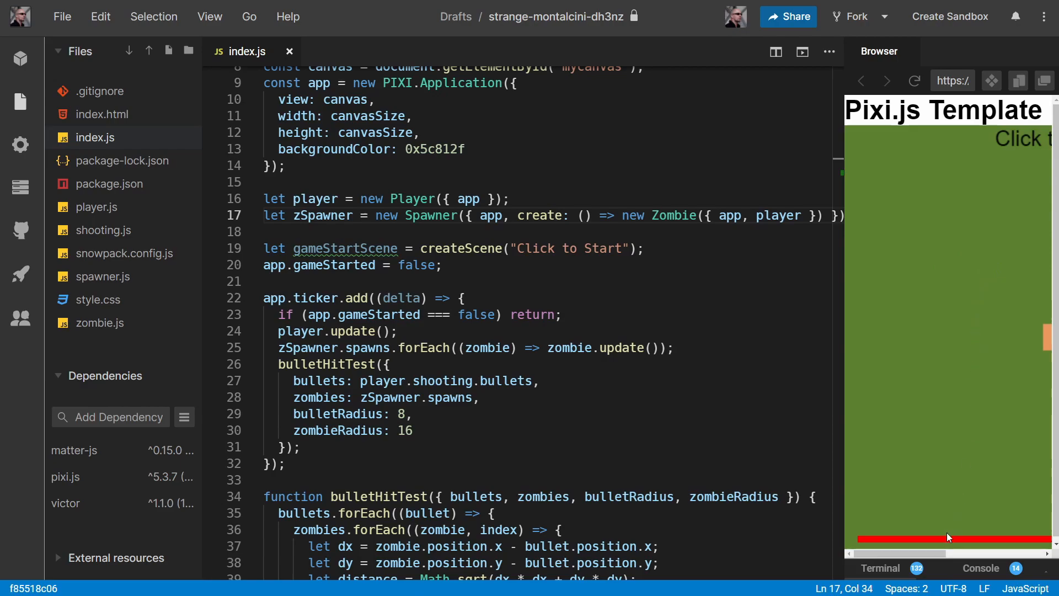
mouse_move(1009, 216)
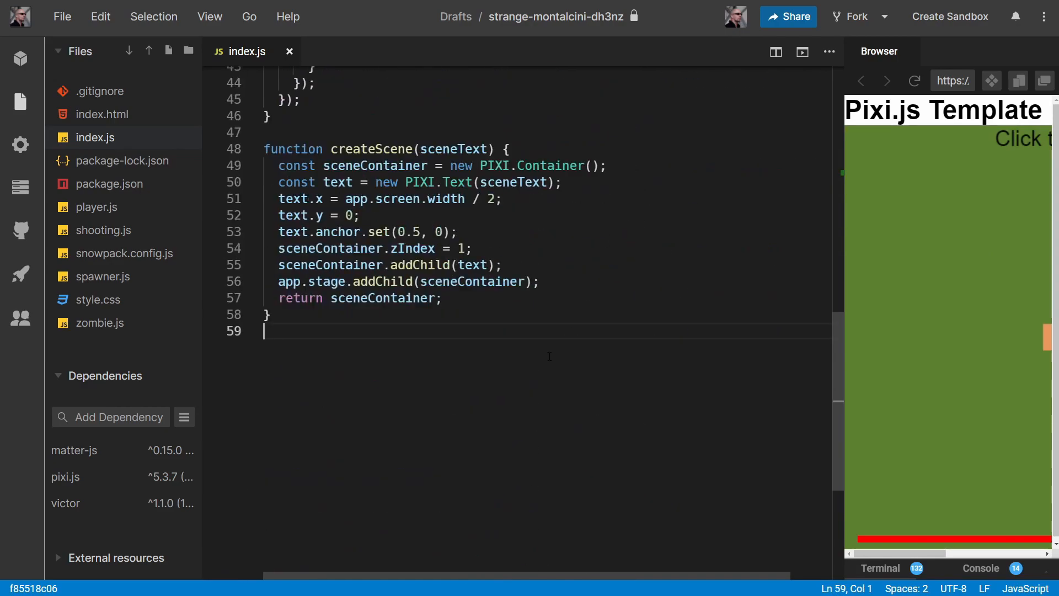
Add document.addEventListener("click", startGame); at the end of index.js
key("Enter")
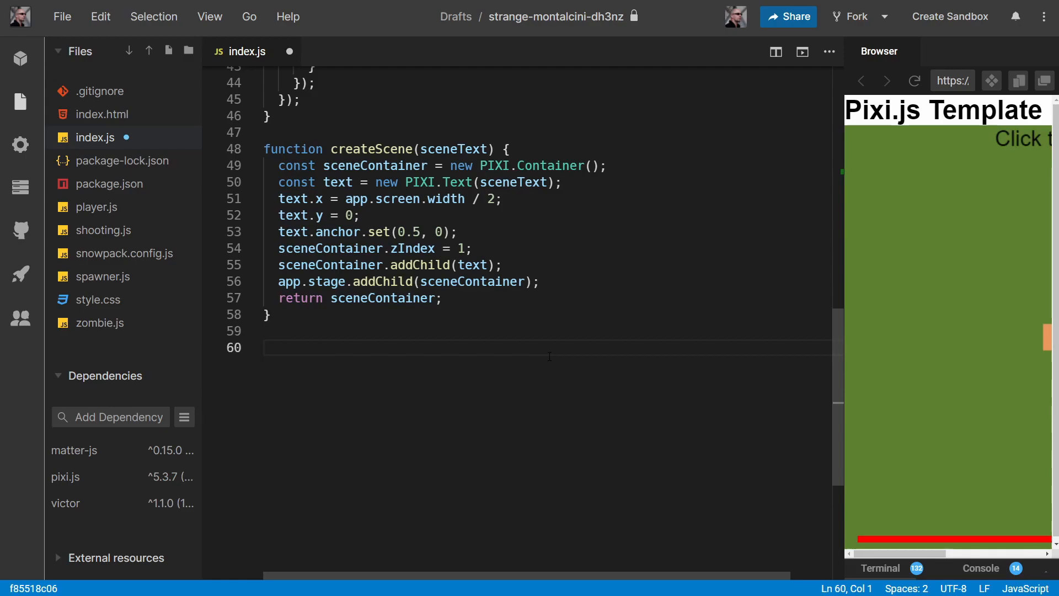
type("document")
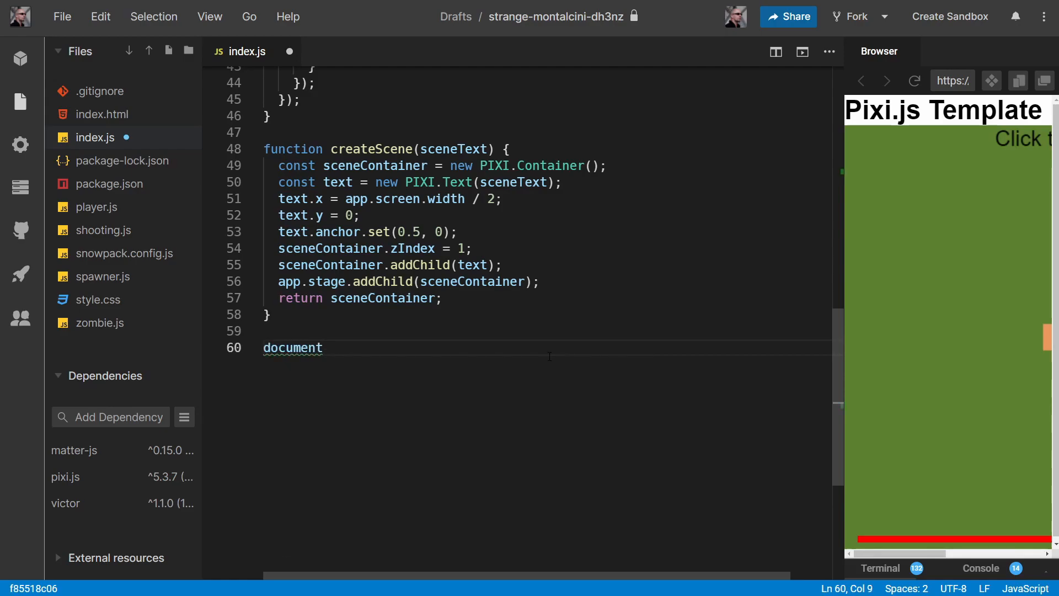
type(".addEventListener")
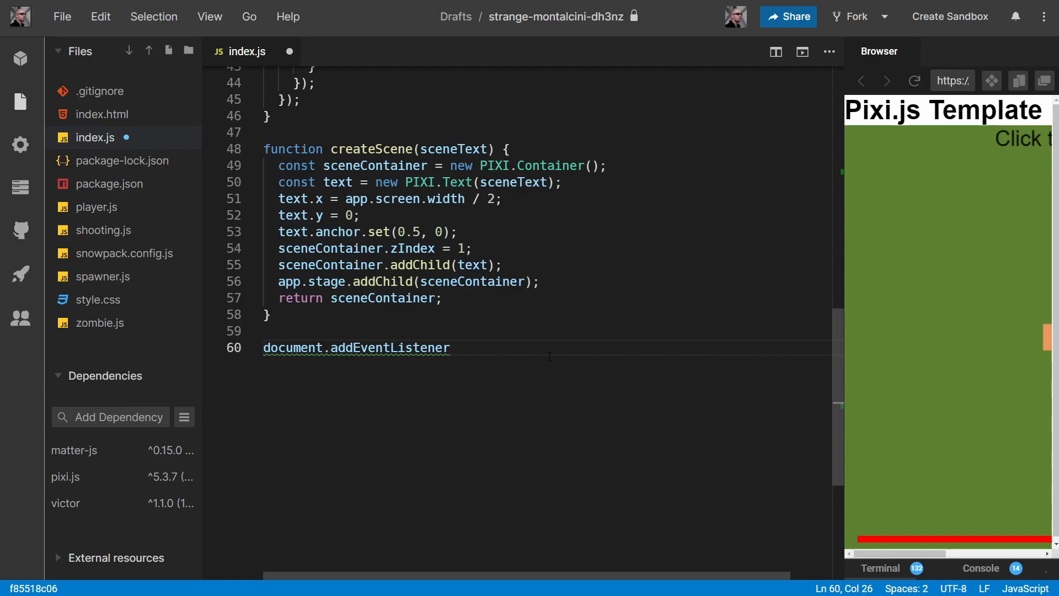
type("(\"click\",")
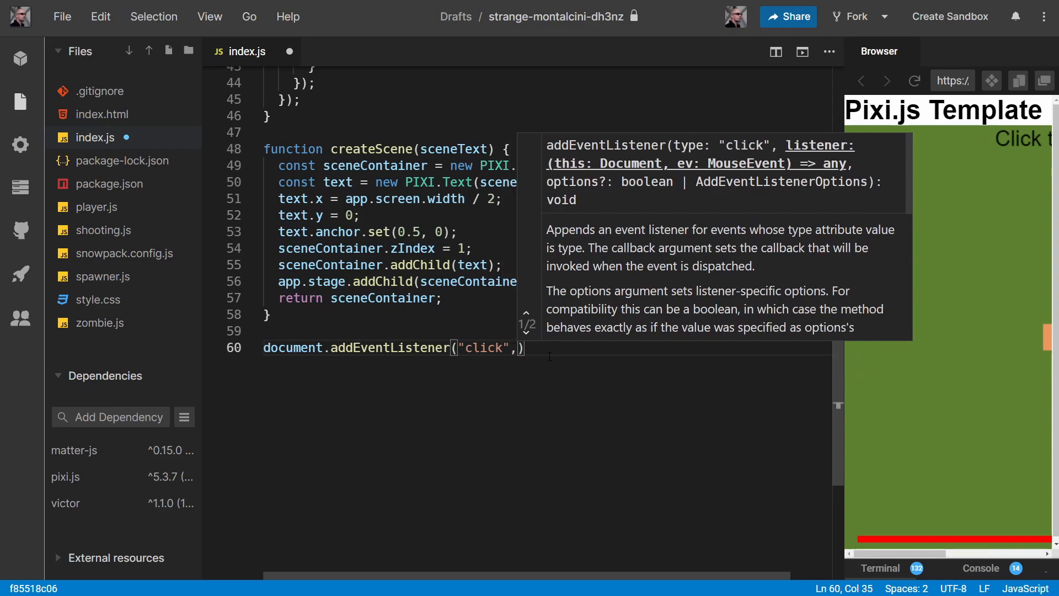
type("startGa")
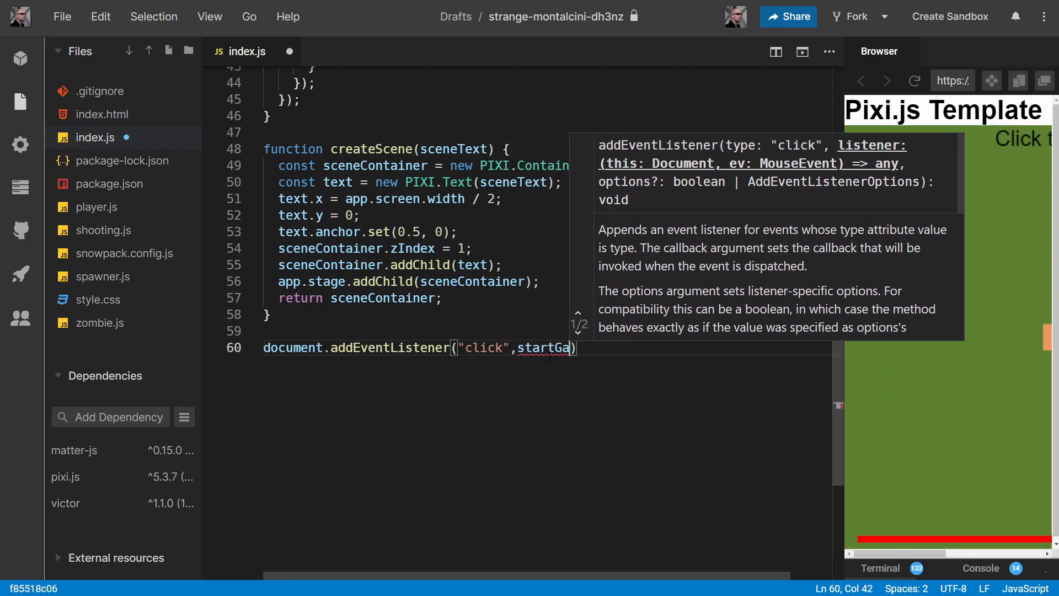
type("me")
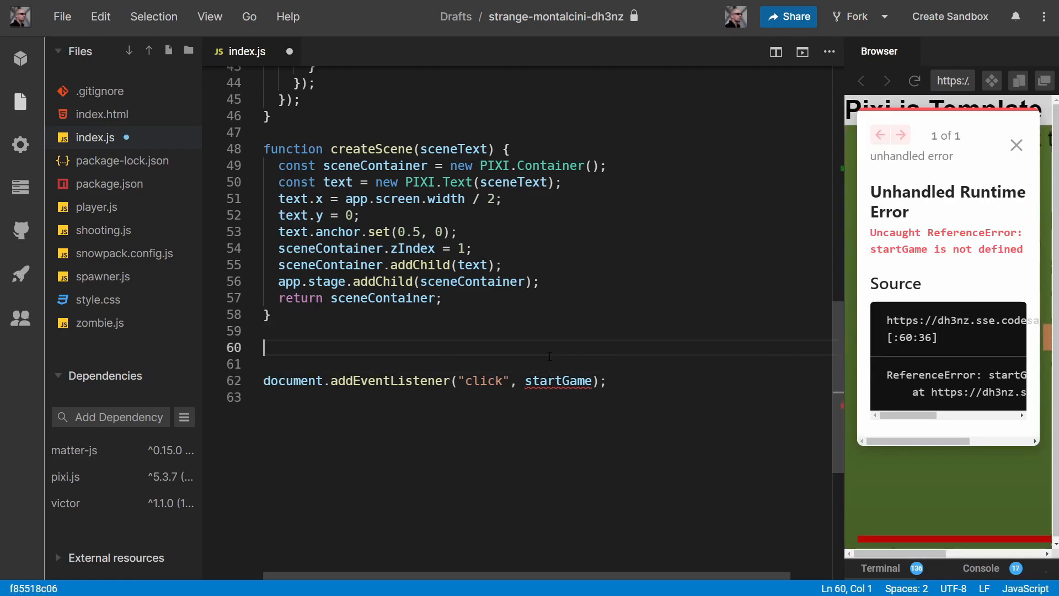
Define function startGame() { app.gameStarted = true; } above the click listener
type("function")
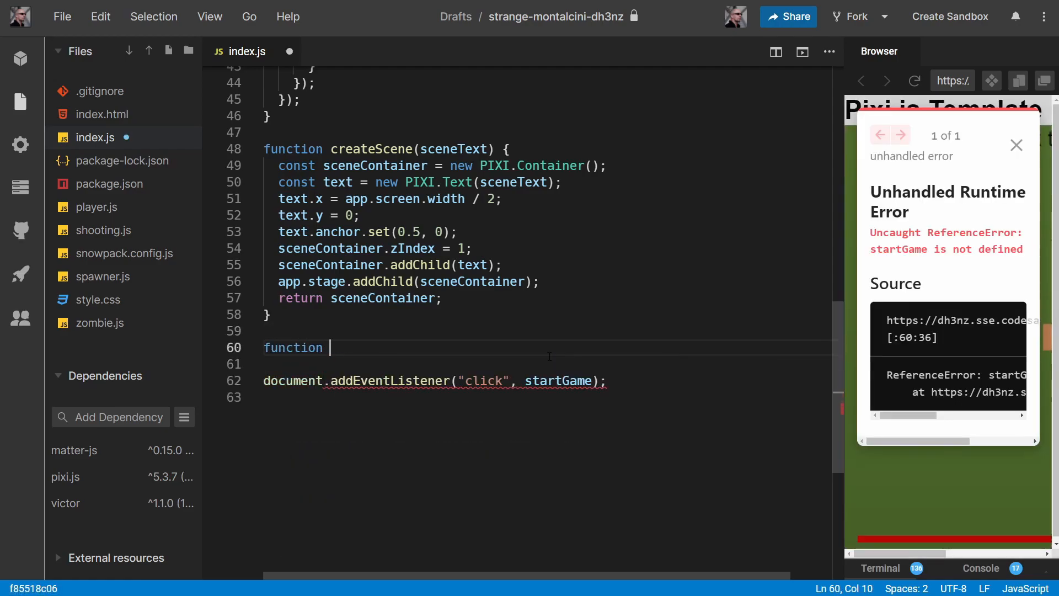
type("startGame(){")
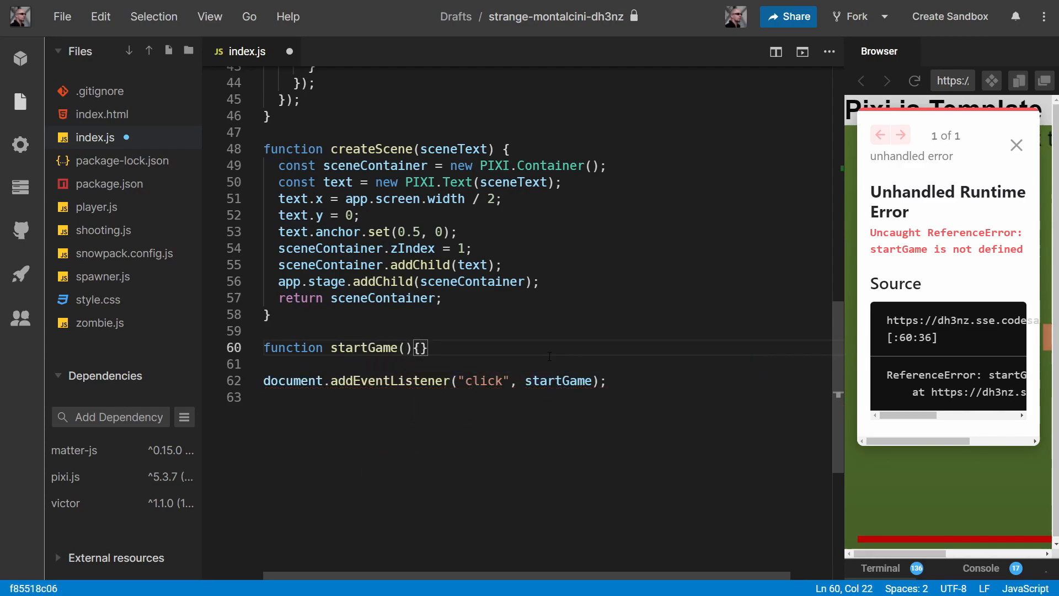
key("Enter")
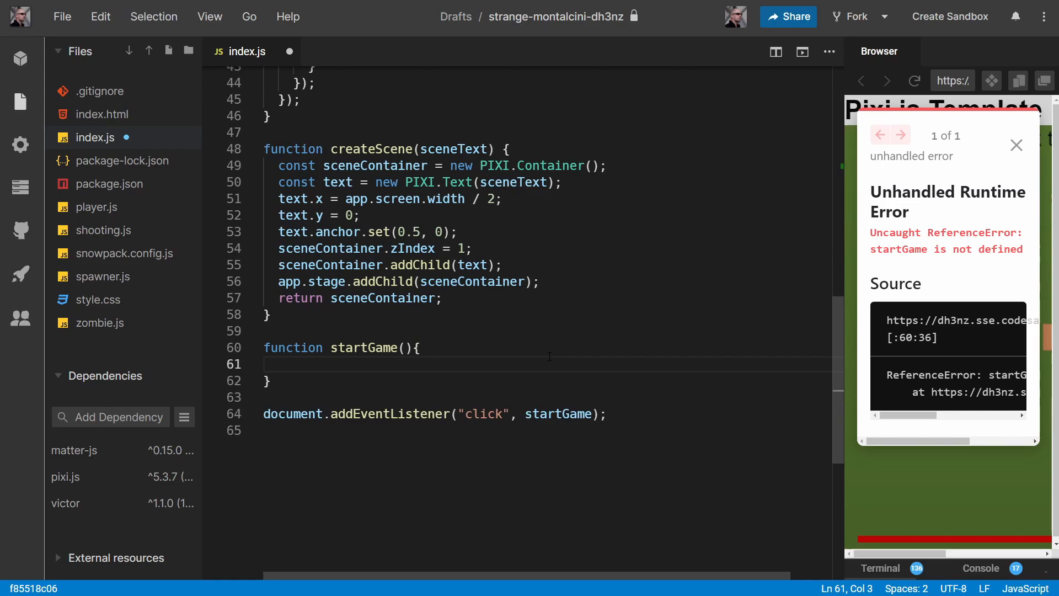
type("app.")
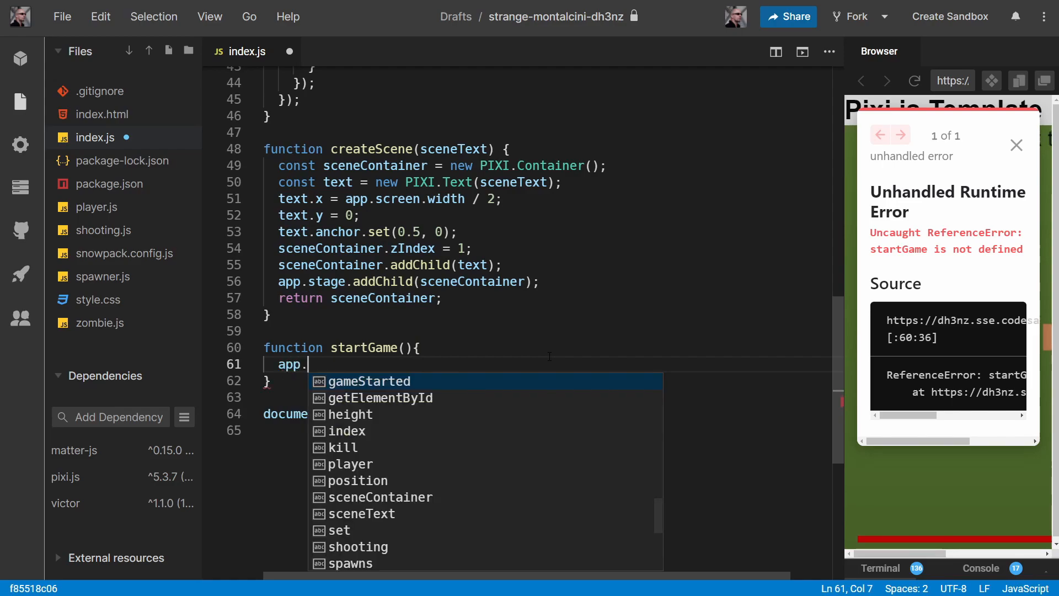
type("game")
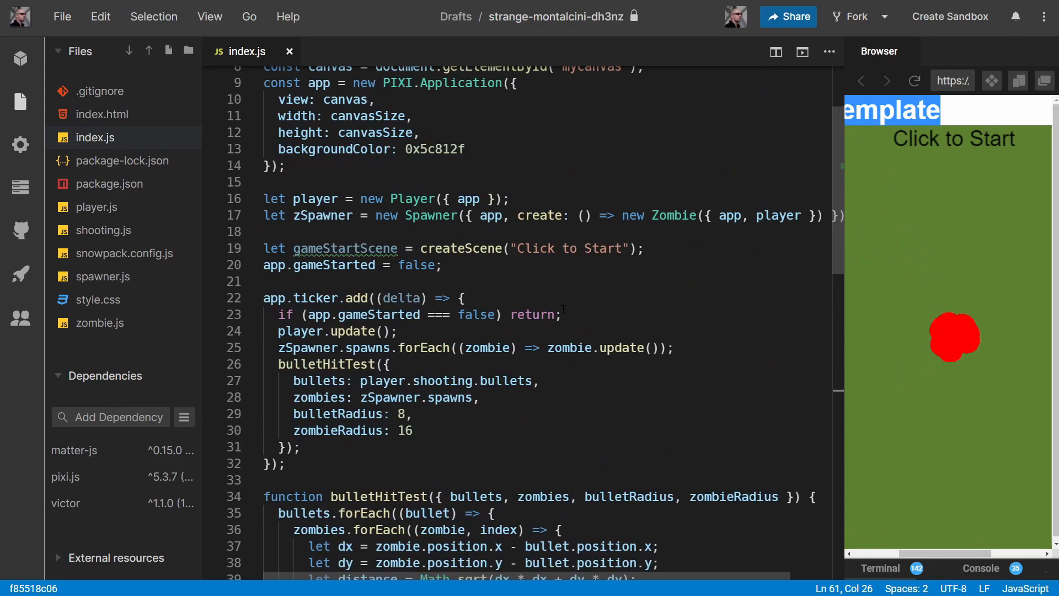
Add gameStartScene.visible = !app.gameStarted as the ticker's first line and start the preview game
key("Enter")
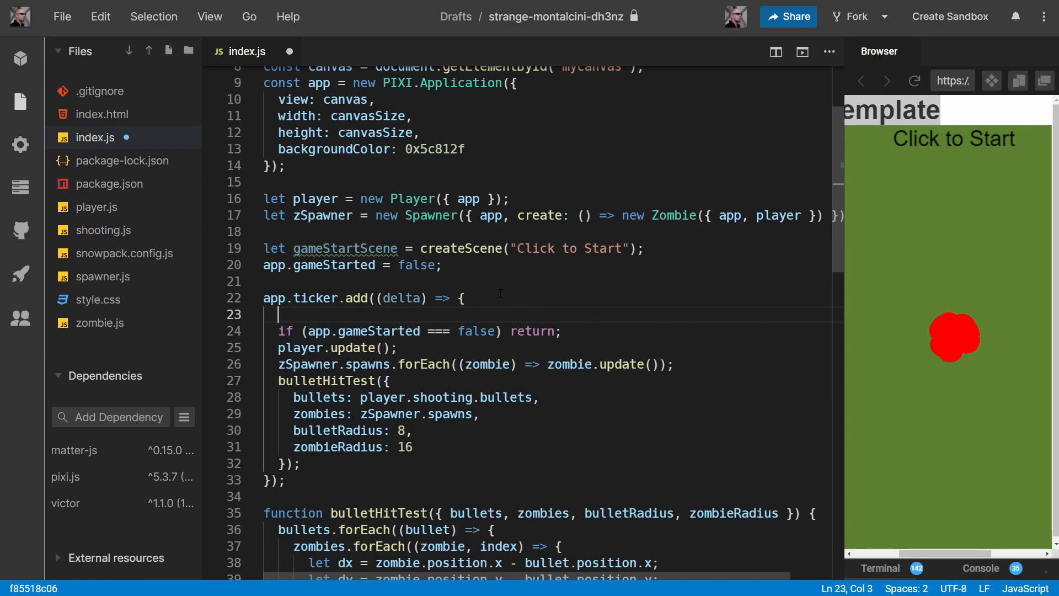
type("game")
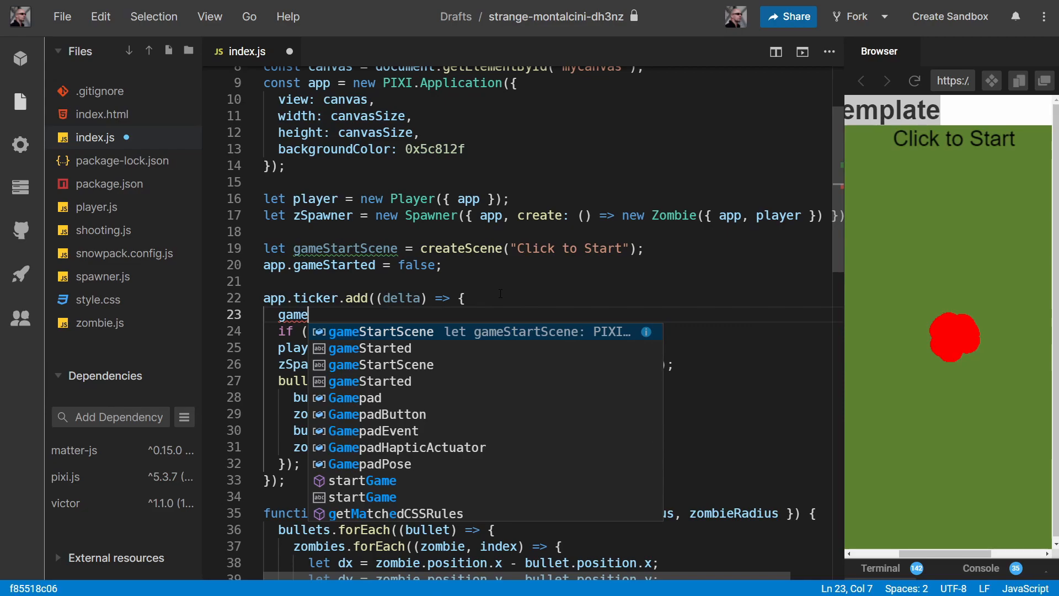
left_click(379, 331)
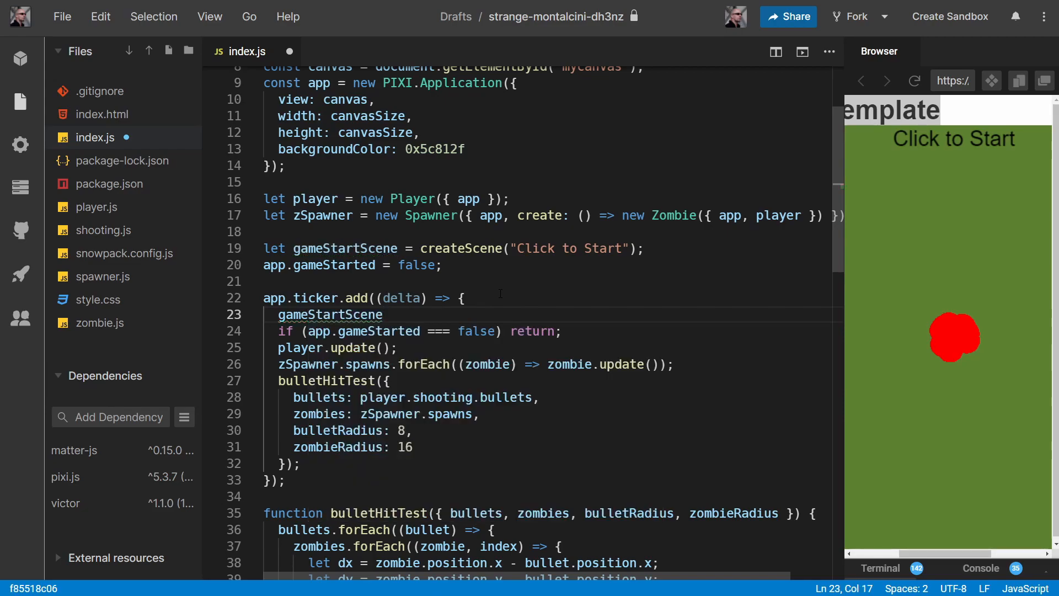
type(".vidsible")
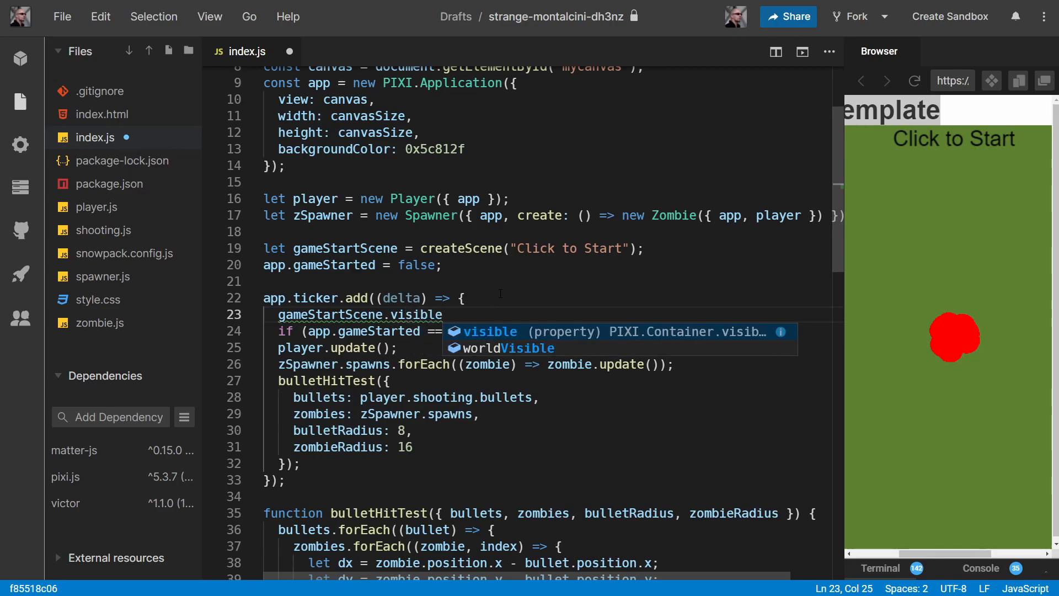
type("=")
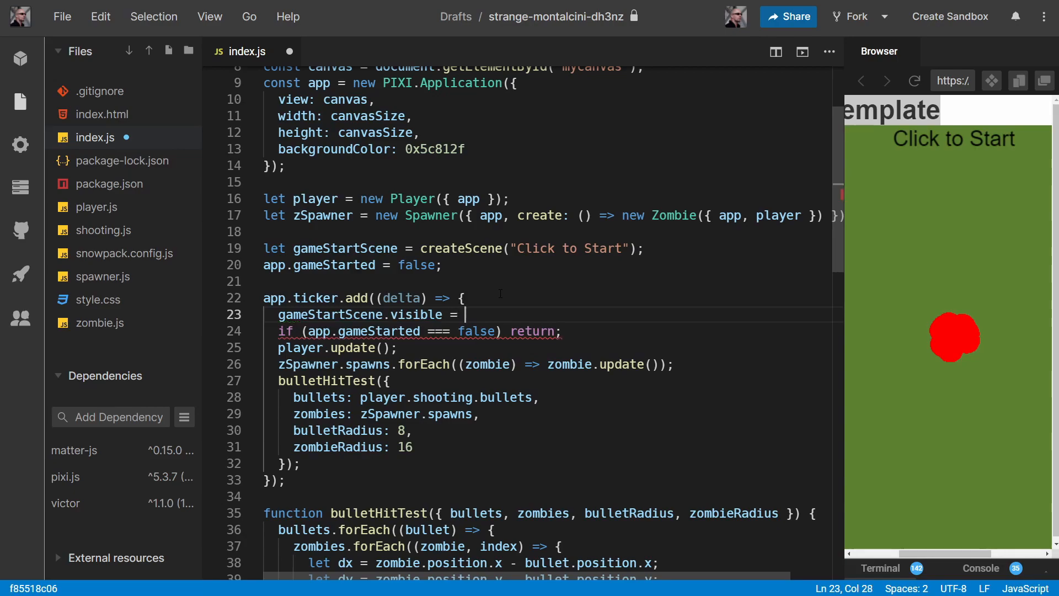
type("!a")
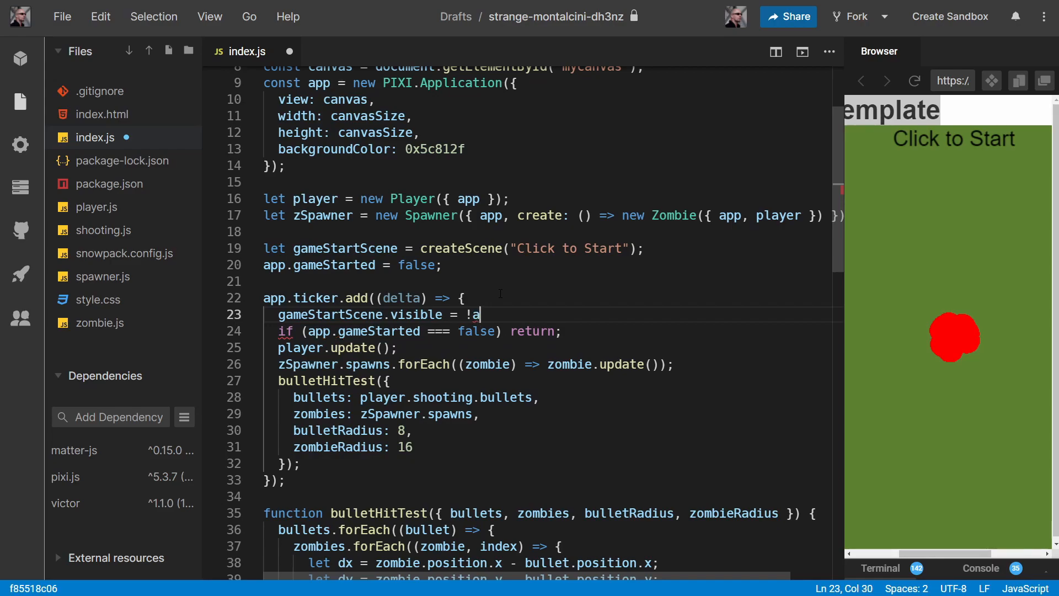
type("pp")
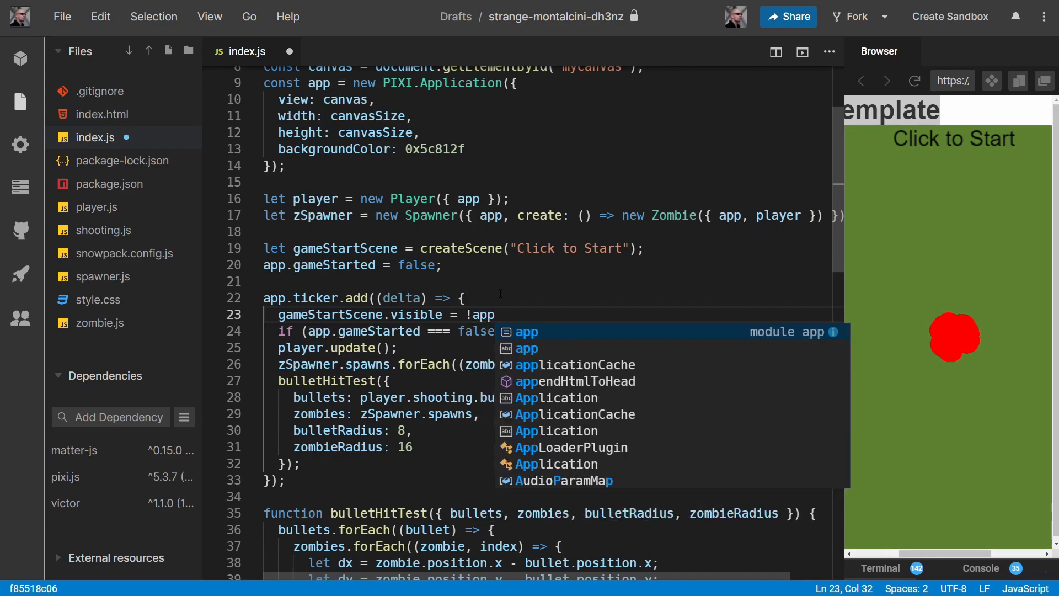
type(".gameStarted;")
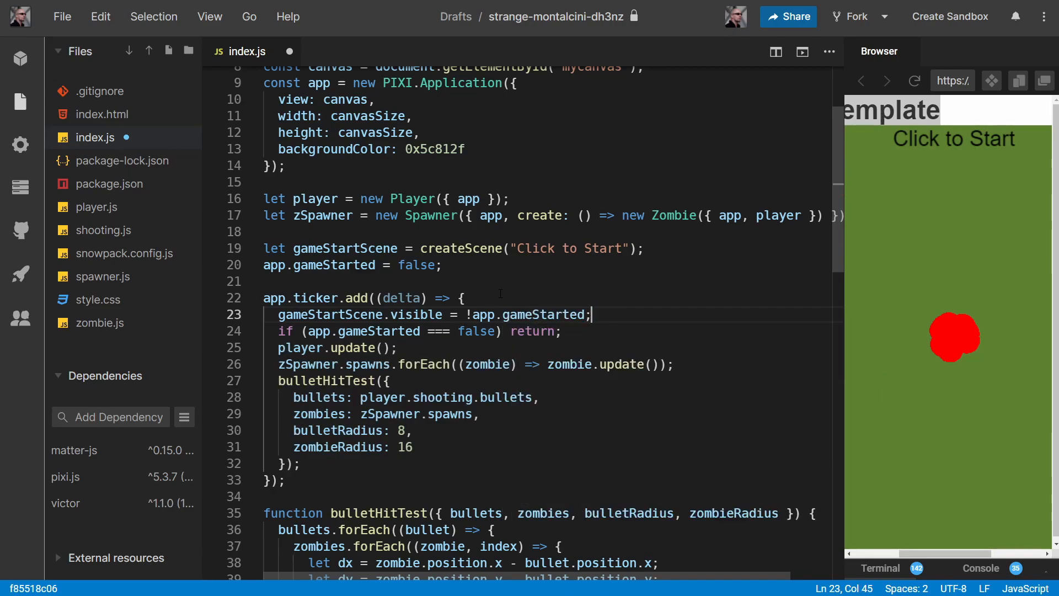
double_click(543, 314)
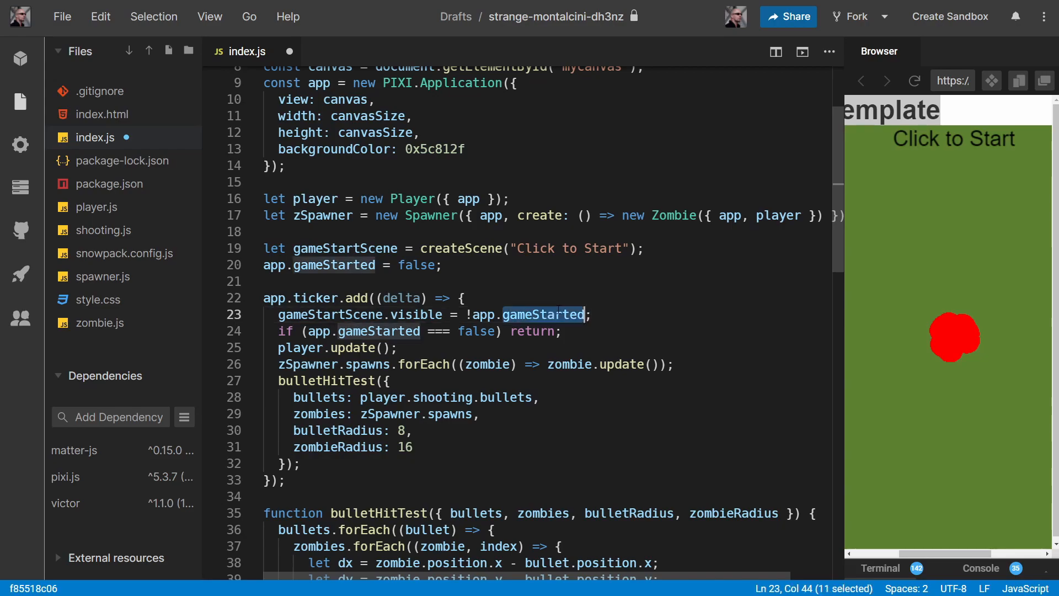
mouse_move(415, 315)
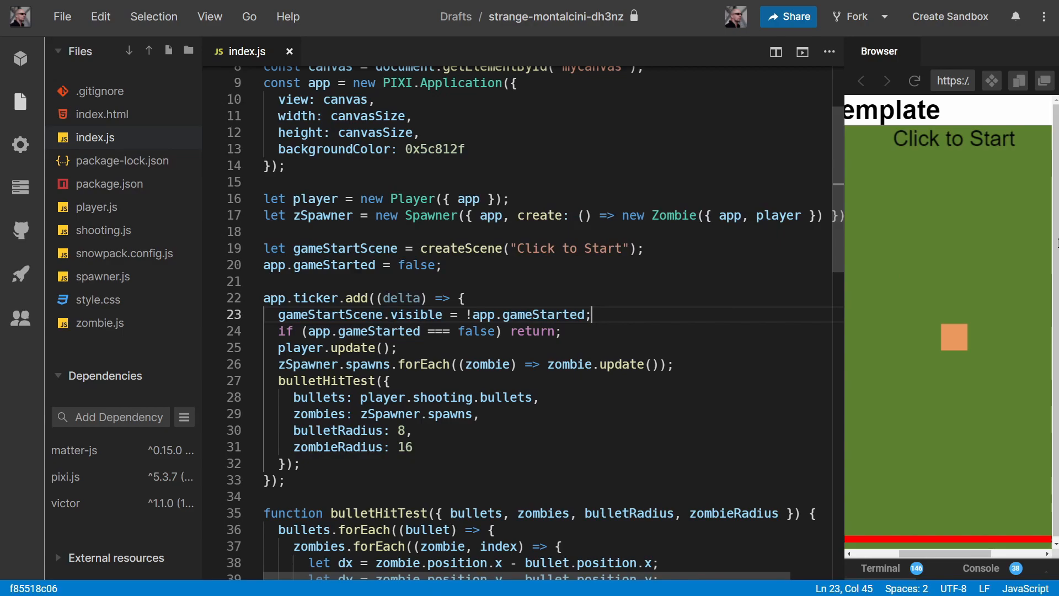
mouse_move(962, 130)
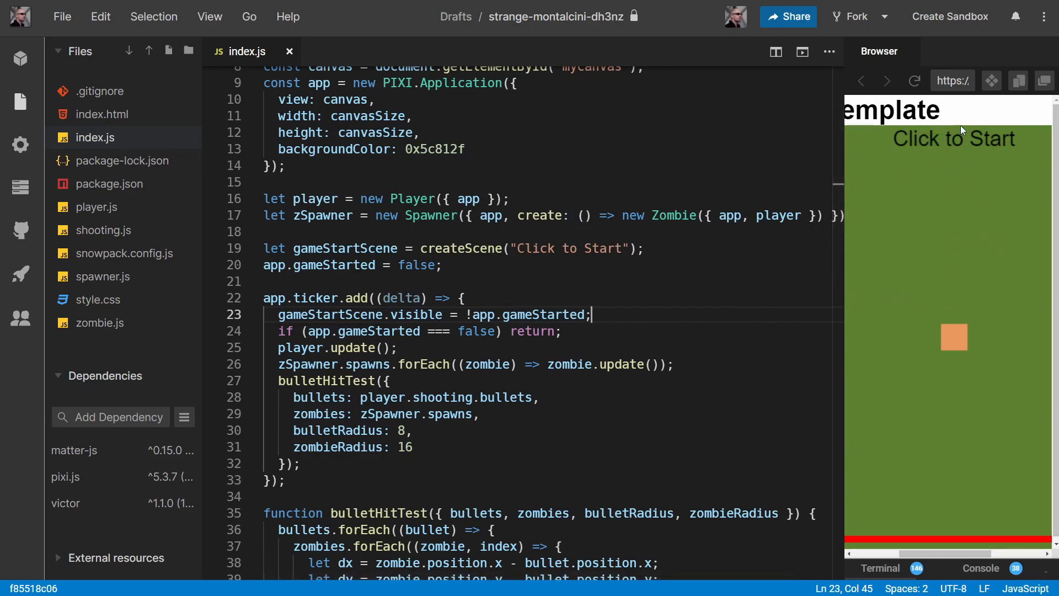
left_click(954, 138)
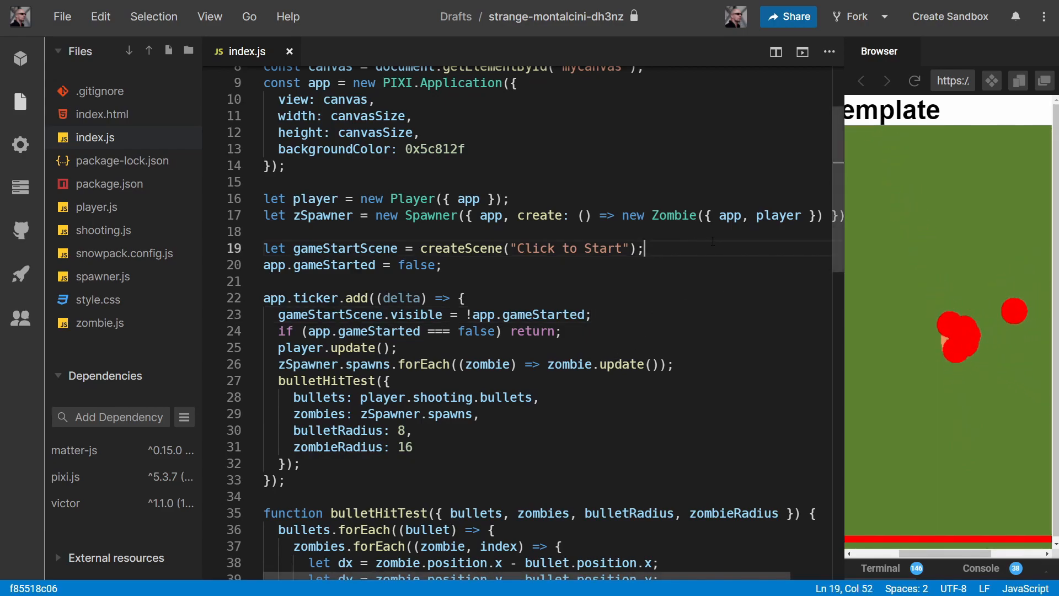
Declare let gameOverScene = createScene("Game Over") in index.js
type("let")
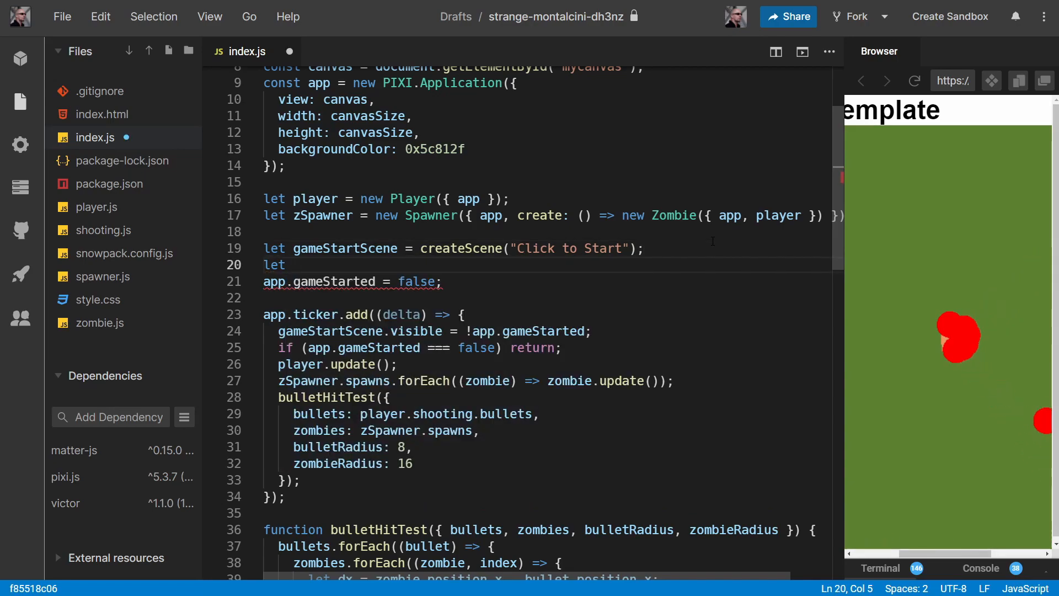
type("game")
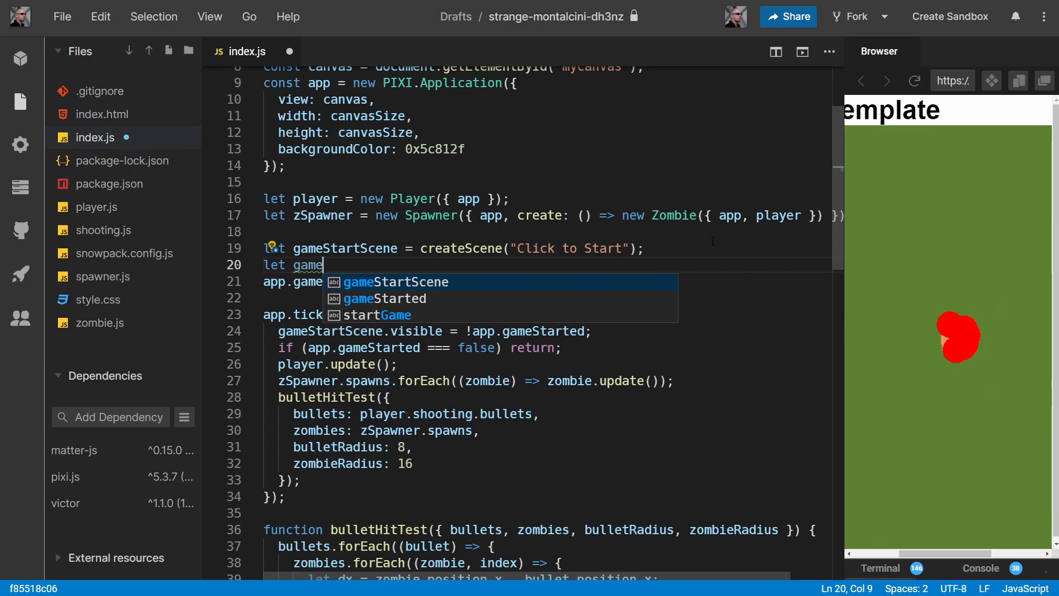
type("Over")
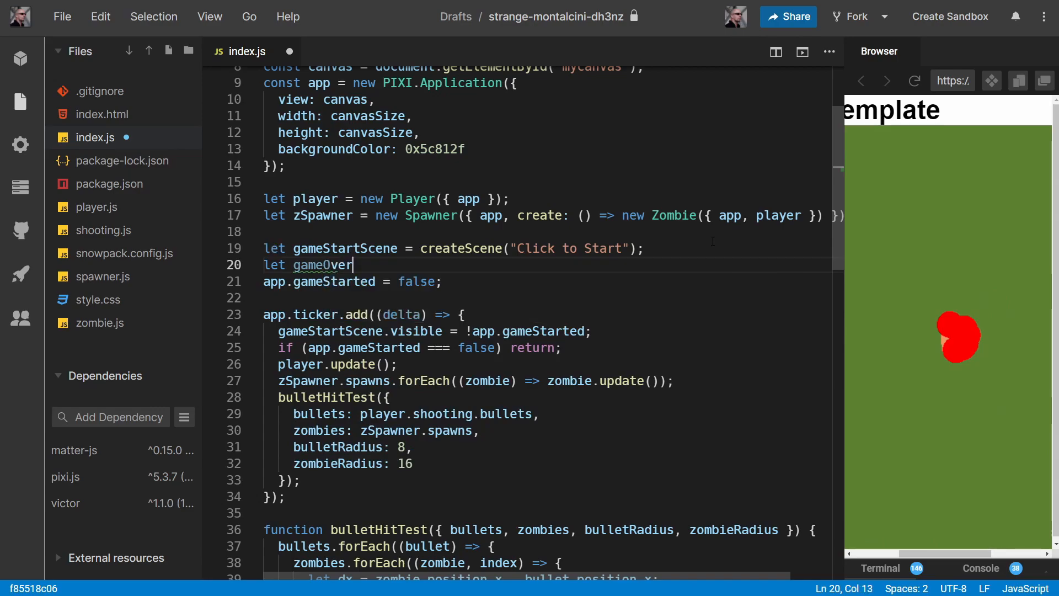
type("Scene")
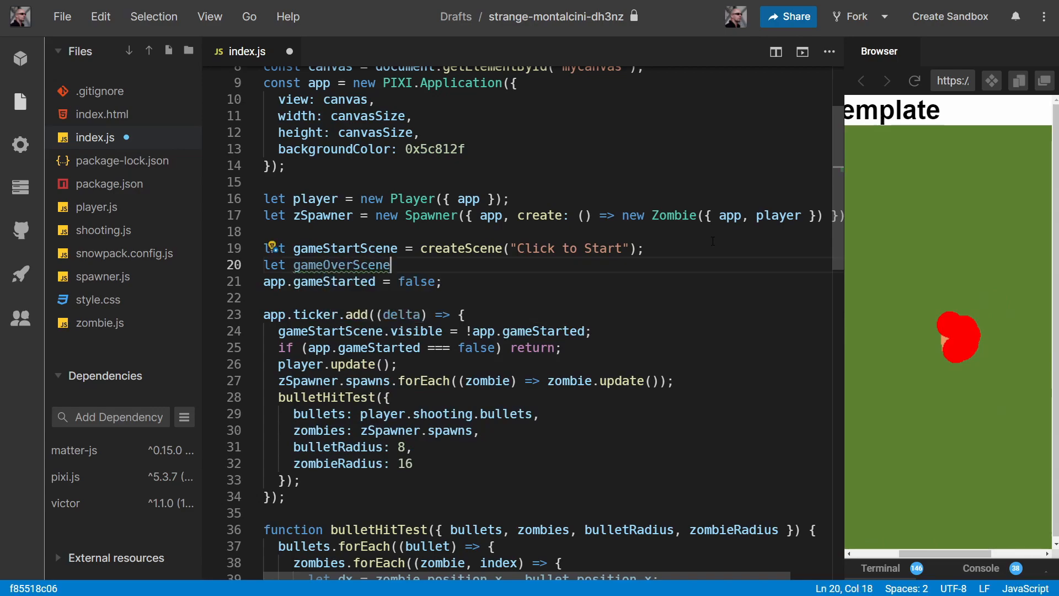
type("=")
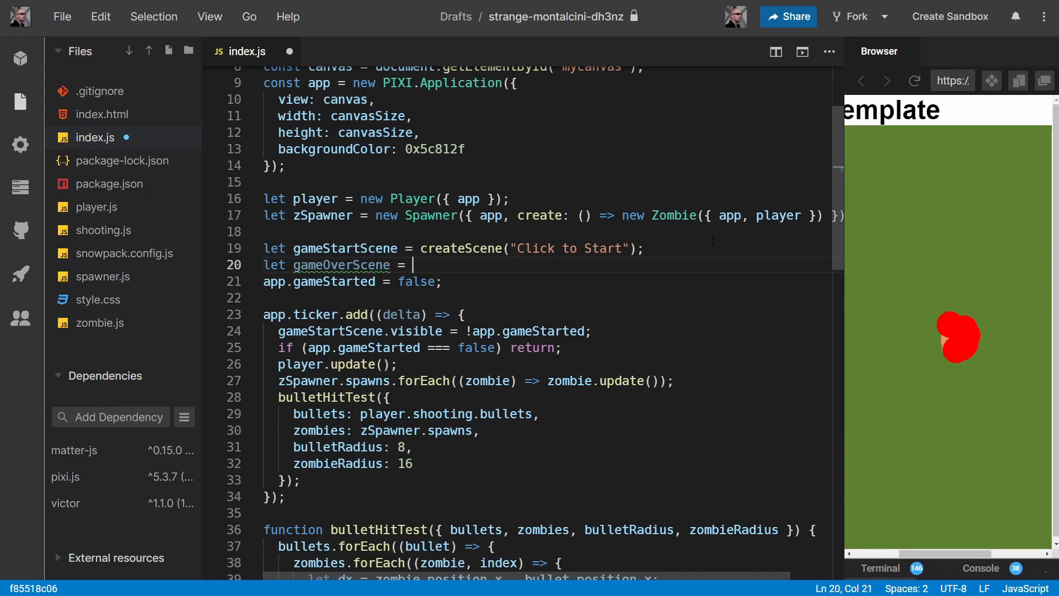
type("createScene")
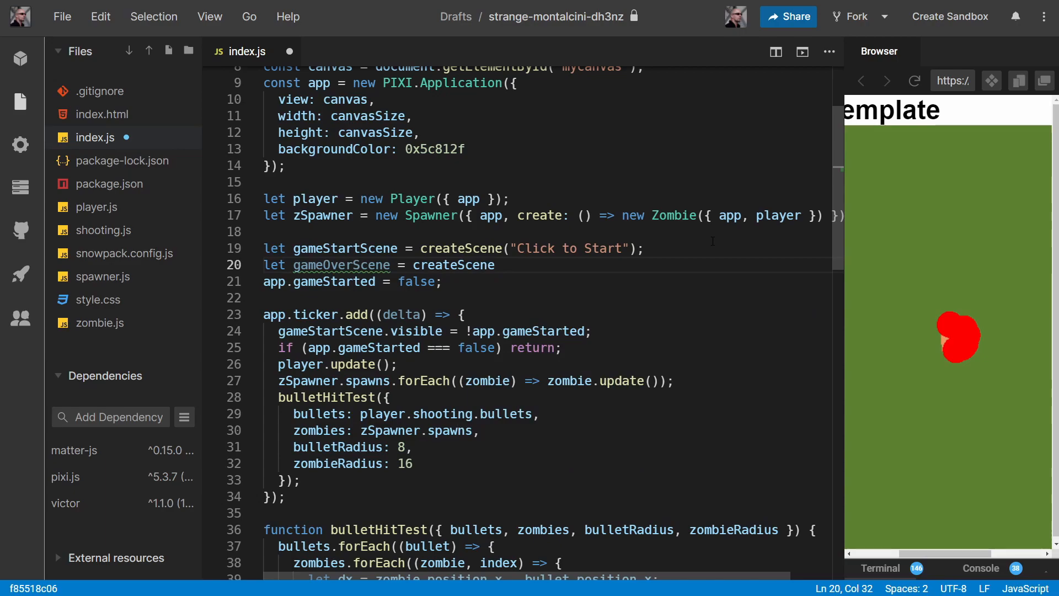
type("(\"Game")
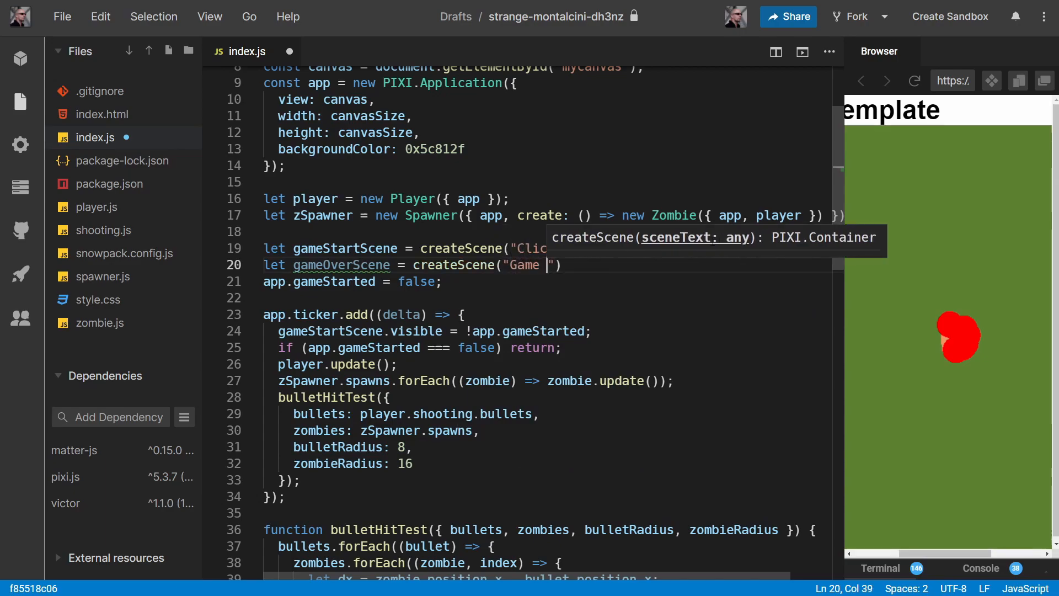
type("Over")
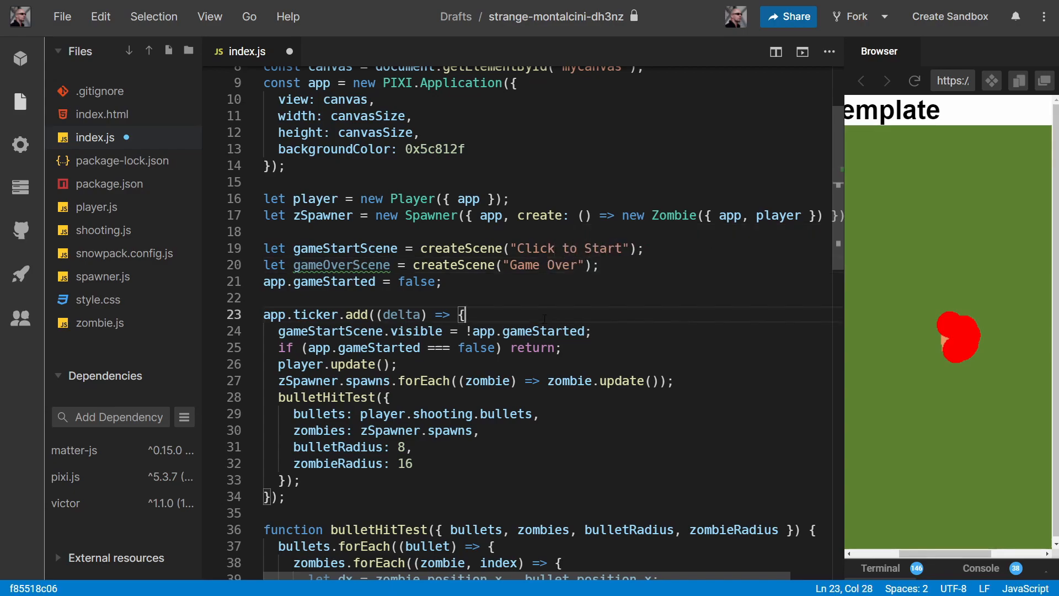
Set gameOverScene.visible = player.dead inside the ticker callback
type("gameOverScene")
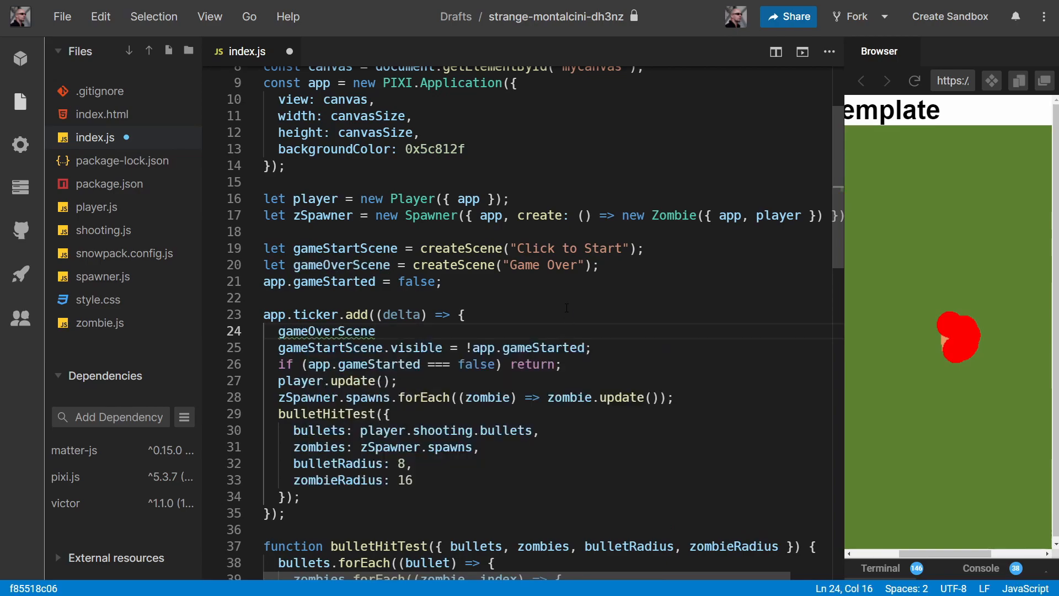
type(".visible")
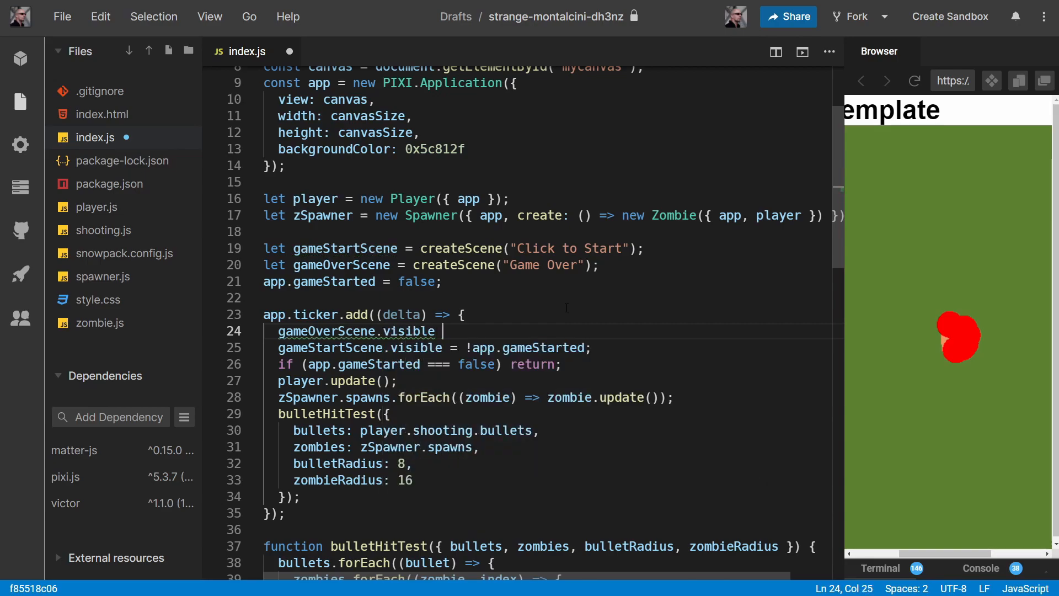
type("=")
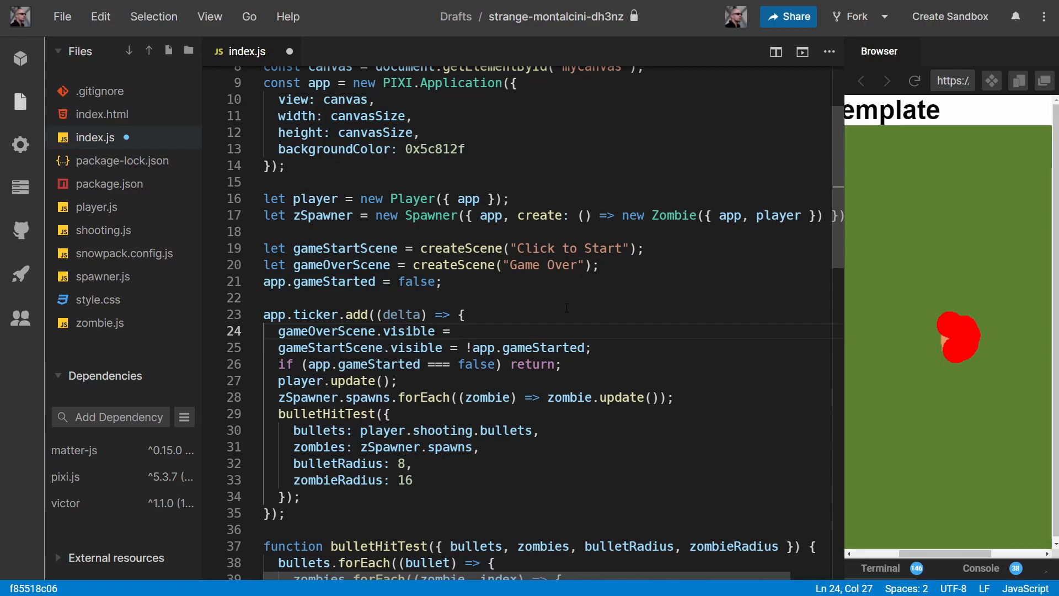
type("player")
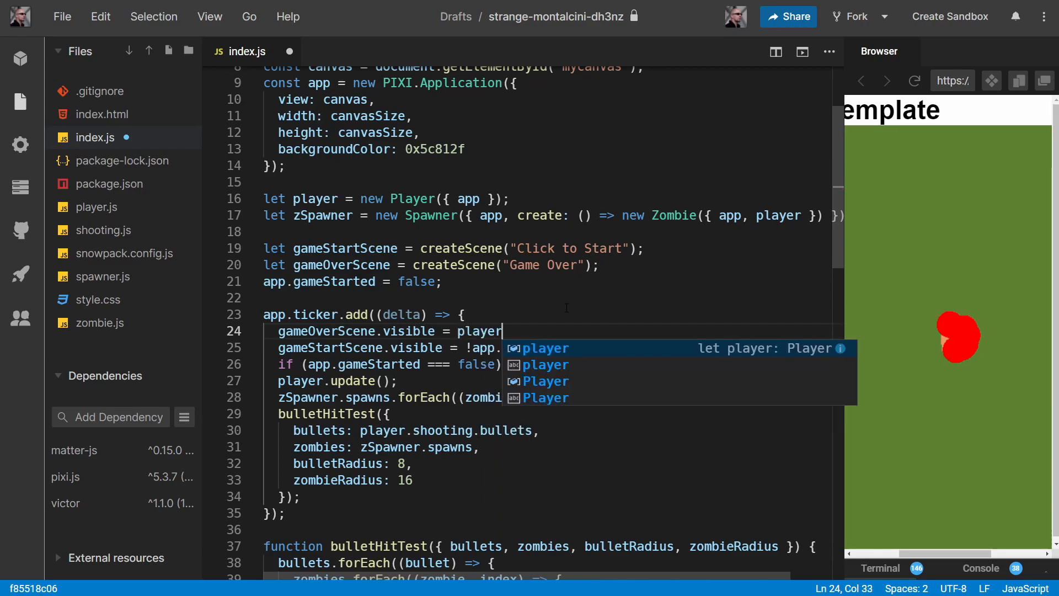
type(".dead;")
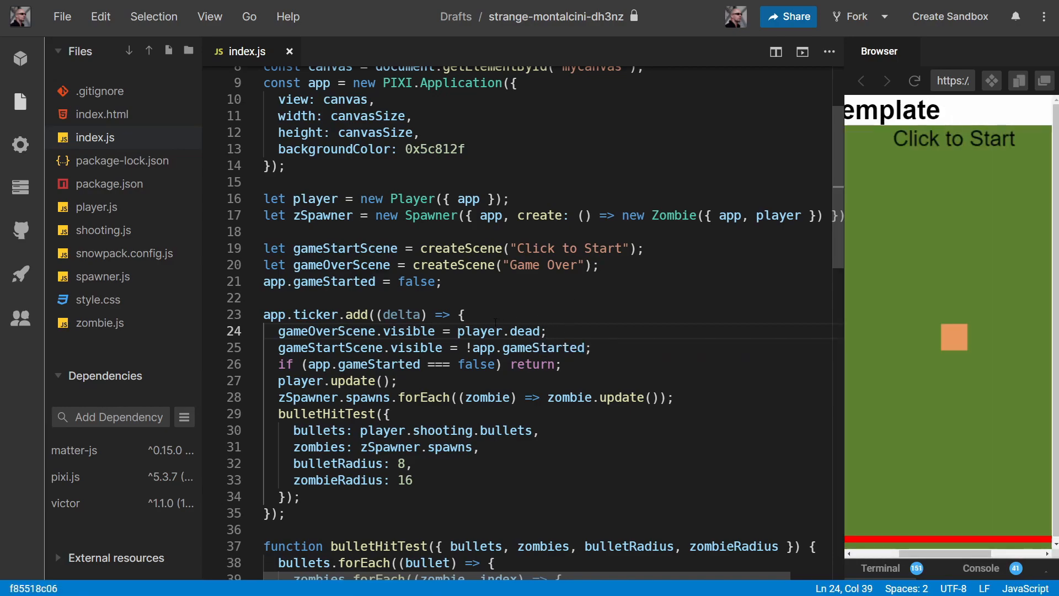
mouse_move(936, 267)
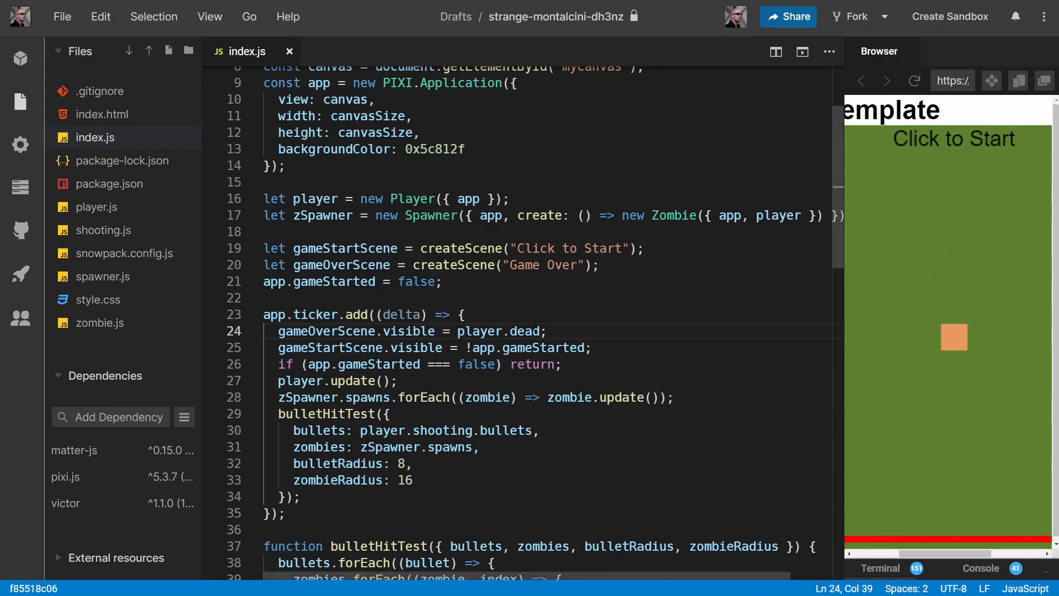
mouse_move(477, 331)
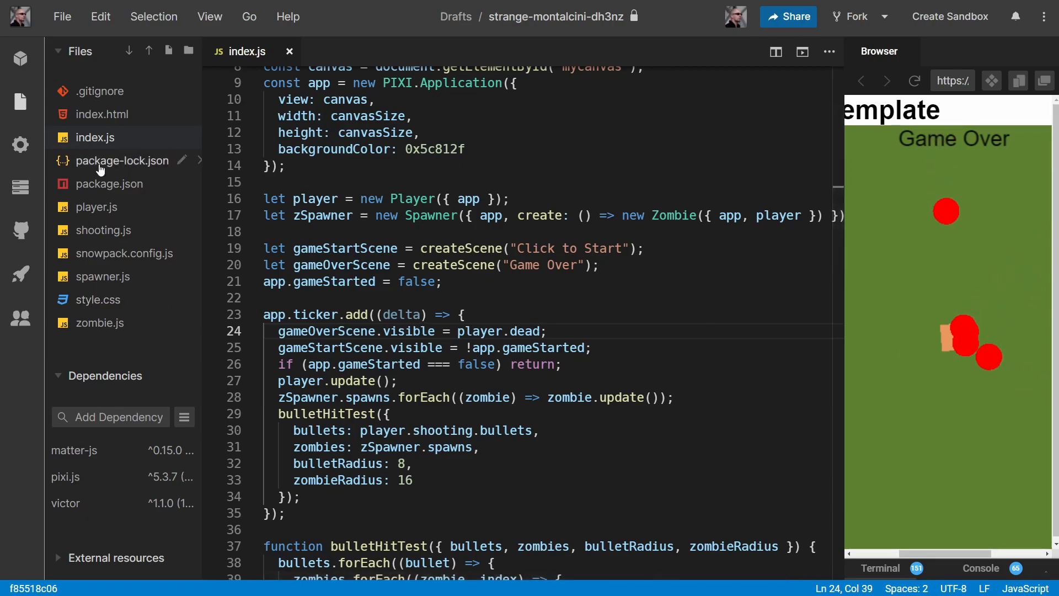
In player.js, add if (this.dead) return; at the top of update()
left_click(97, 208)
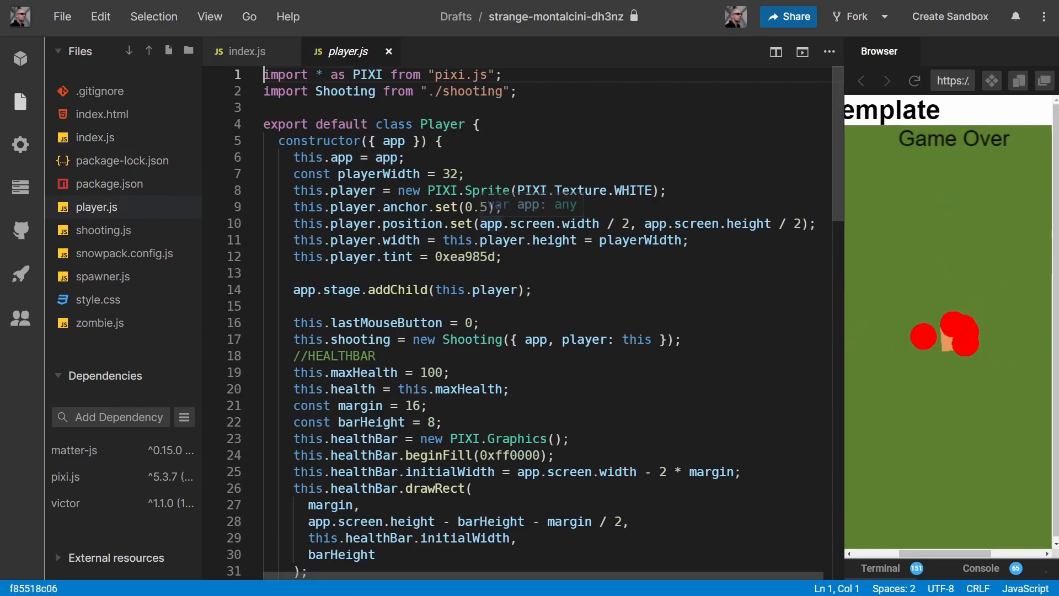
scroll("down", 3)
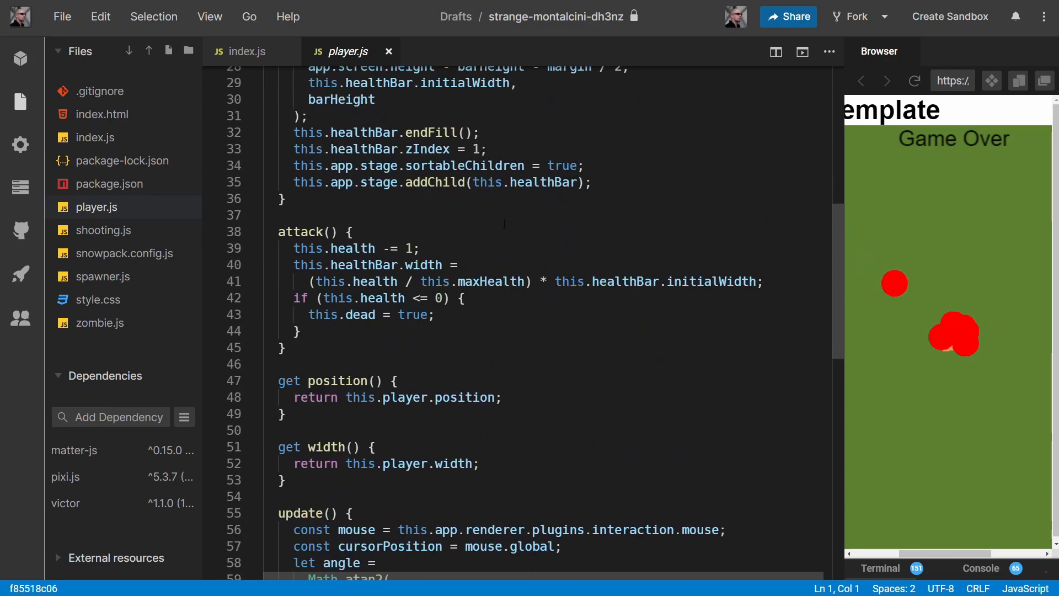
scroll("down", 3)
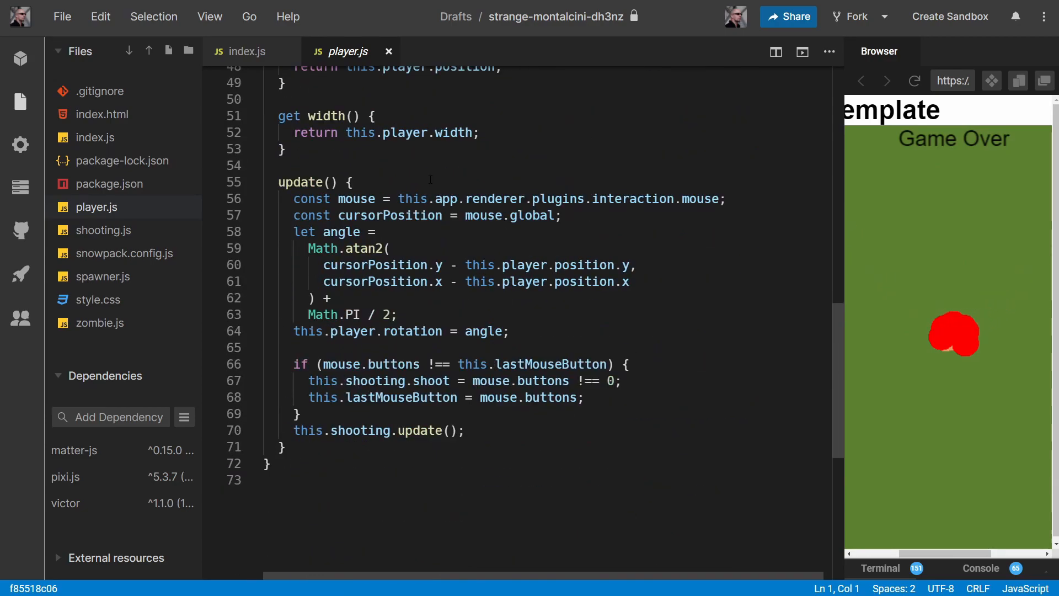
type("if")
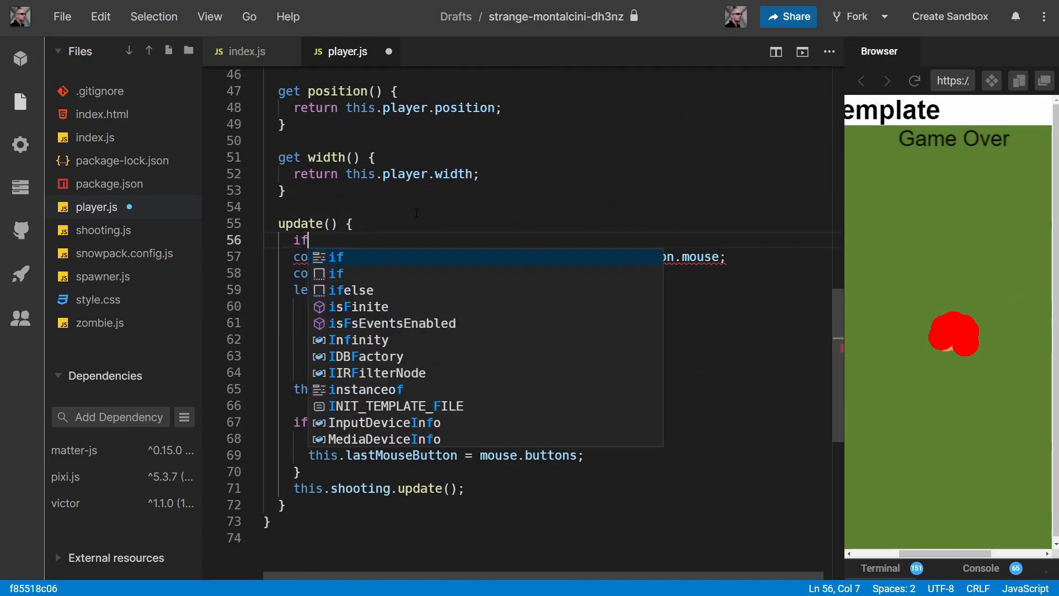
type("(this")
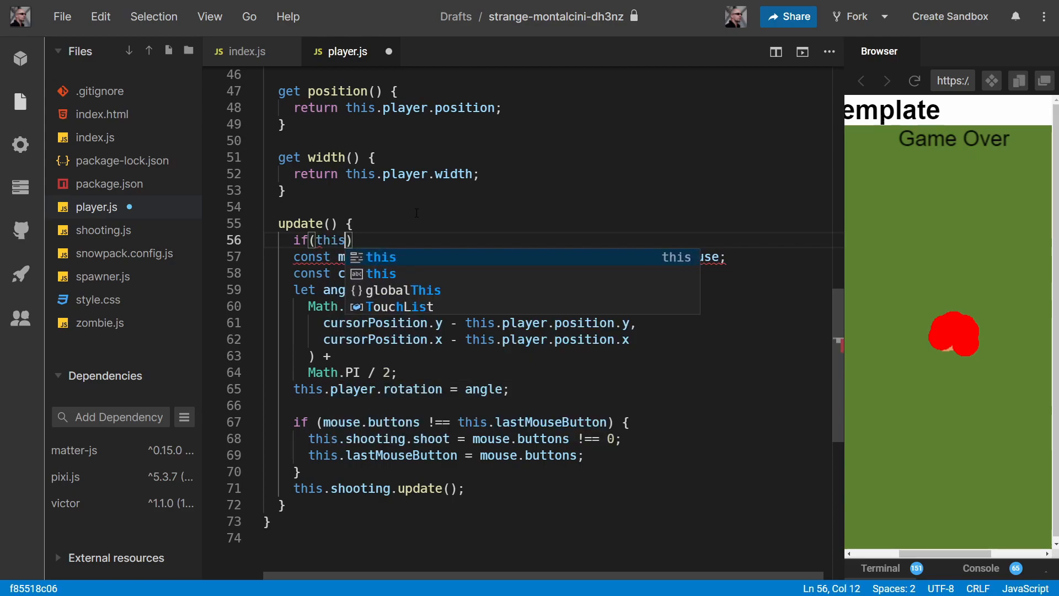
type(".dead")
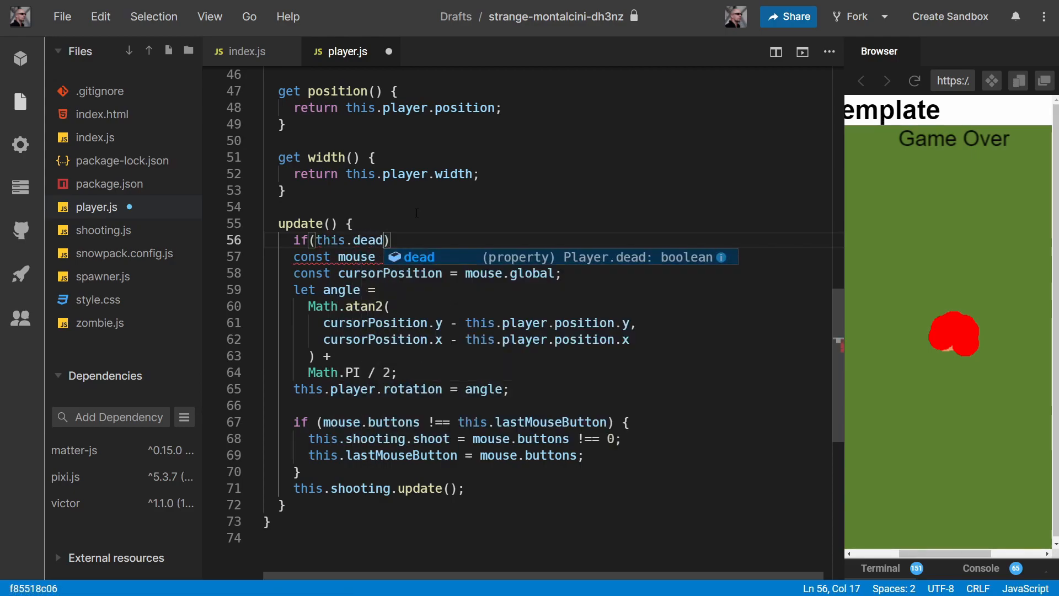
type("return;")
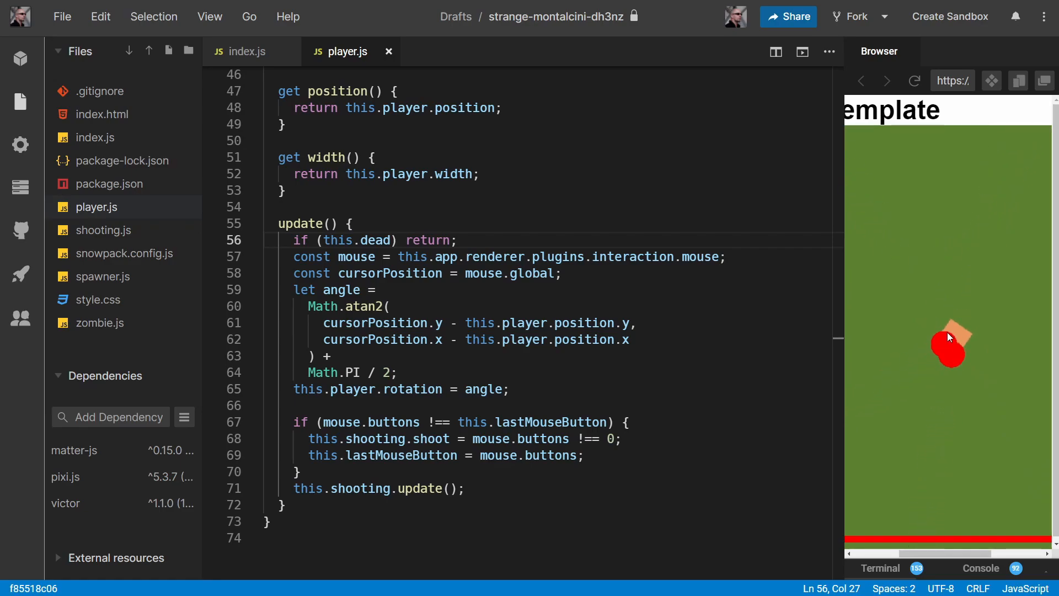
mouse_move(949, 337)
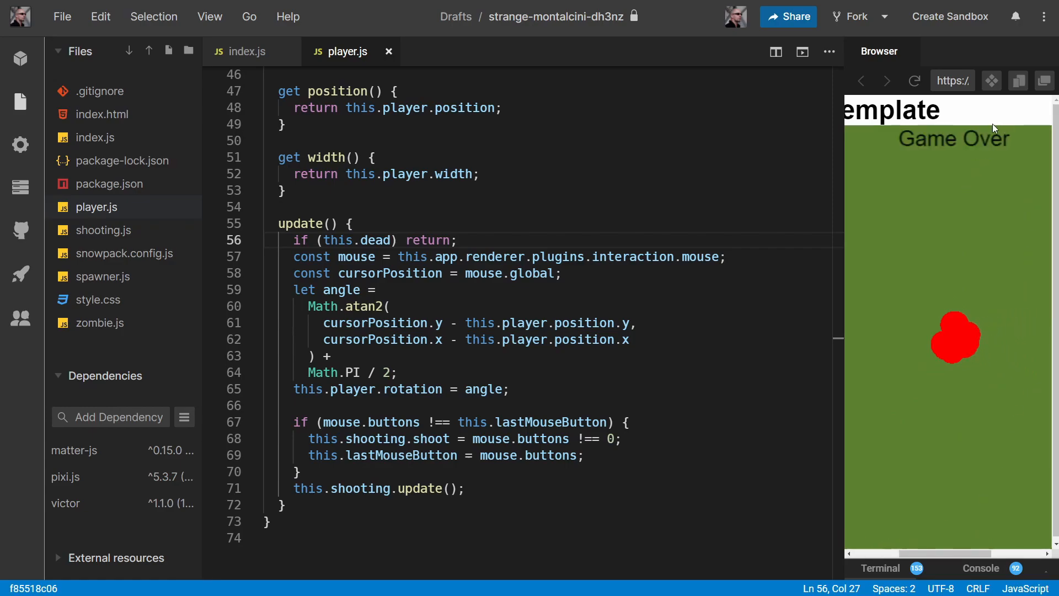
mouse_move(974, 276)
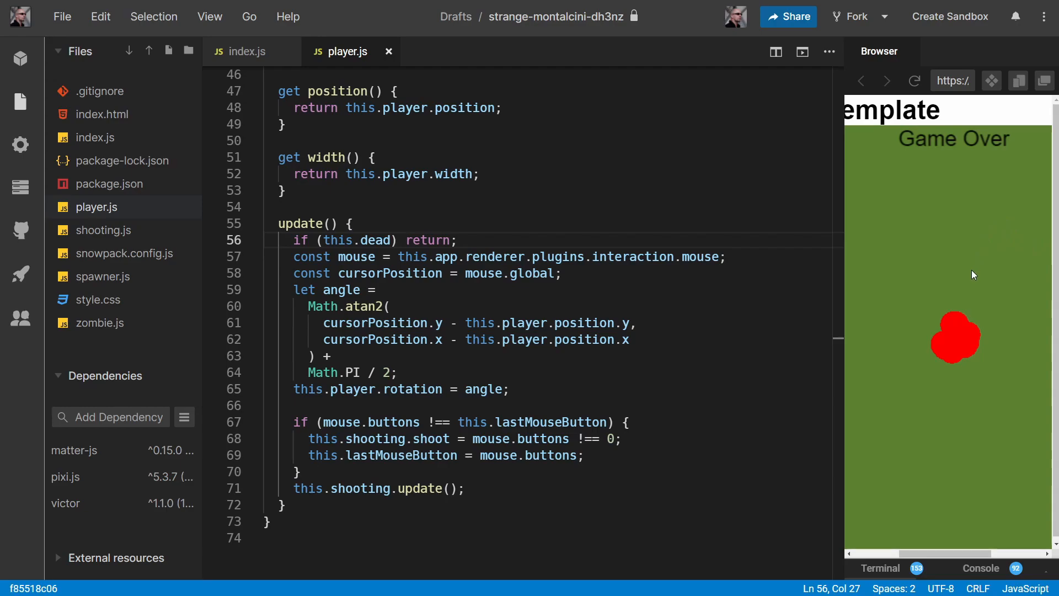
mouse_move(938, 370)
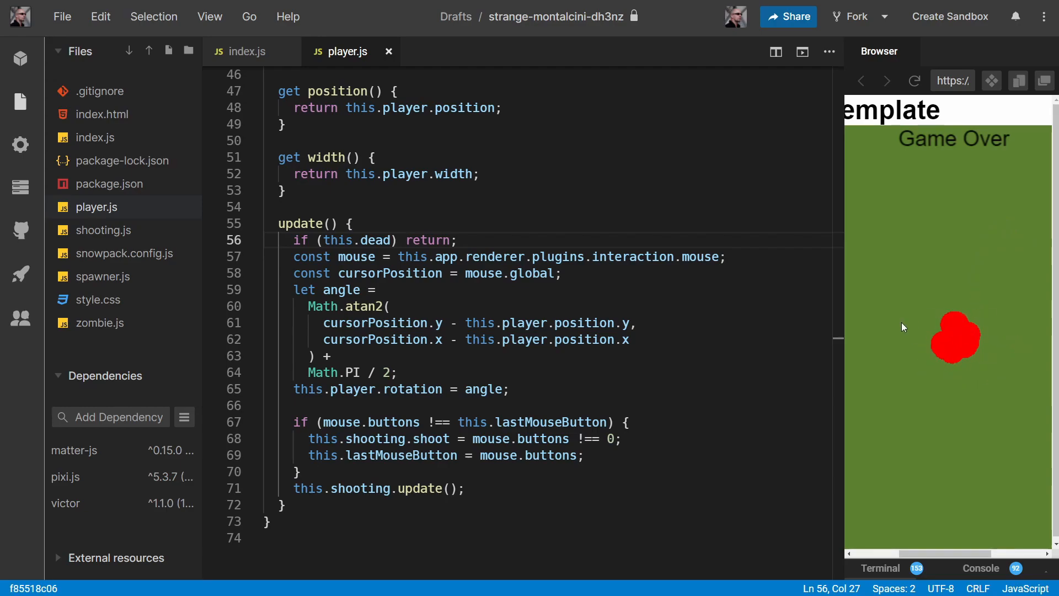
mouse_move(988, 271)
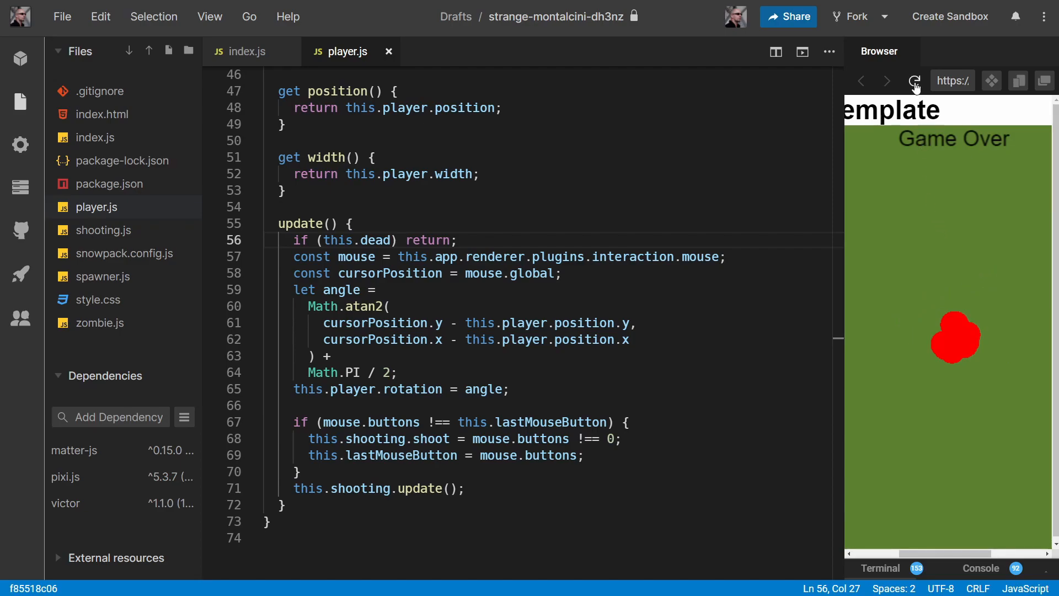
mouse_move(1017, 241)
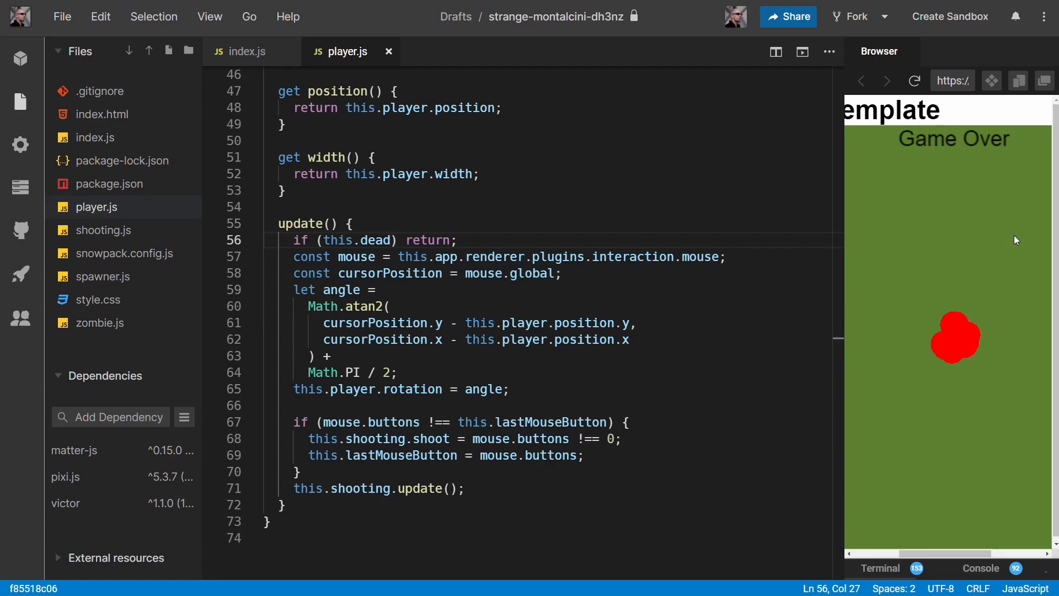
mouse_move(915, 72)
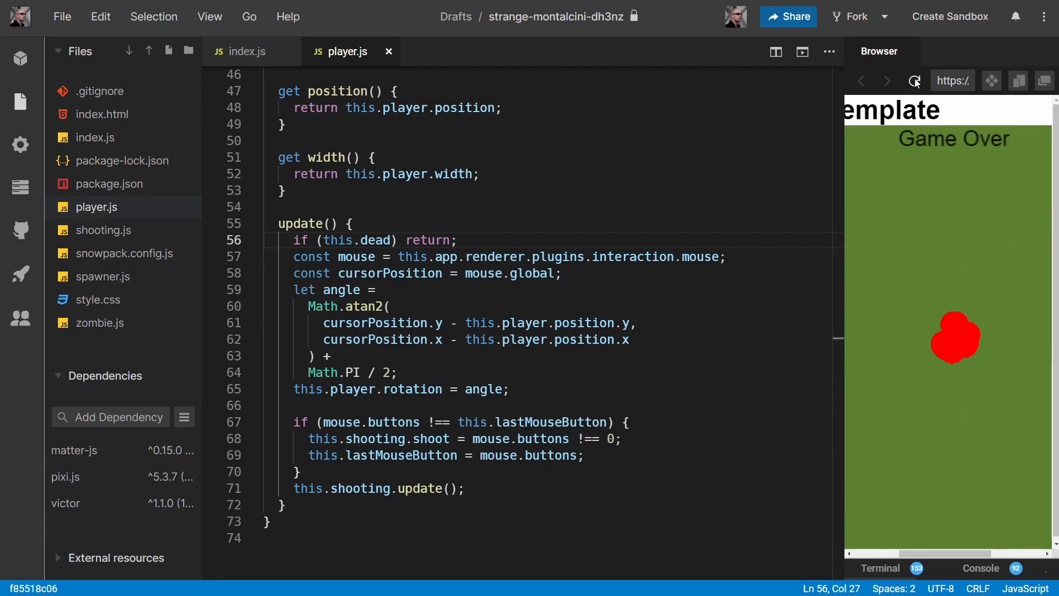
Reload the preview after Game Over to return to the Click to Start screen
left_click(915, 80)
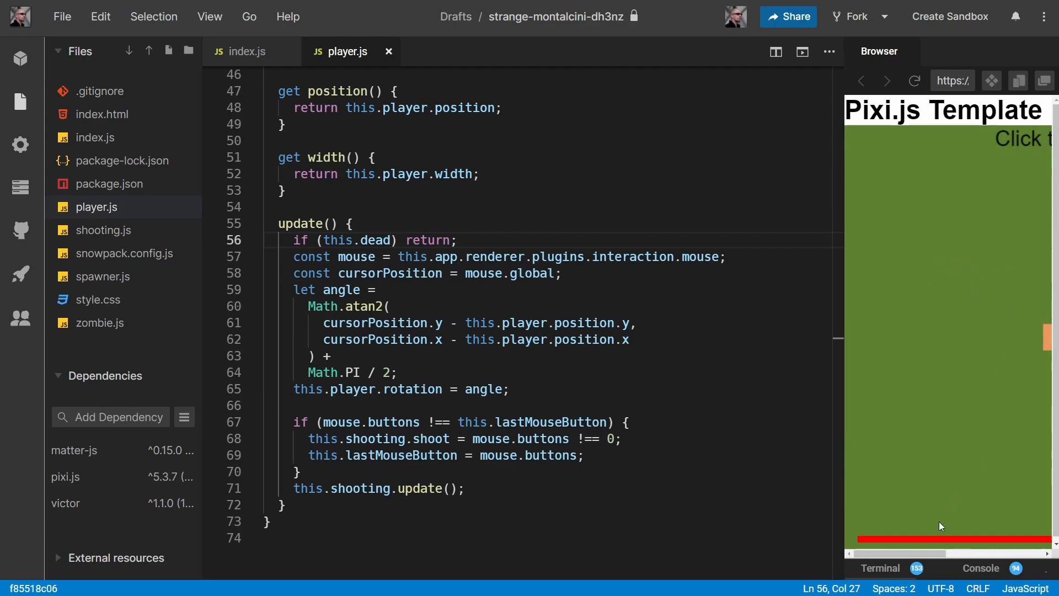